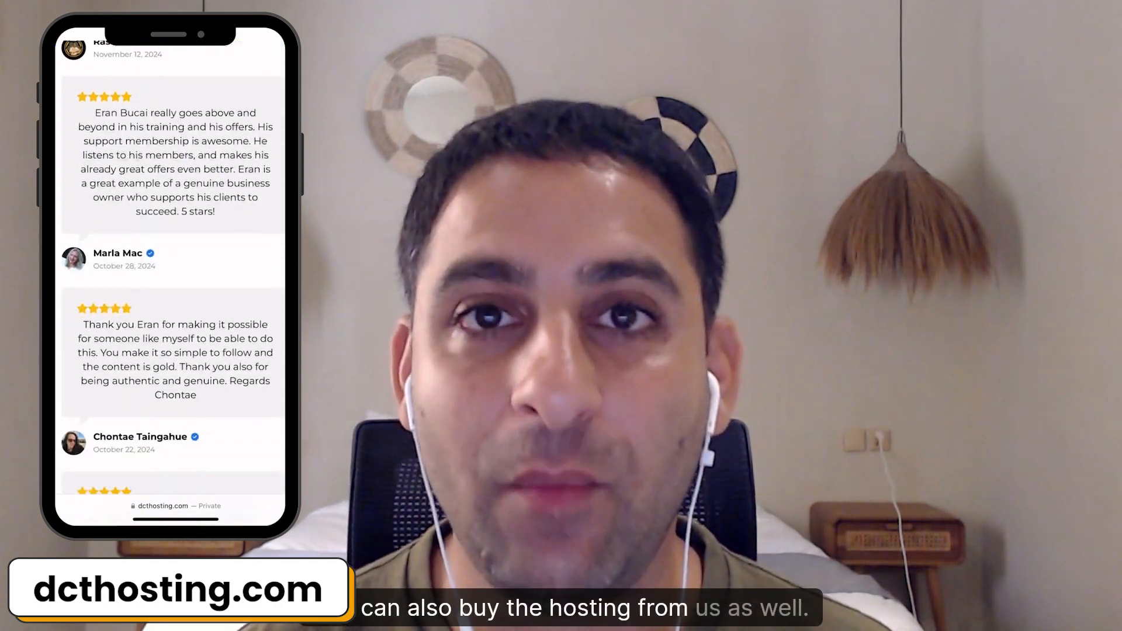
Review systeme.io email settings listing the verified sending domain and sender address
scroll("down", 3)
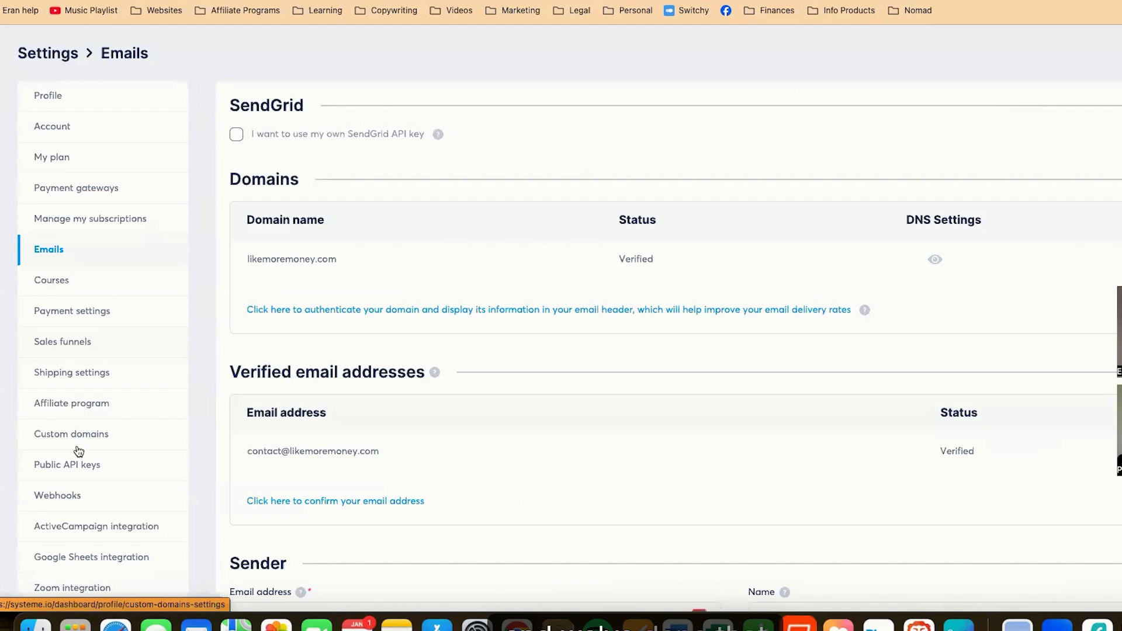
left_click(71, 434)
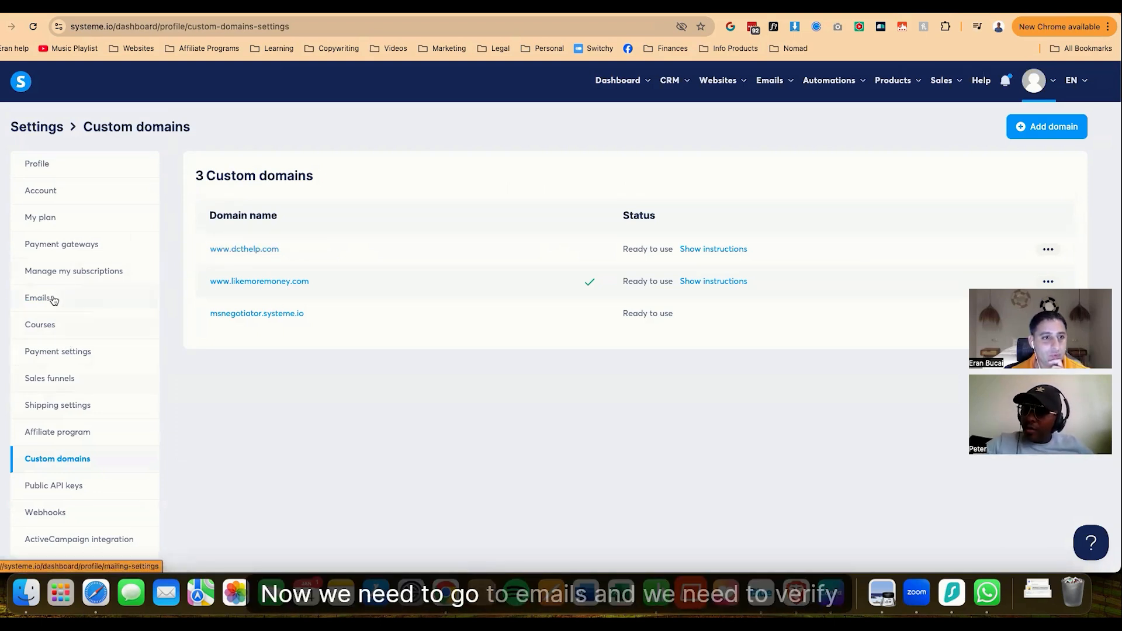
left_click(37, 298)
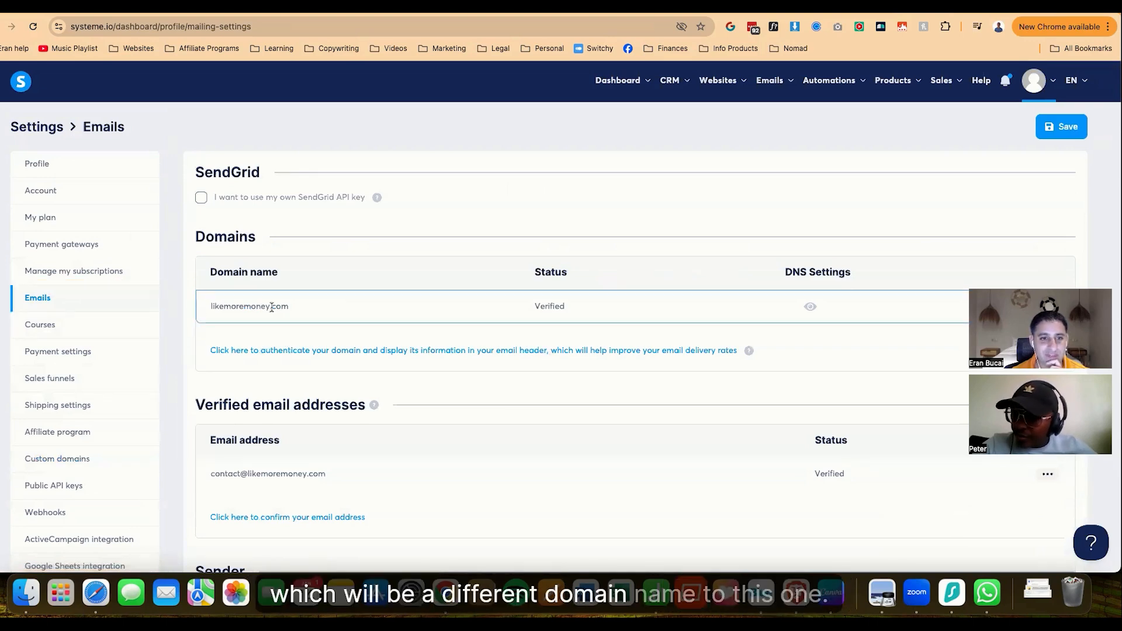
scroll("down", 3)
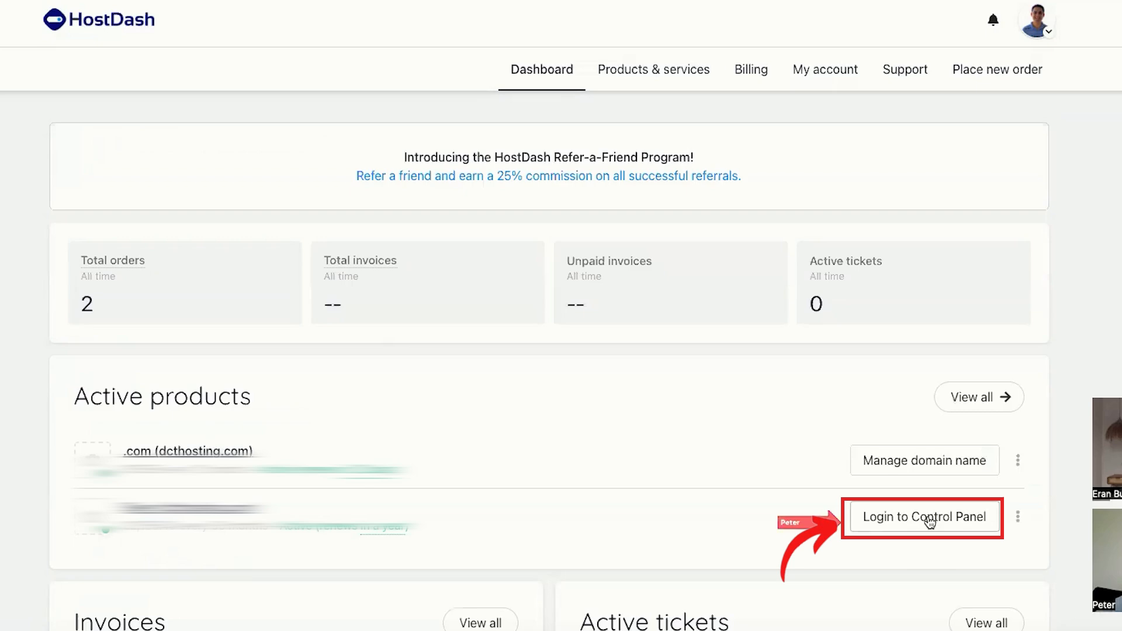
Log into the hosting product's WHM control panel from the HostDash dashboard
left_click(923, 517)
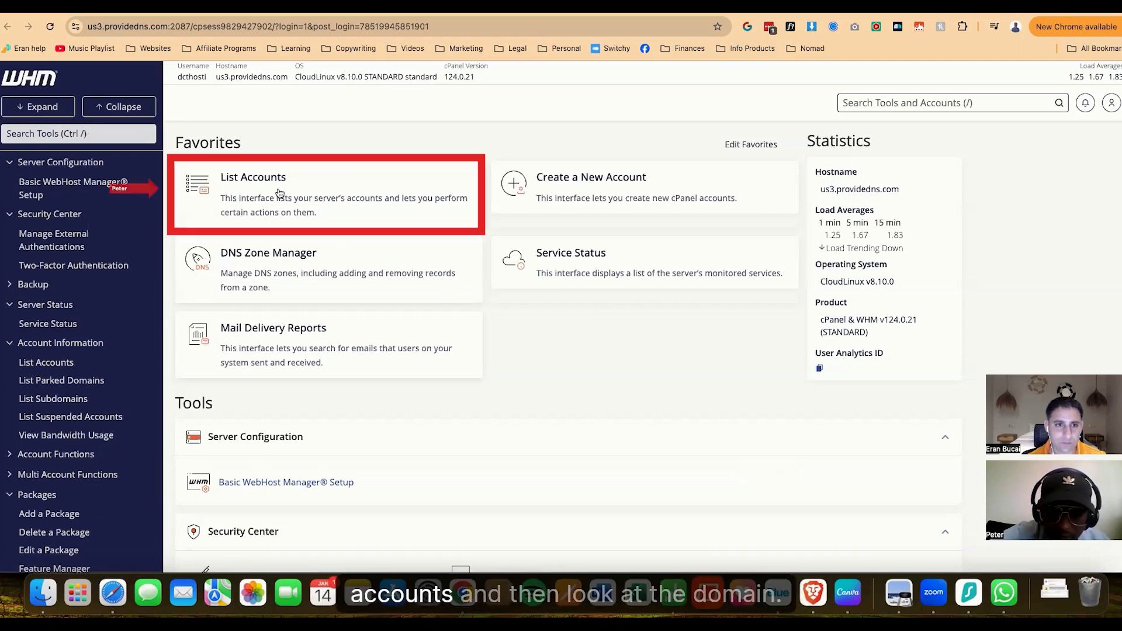
Search WHM's List Accounts for 'dcthelp', finding no matching accounts
left_click(252, 177)
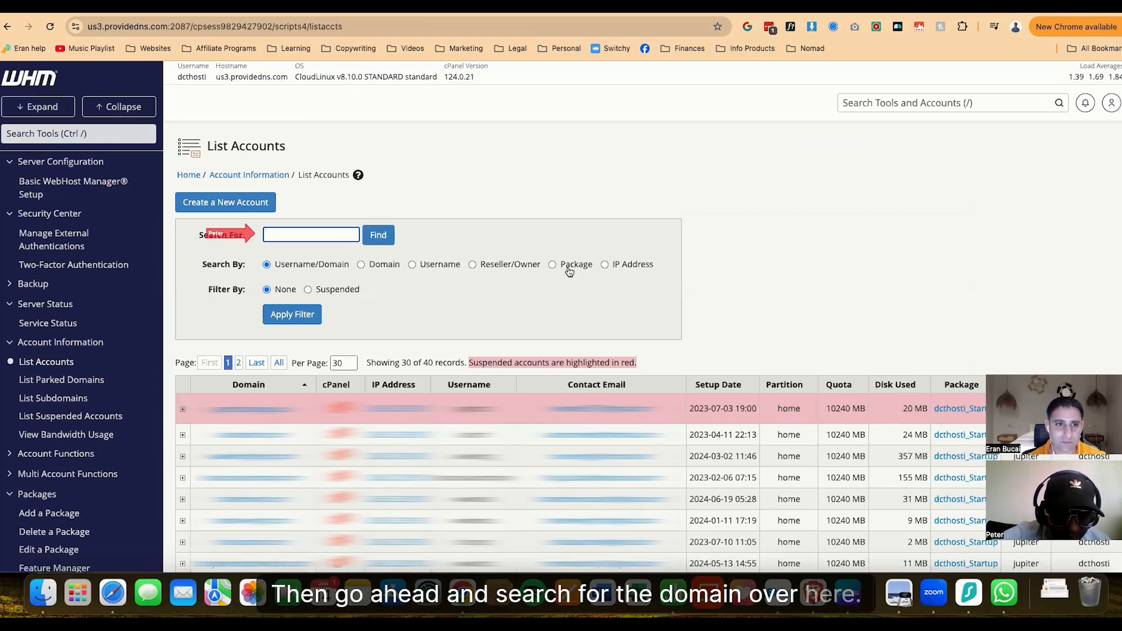
type("dcthelp")
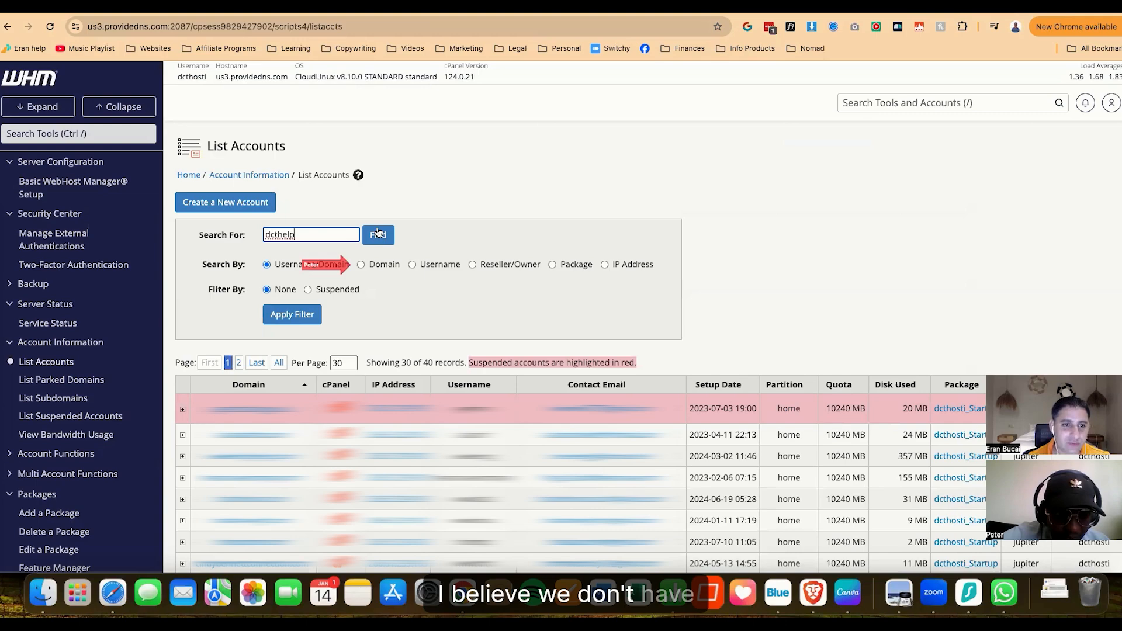
left_click(378, 235)
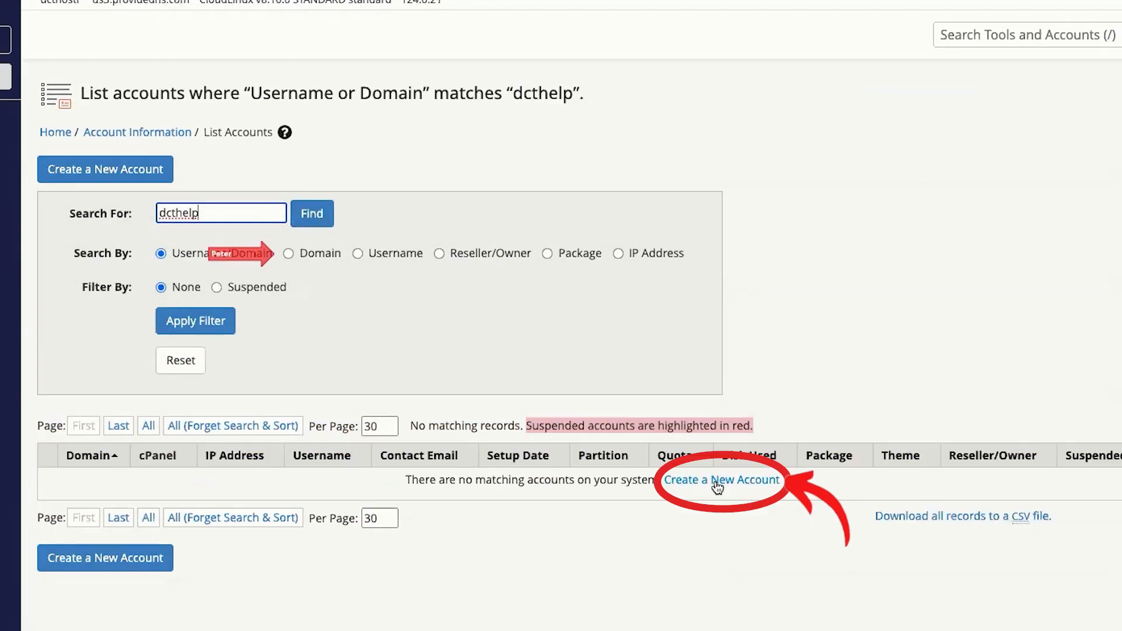
Fill the new account form with domain dcthelp.com, username dcthelp, generated password and contact email
left_click(722, 479)
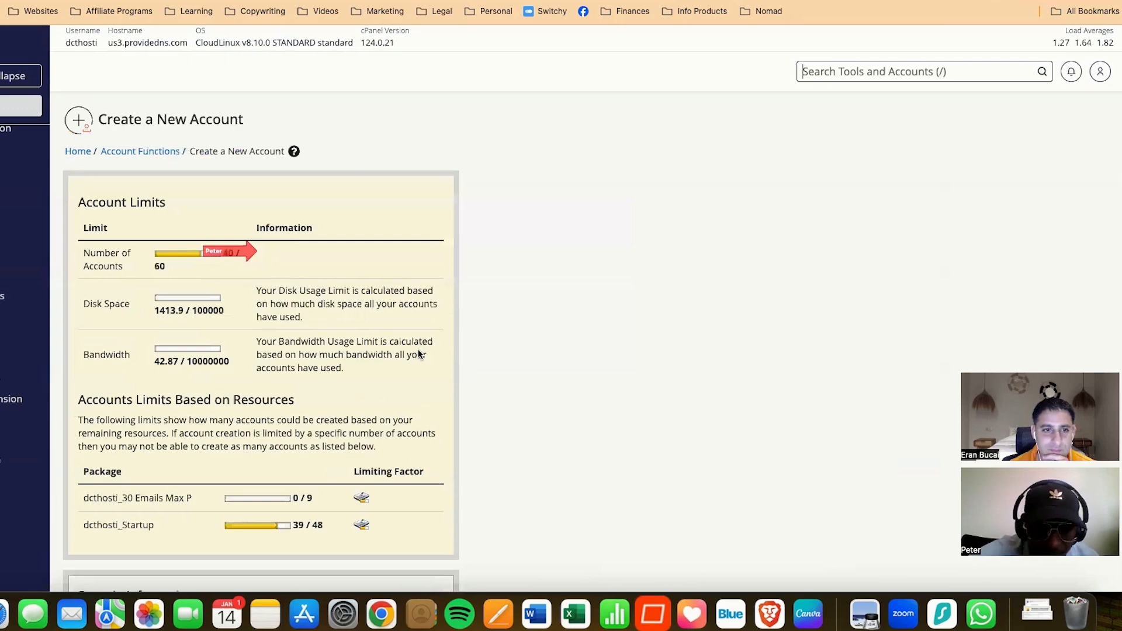
scroll("down", 3)
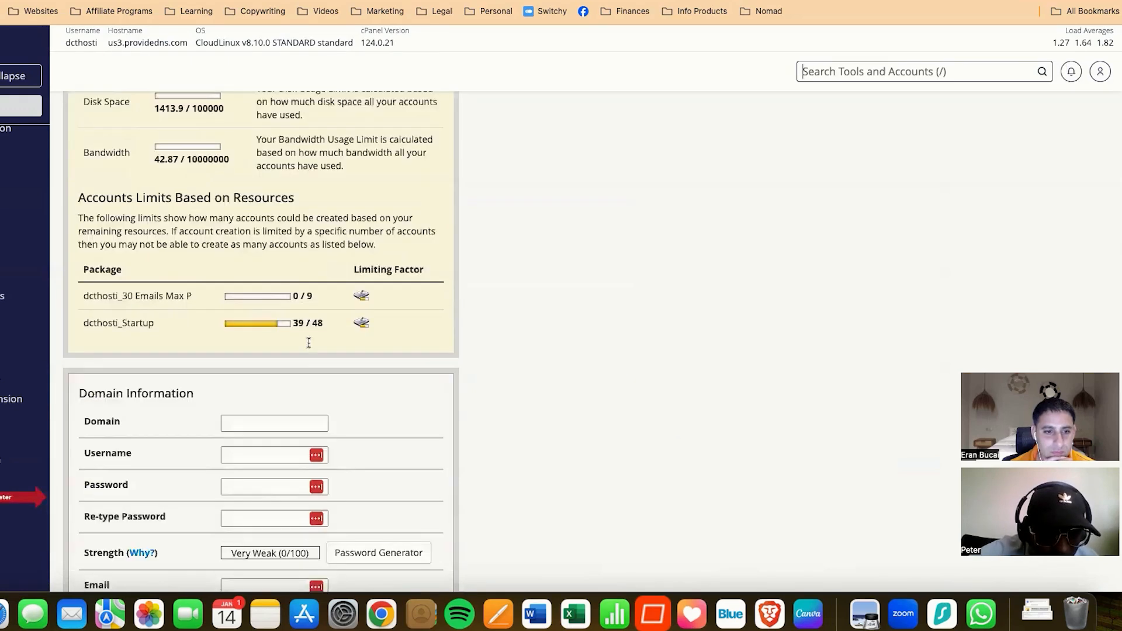
scroll("down", 3)
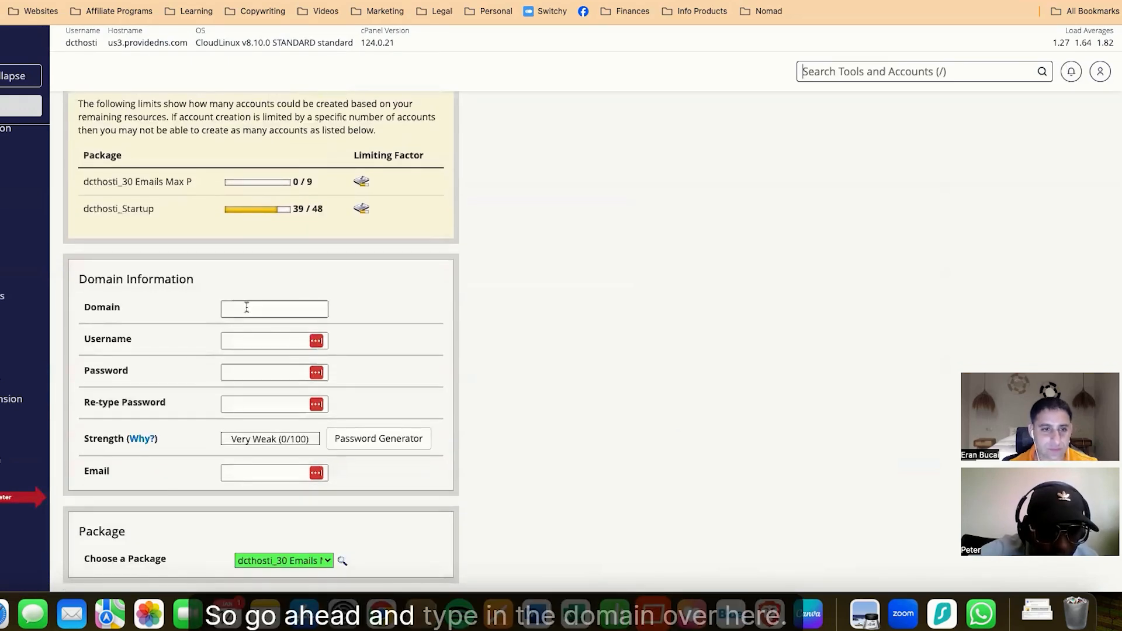
left_click(273, 308)
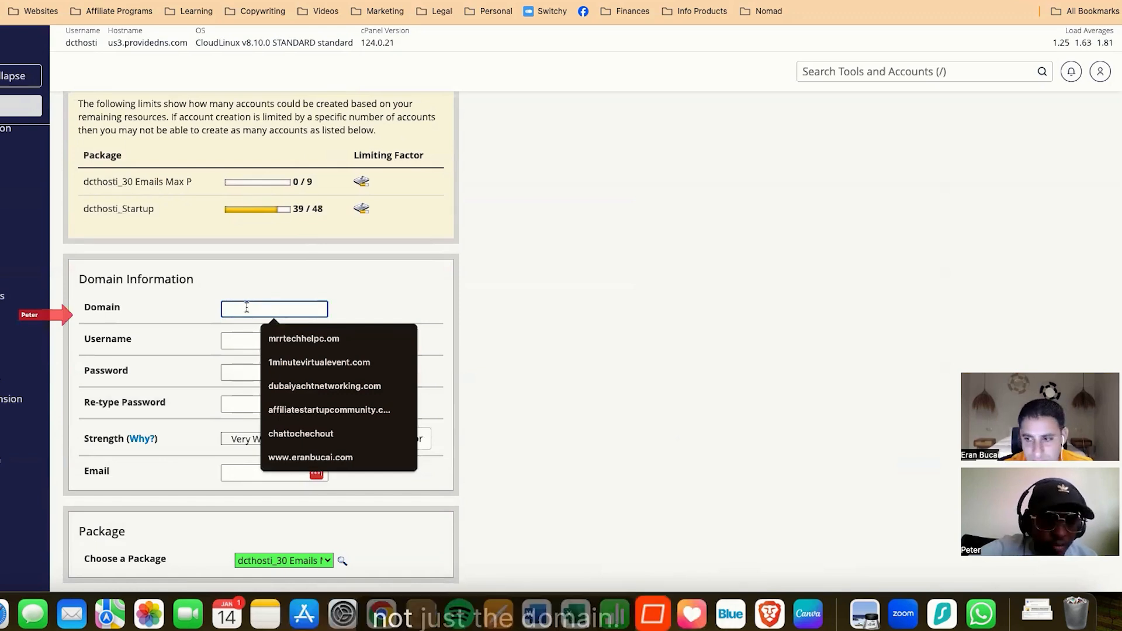
type("dcthelp.com")
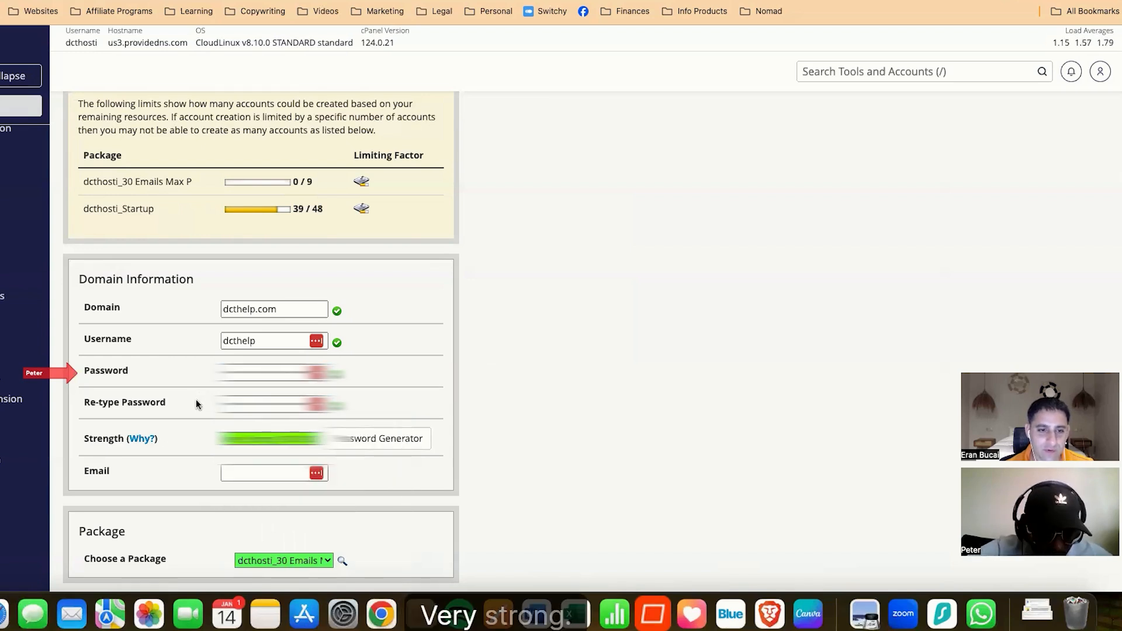
left_click(272, 472)
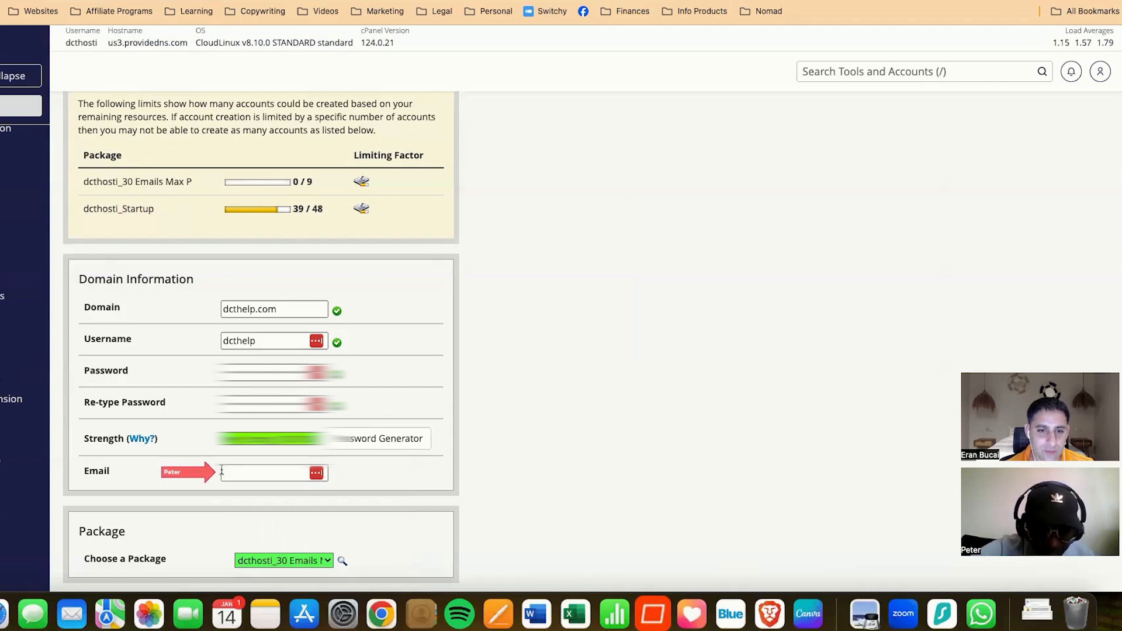
left_click(272, 473)
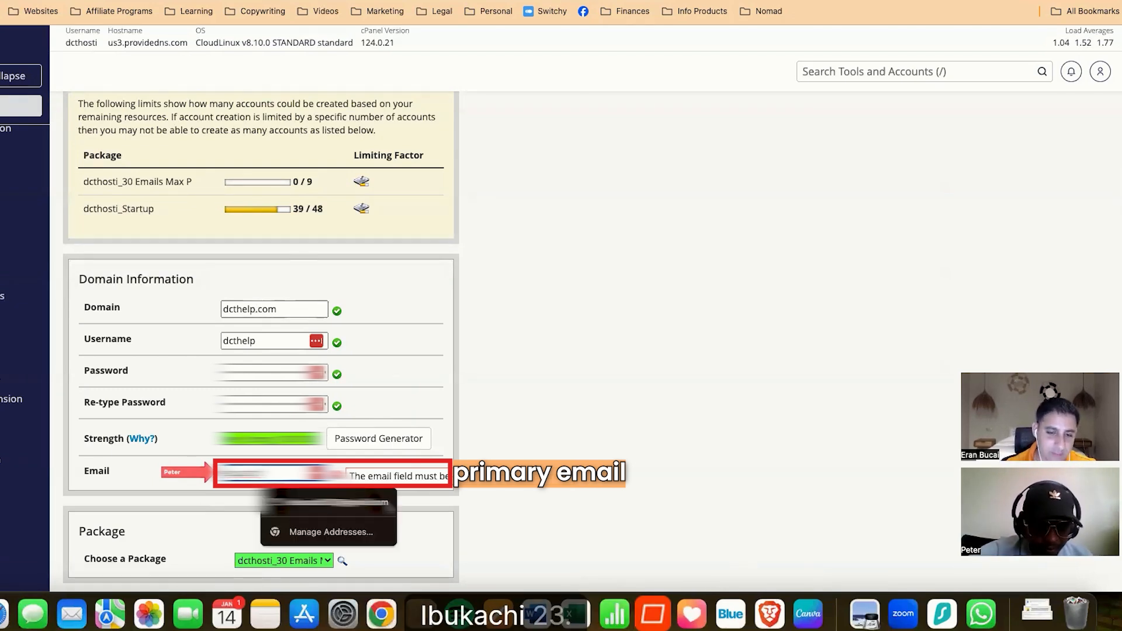
Create the dcthelp.com hosting account on the 30-emails package
scroll("down", 3)
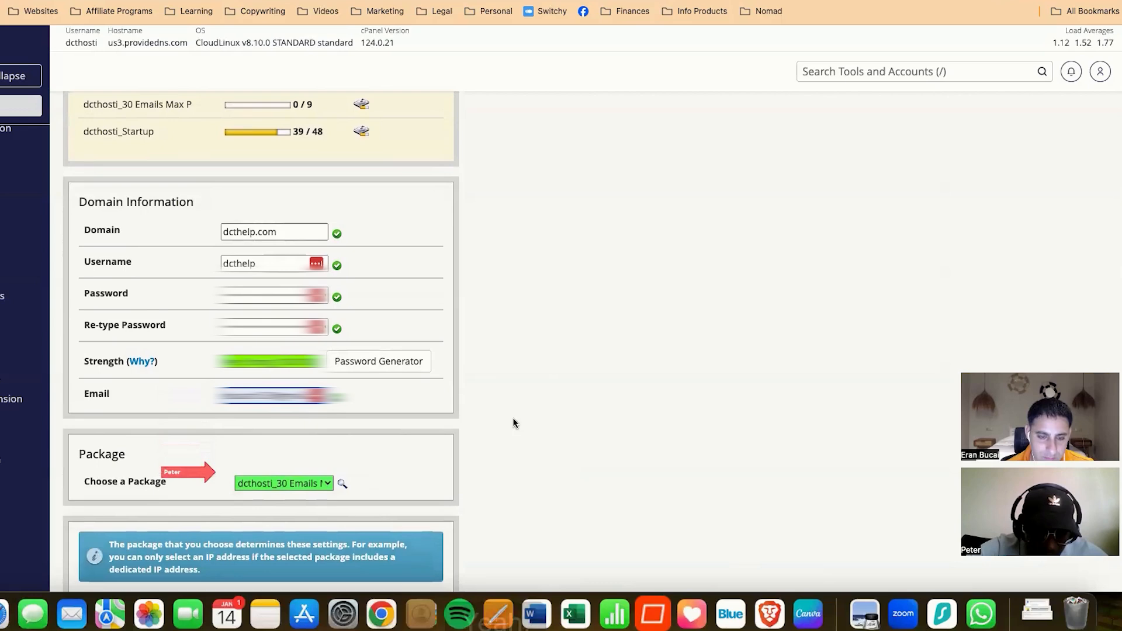
scroll("down", 3)
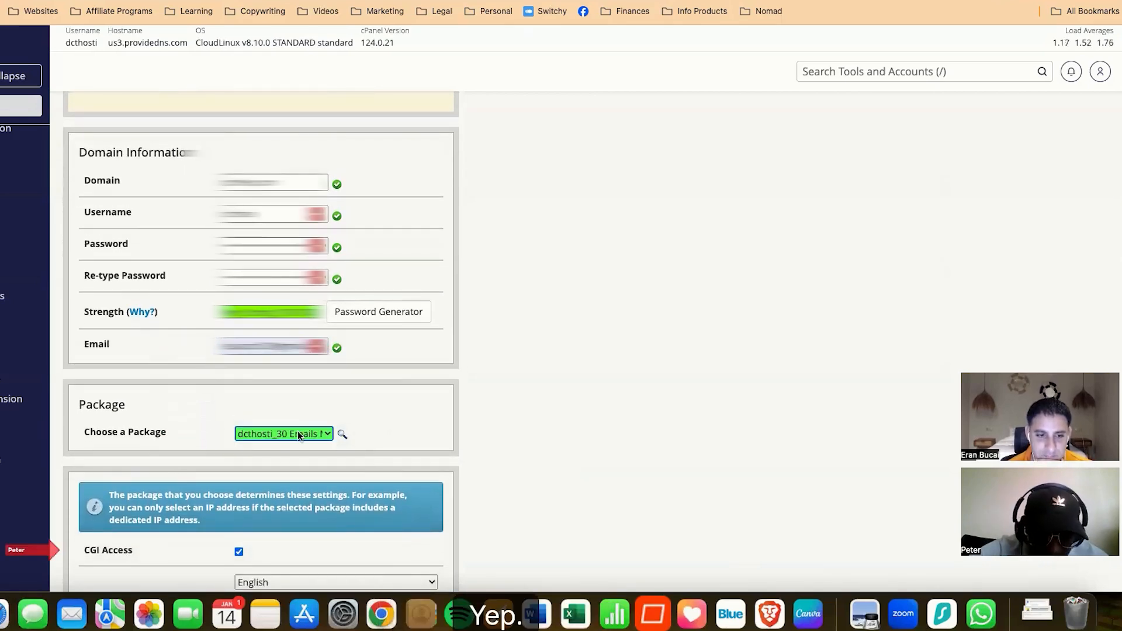
scroll("down", 3)
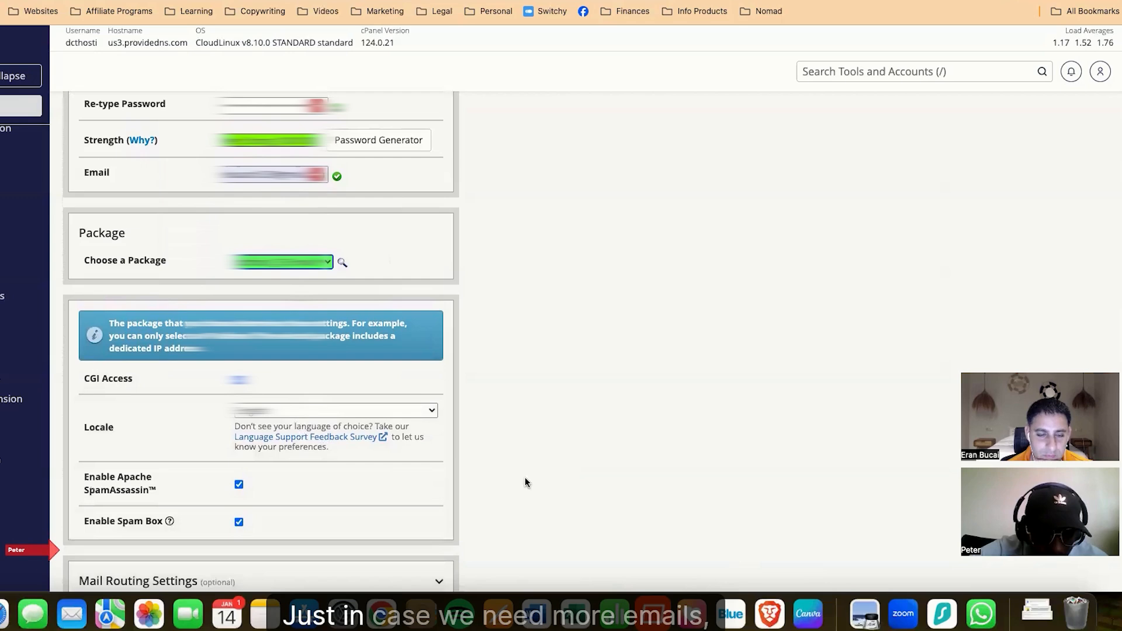
scroll("down", 3)
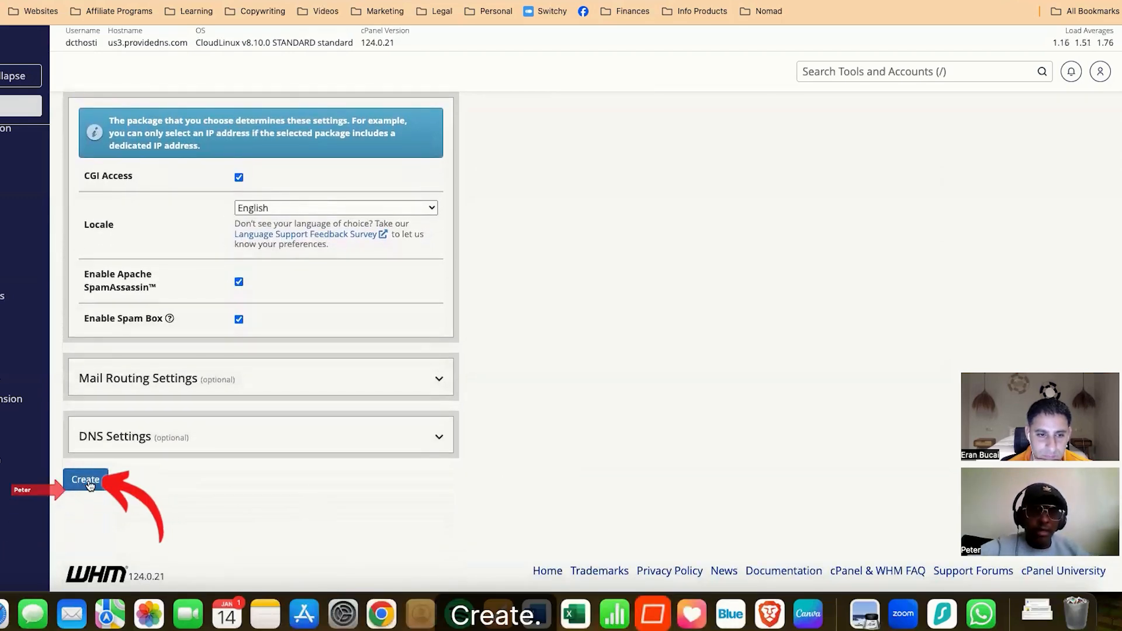
left_click(86, 479)
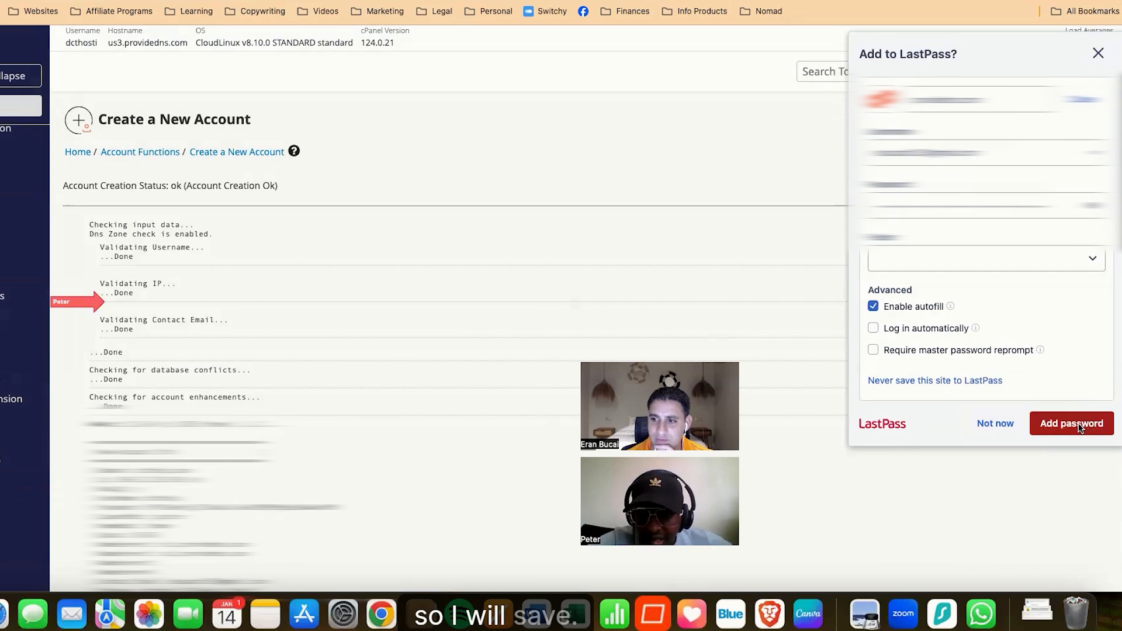
Save the account password in LastPass and go to the new account's cPanel
left_click(1072, 423)
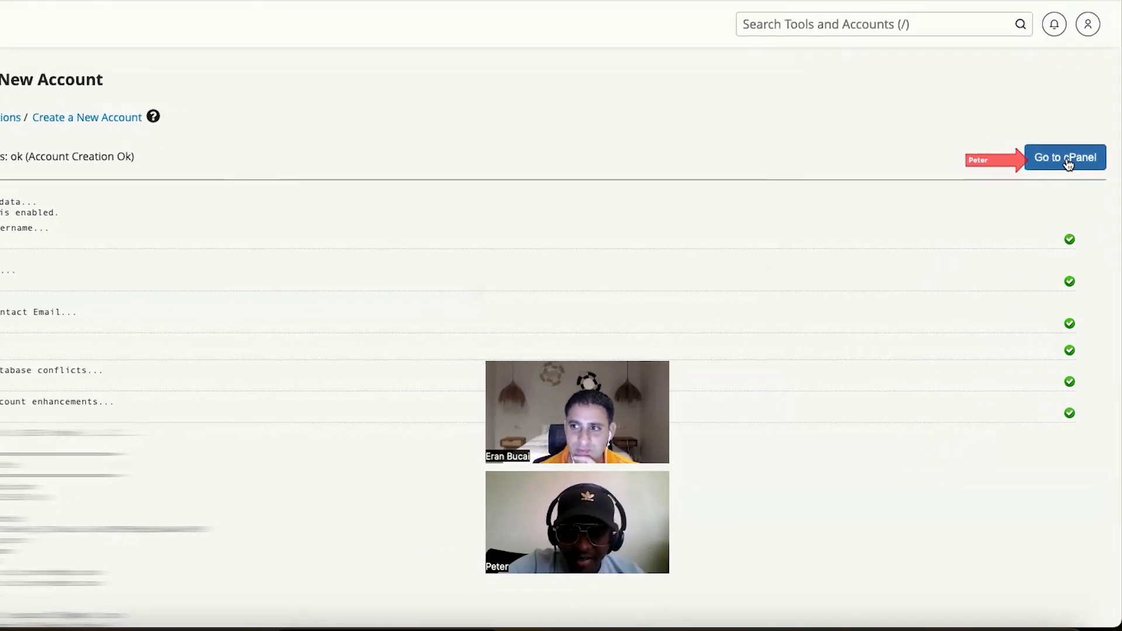
left_click(1065, 156)
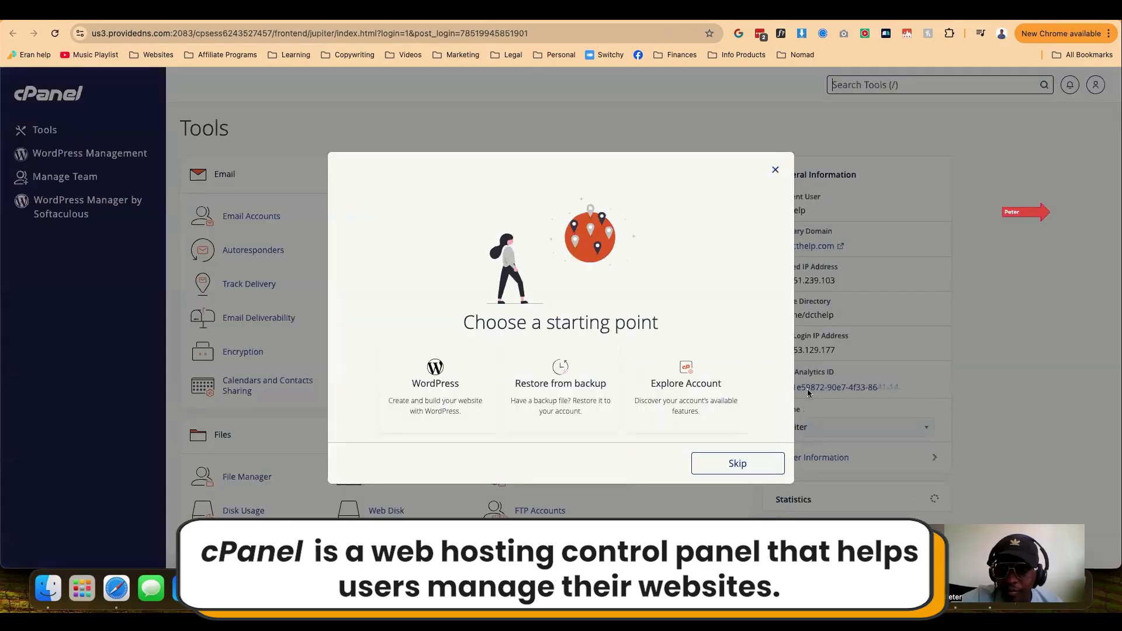
Dismiss the starting-point prompt and reach Email Accounts on cPanel's Tools page
left_click(737, 463)
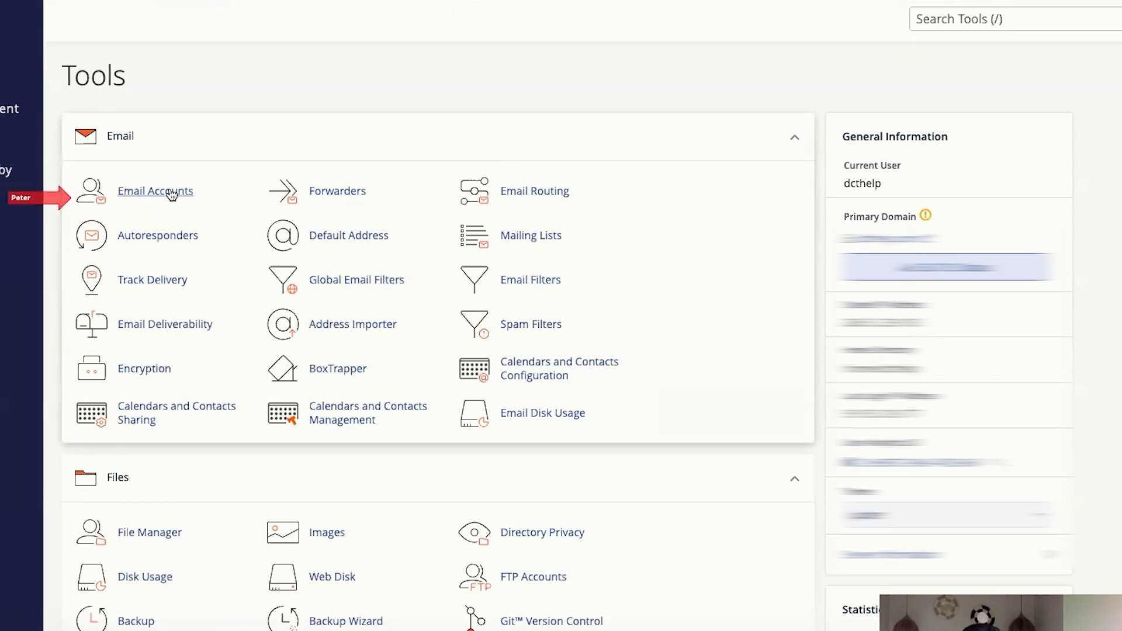
left_click(155, 191)
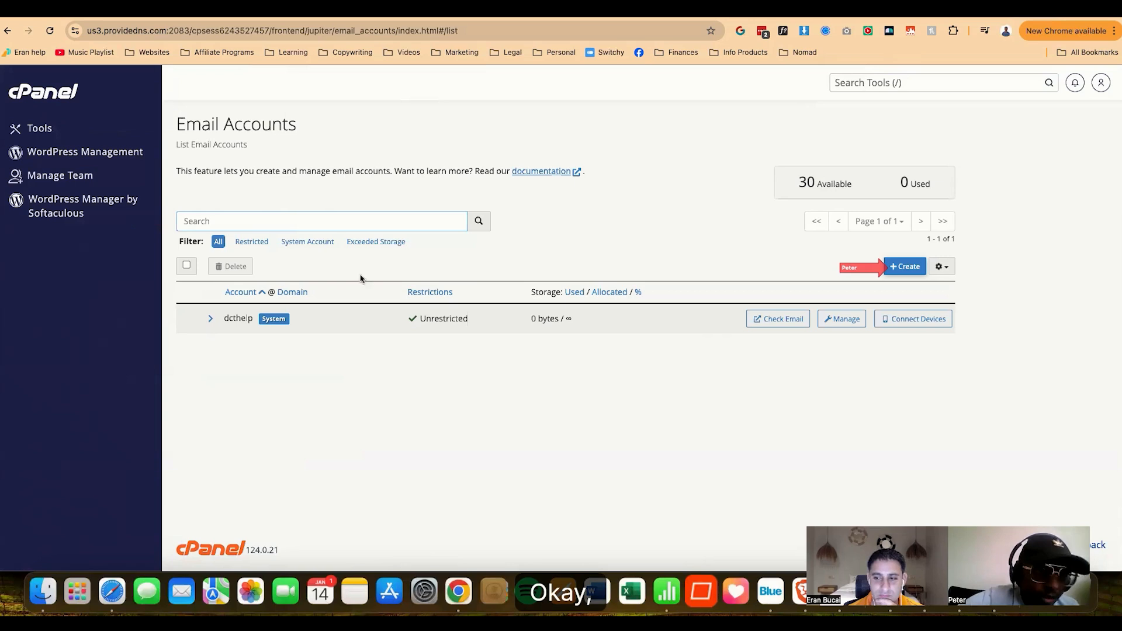
mouse_move(475, 360)
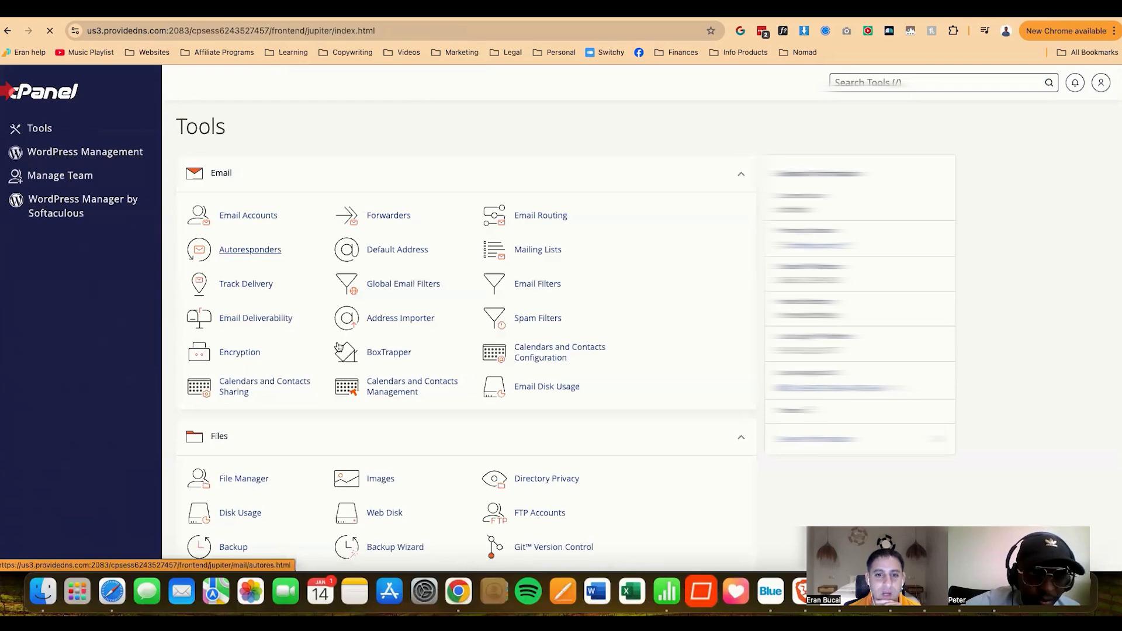
scroll("down", 3)
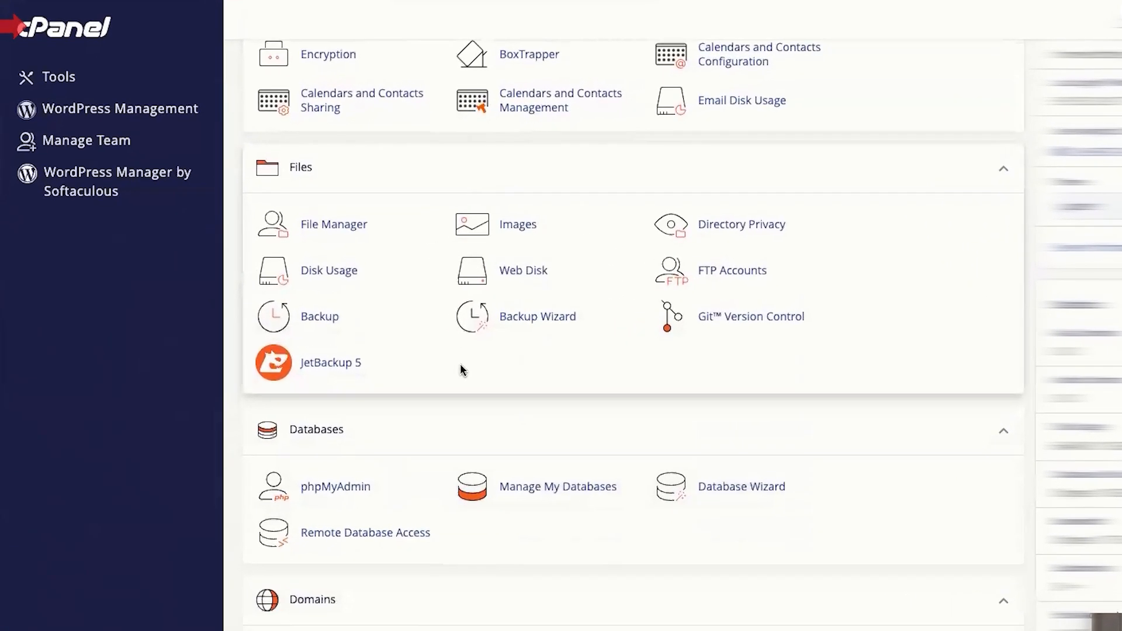
scroll("up", 3)
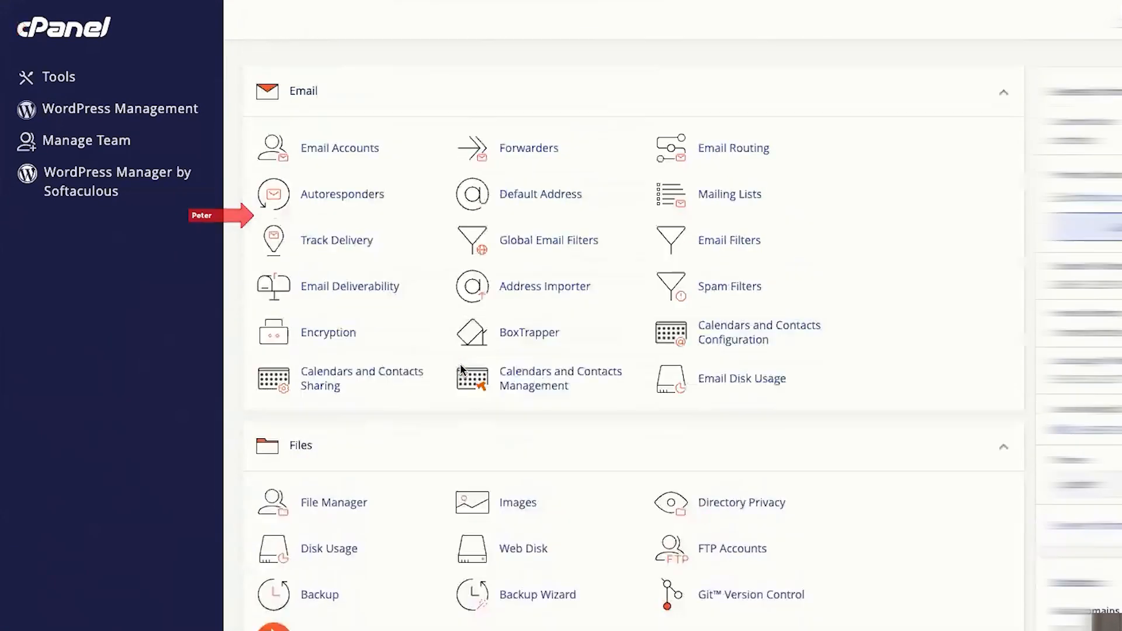
scroll("down", 3)
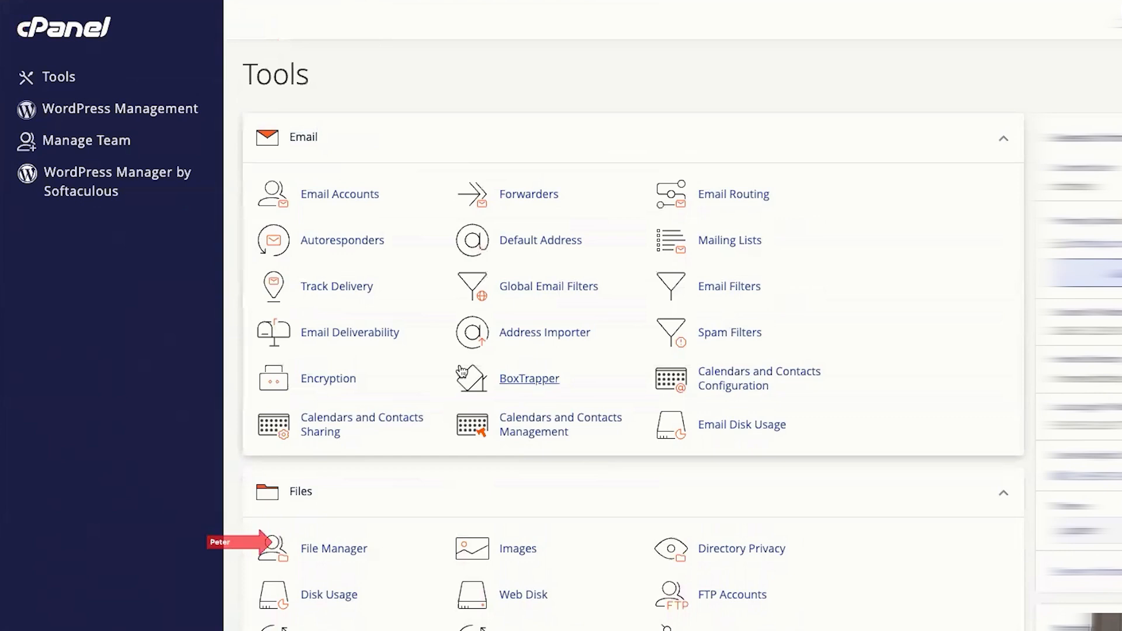
mouse_move(272, 194)
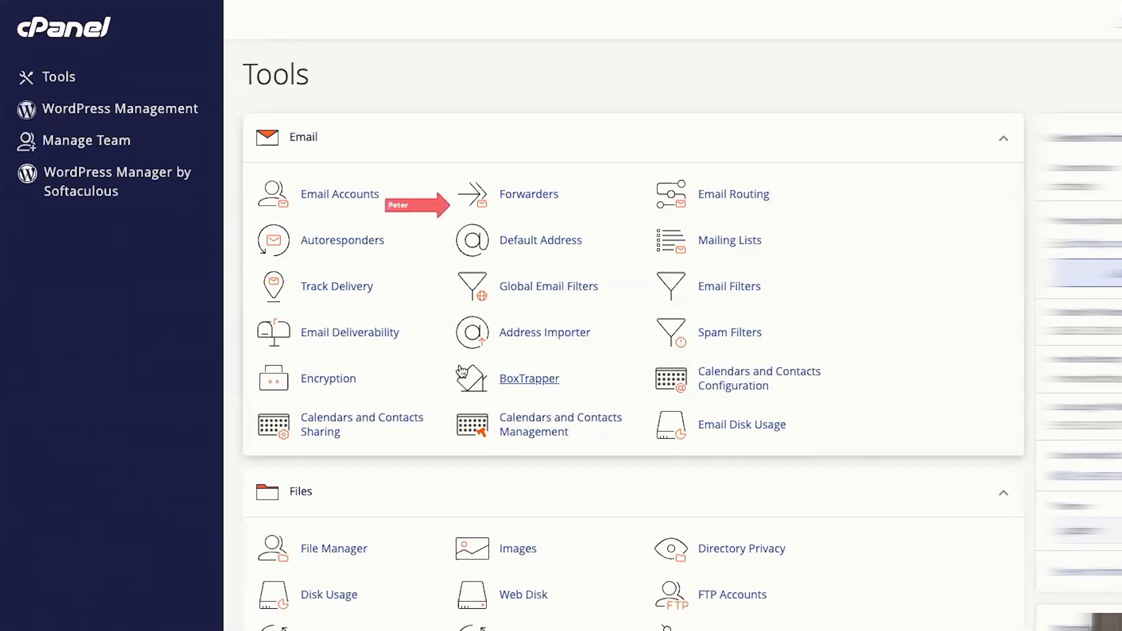
scroll("down", 3)
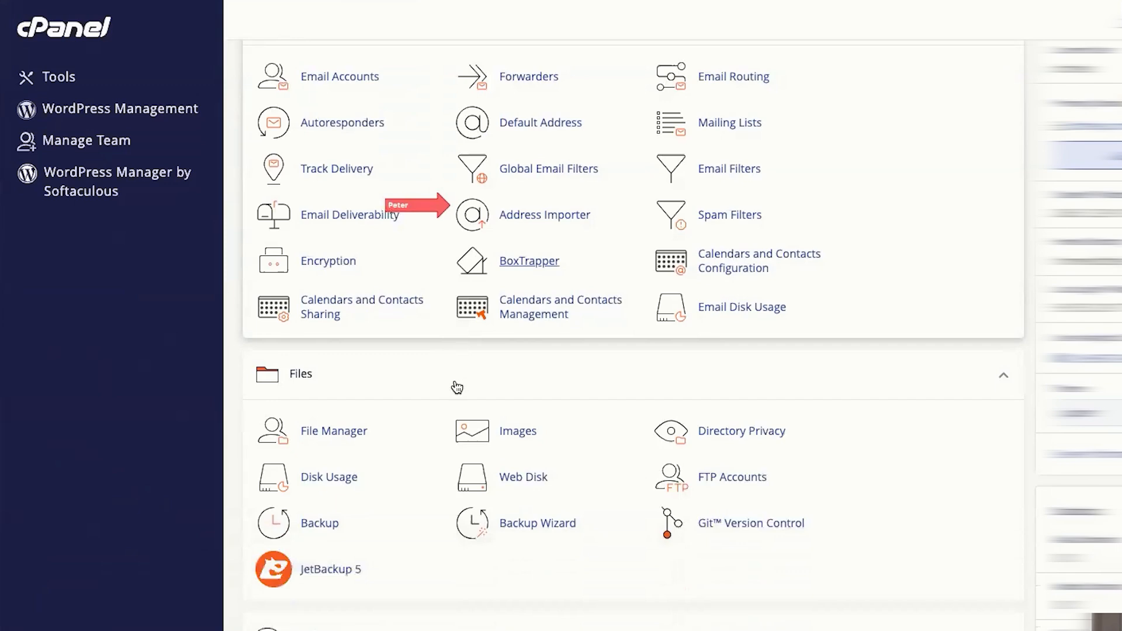
scroll("down", 3)
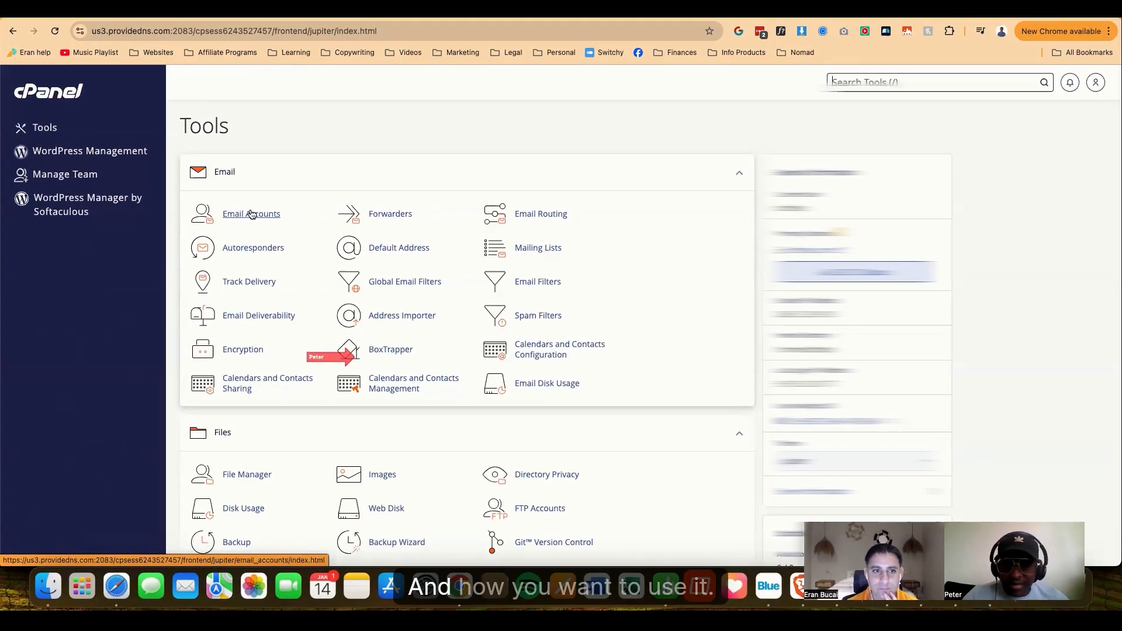
left_click(251, 214)
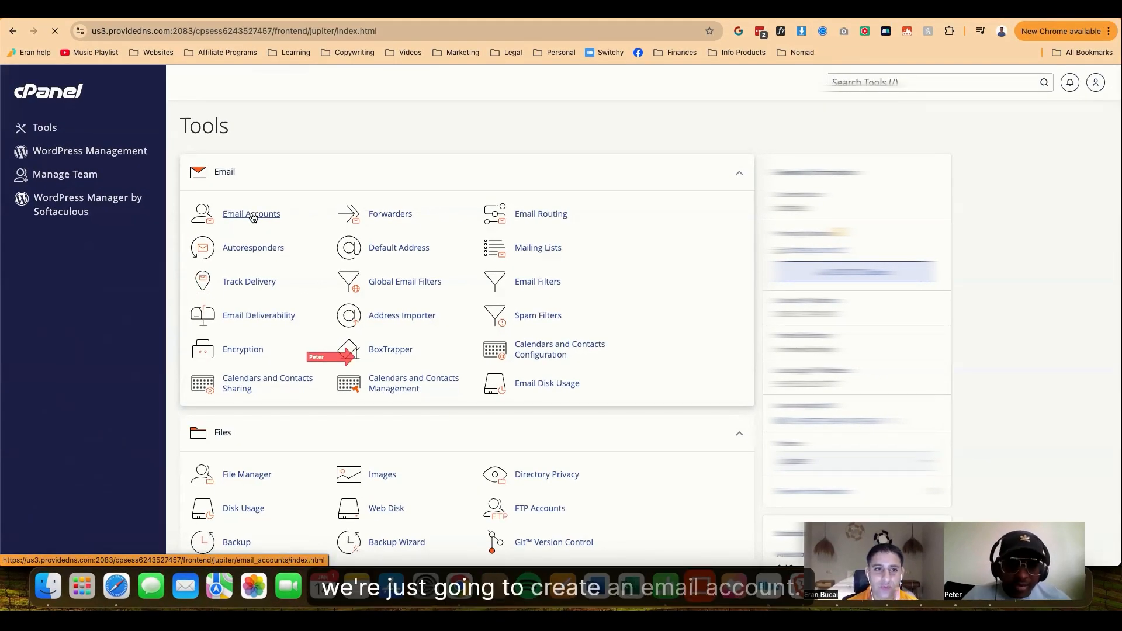
left_click(251, 214)
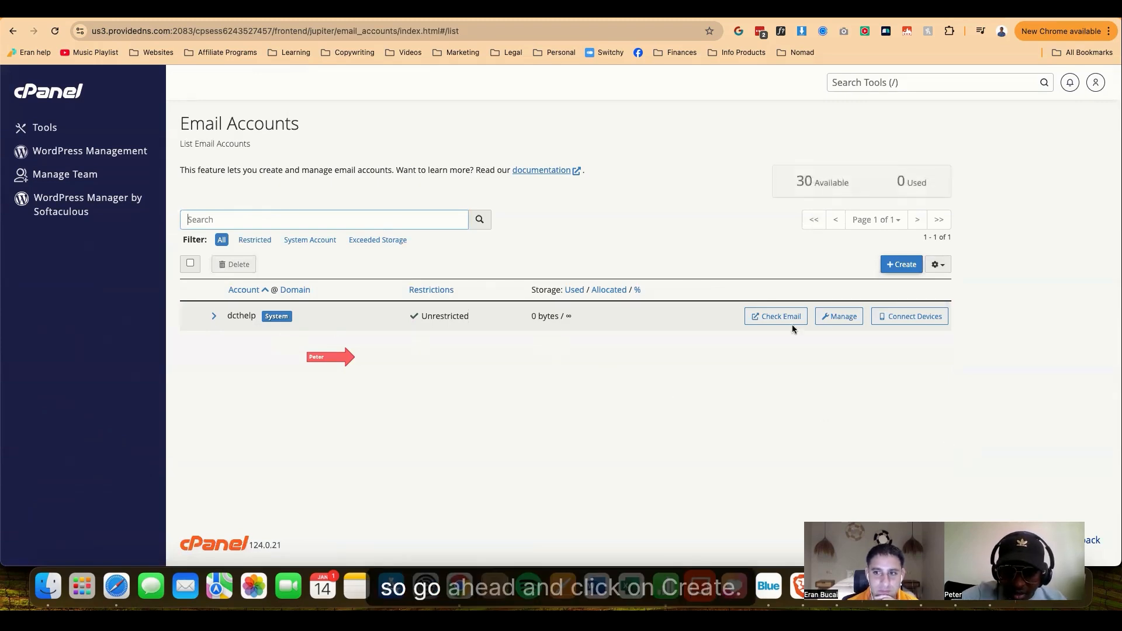
left_click(902, 265)
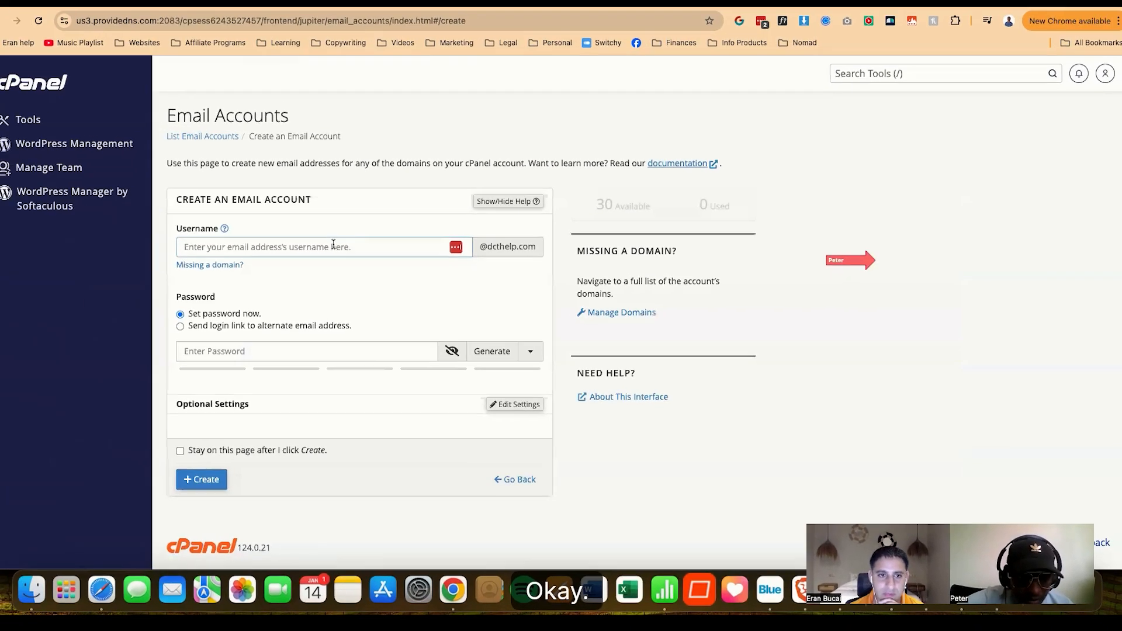
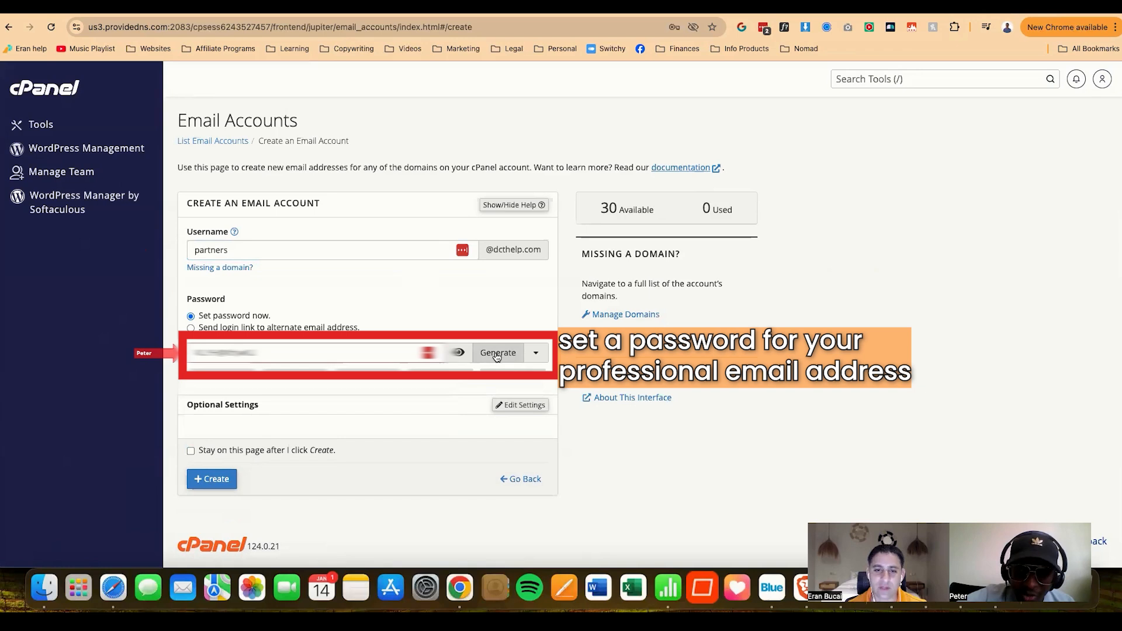
left_click(497, 351)
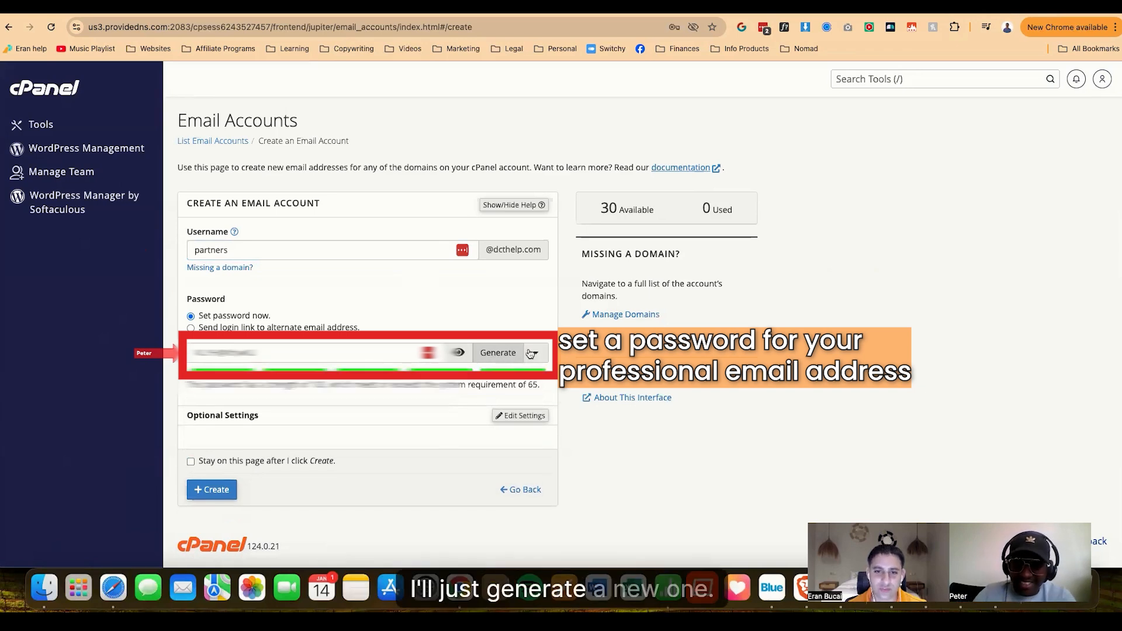
left_click(535, 353)
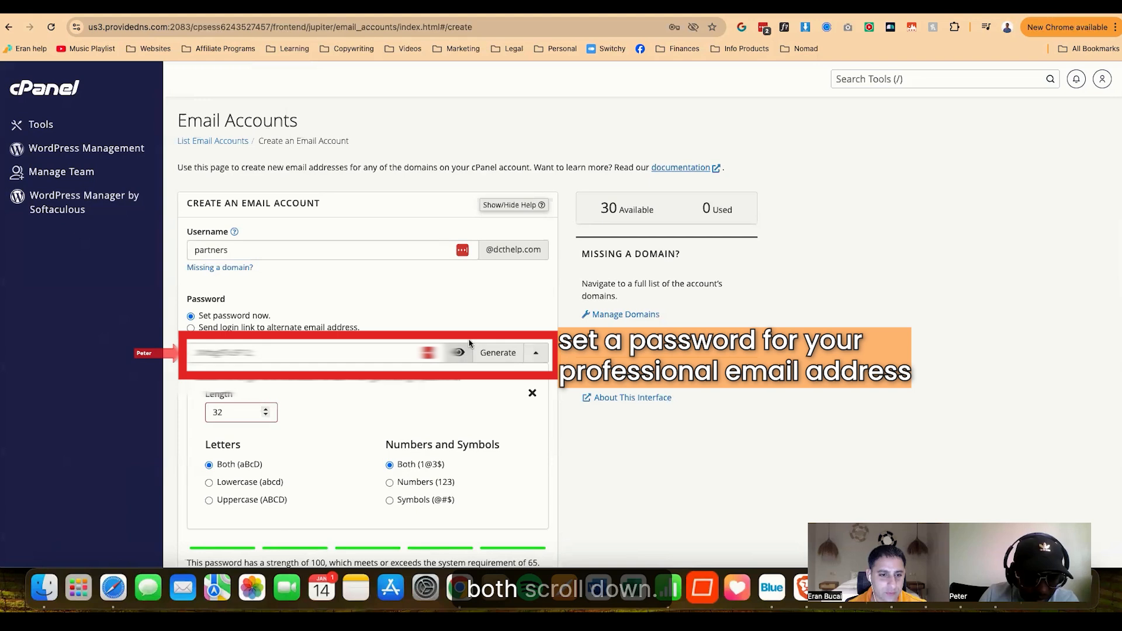
left_click(265, 416)
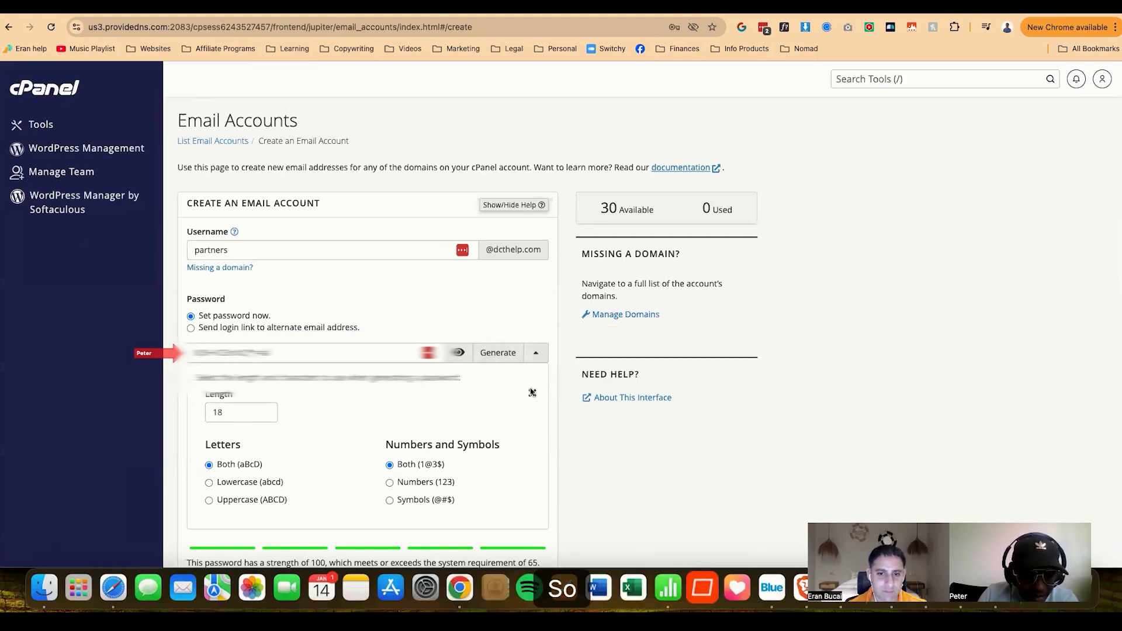
left_click(535, 352)
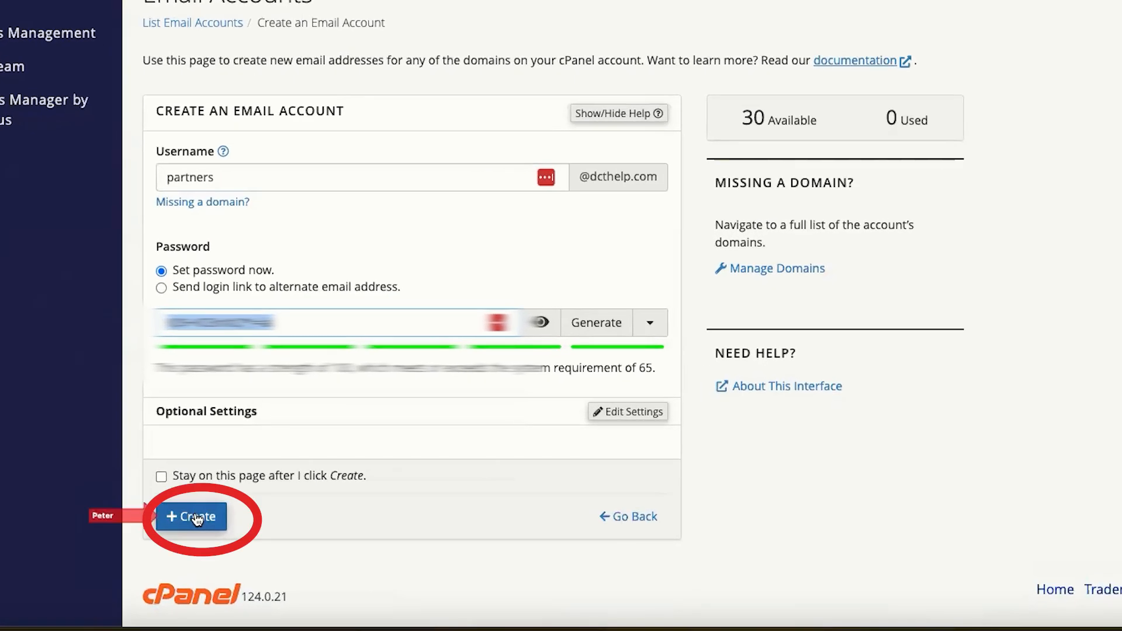
left_click(191, 516)
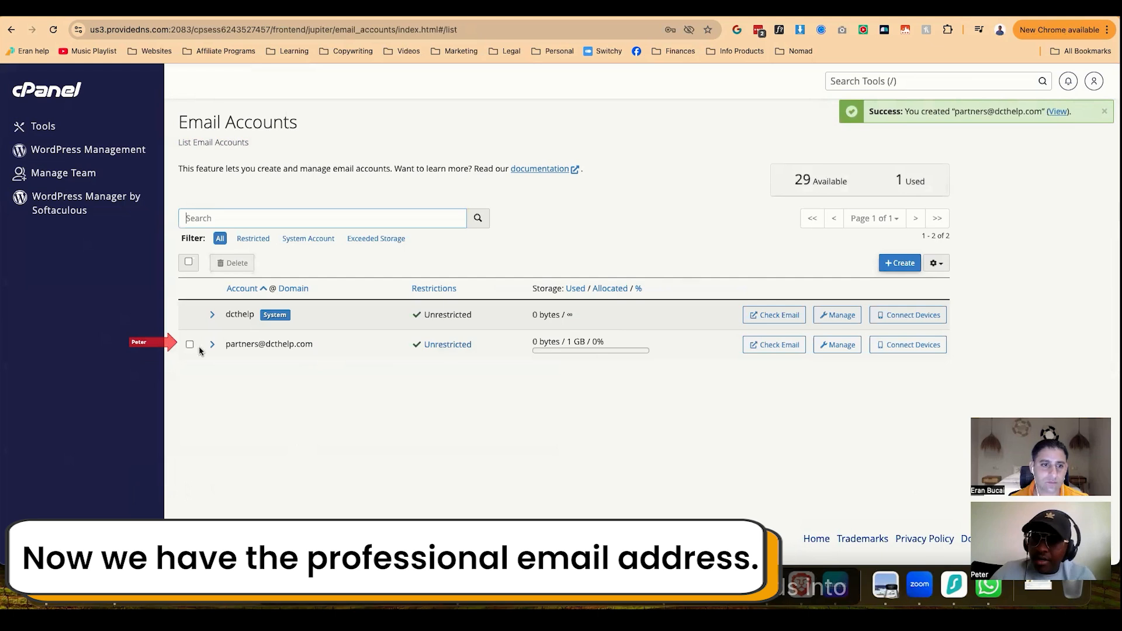
left_click(212, 344)
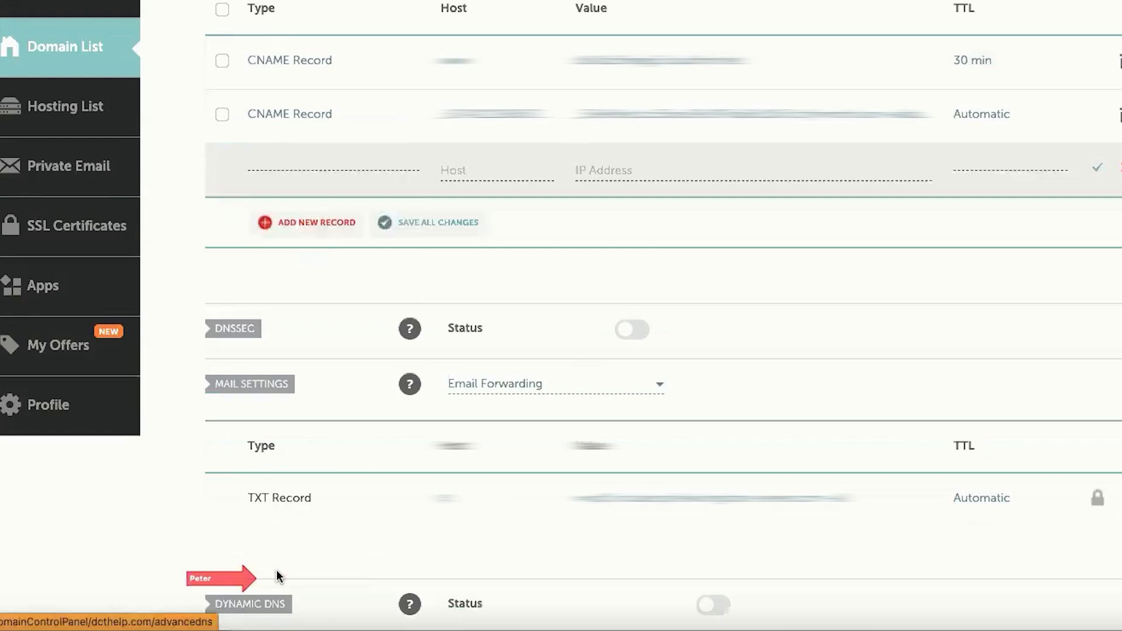
Add a new host record row for dcthelp.com in Namecheap and choose its record type
left_click(332, 170)
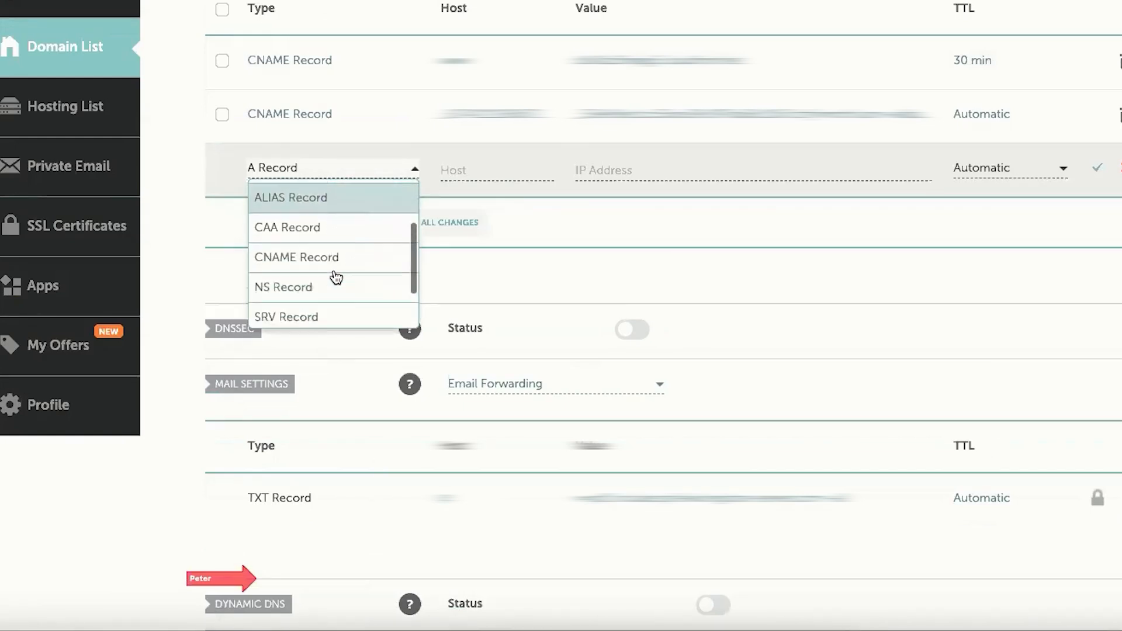
scroll("down", 3)
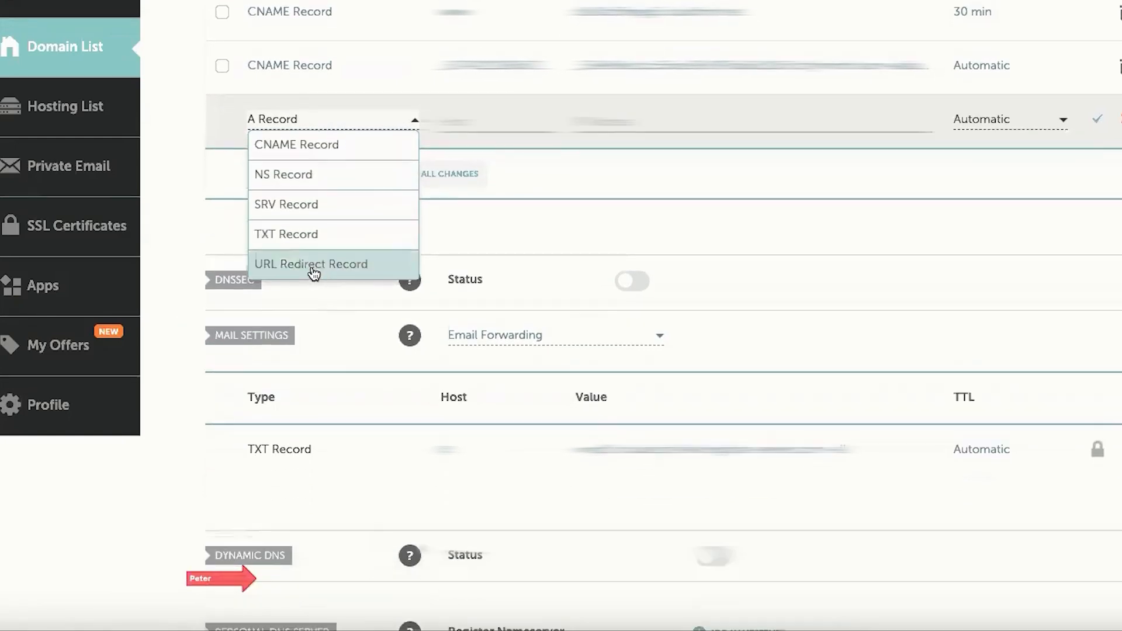
left_click(285, 234)
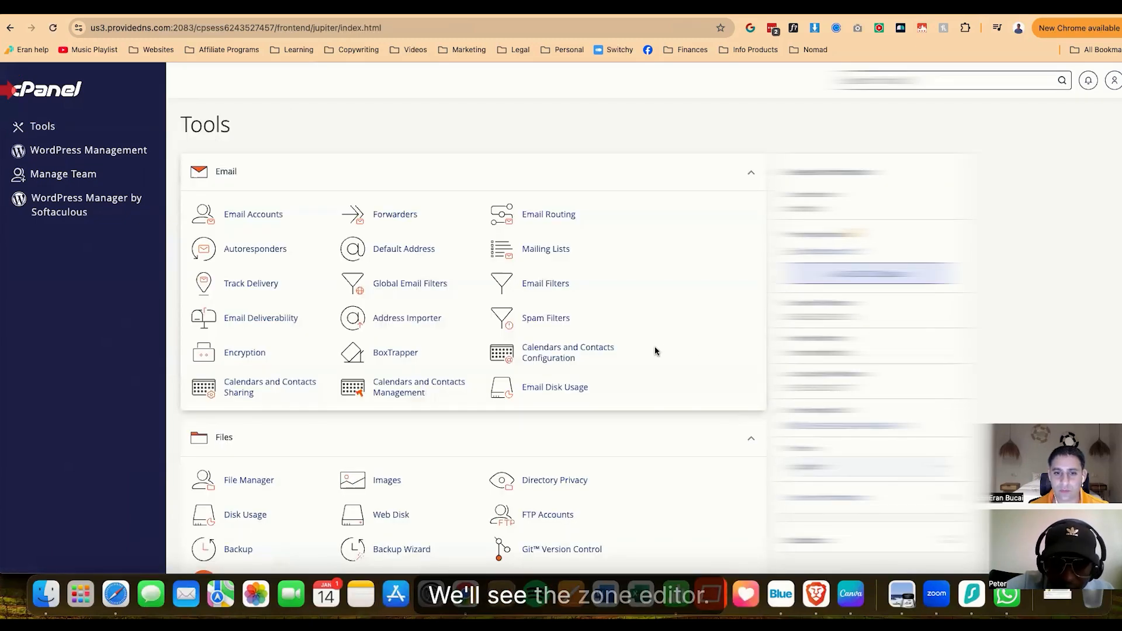
Open cPanel's Zone Editor and manage dcthelp.com's DNS records
scroll("down", 3)
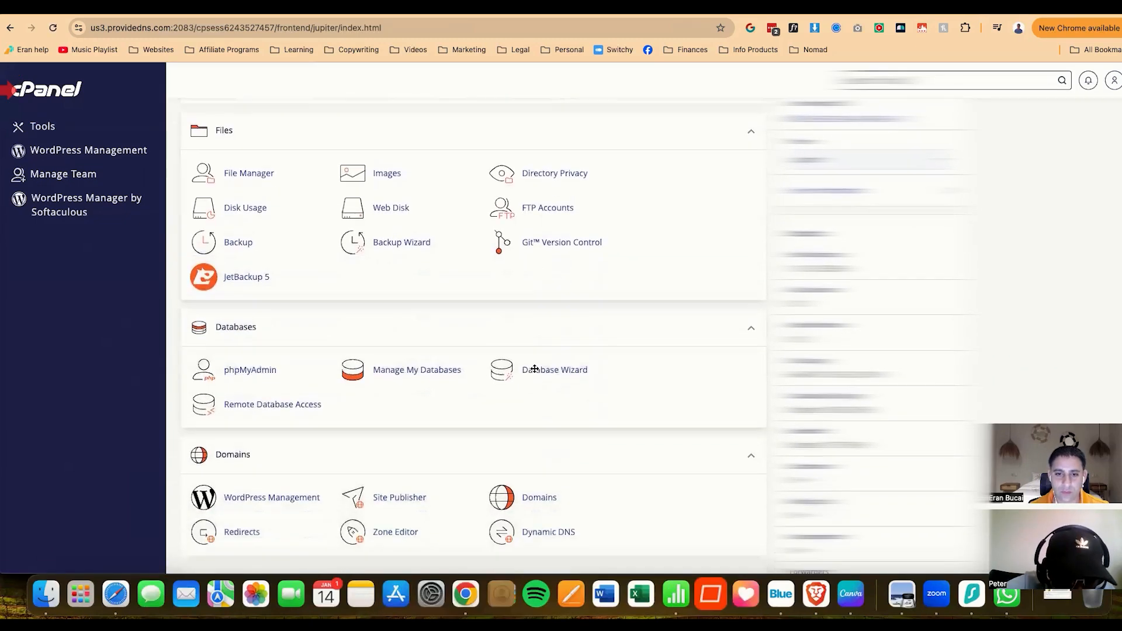
scroll("down", 3)
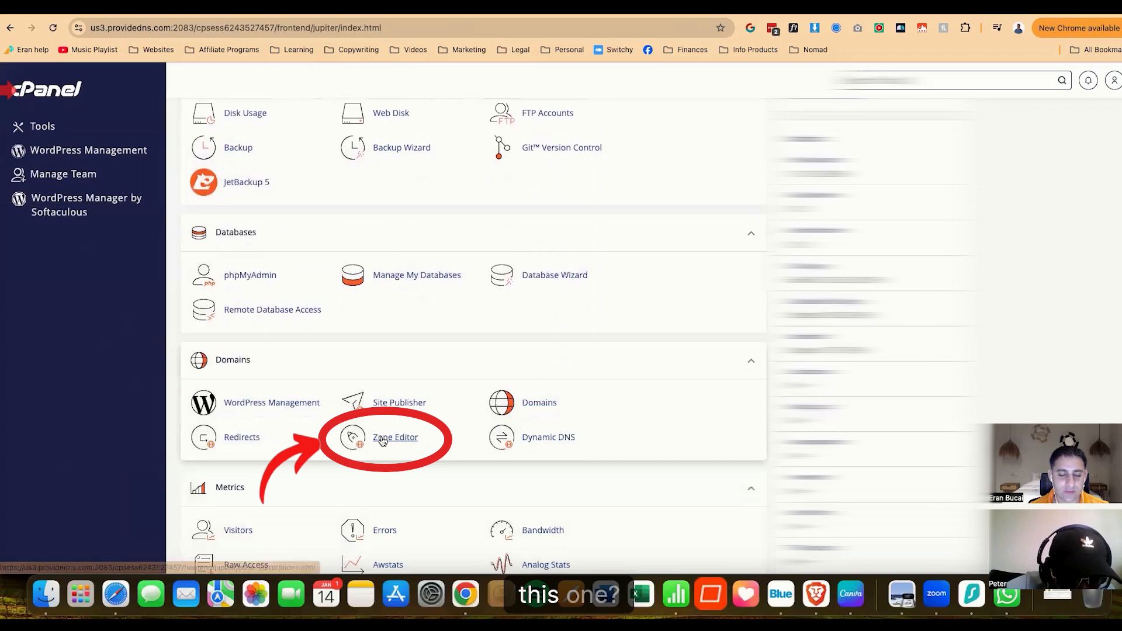
left_click(395, 437)
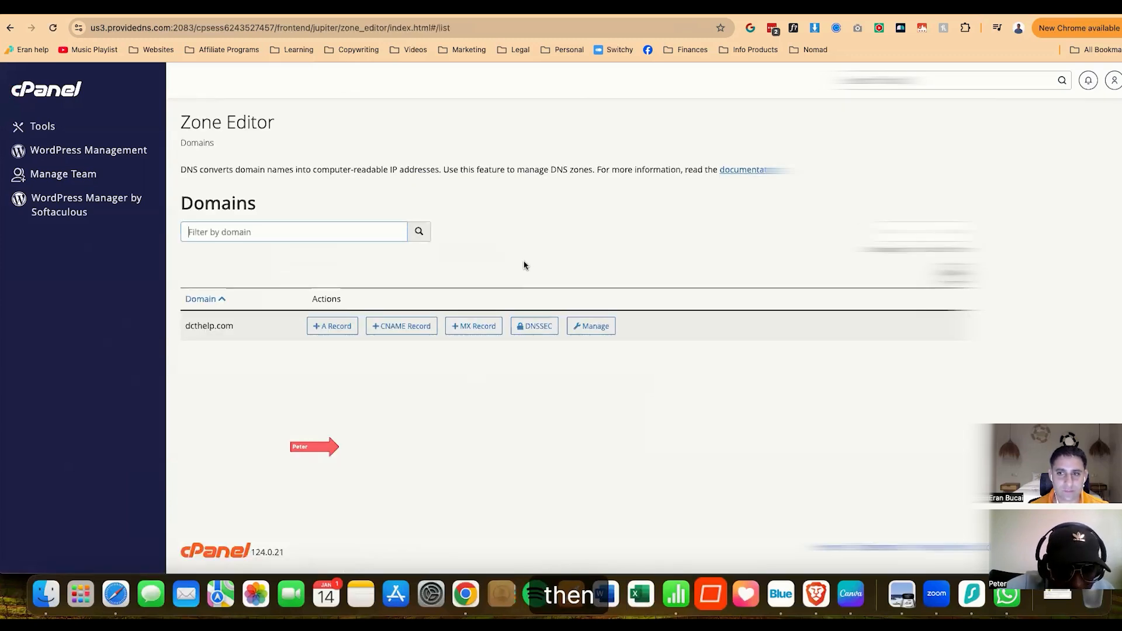
left_click(591, 326)
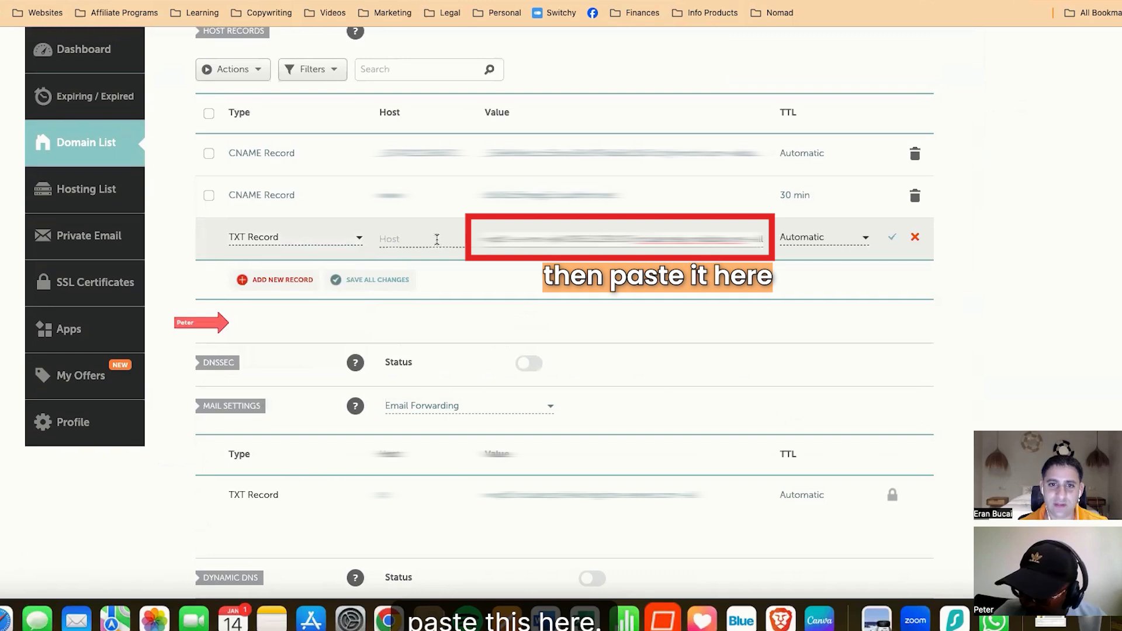
Save the TXT record with host @ for the root of dcthelp.com
type("@")
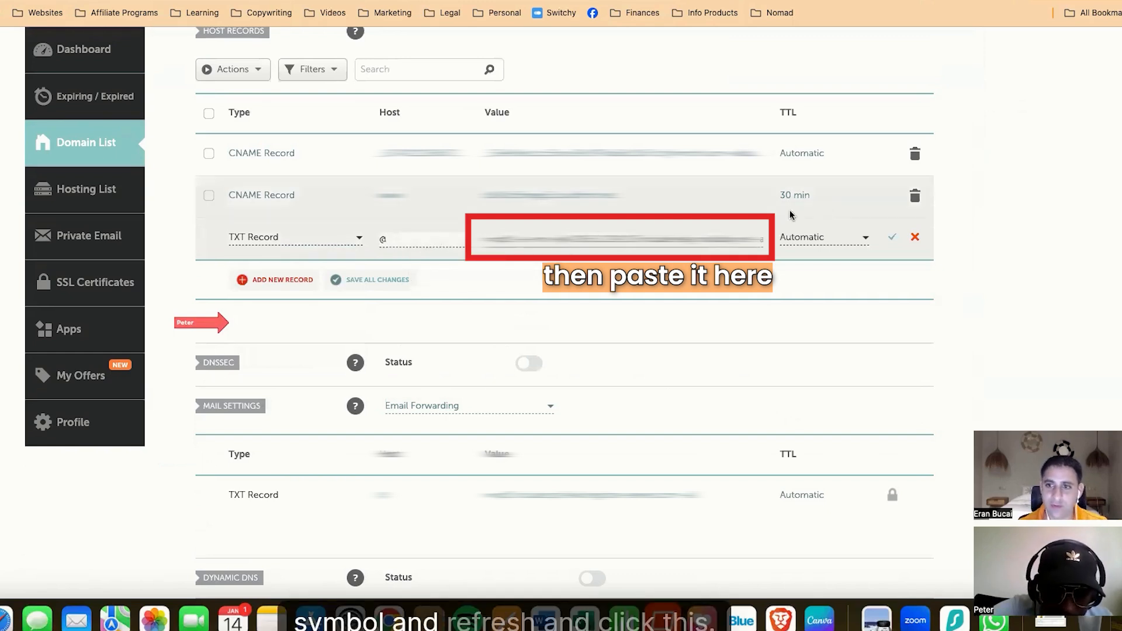
left_click(892, 236)
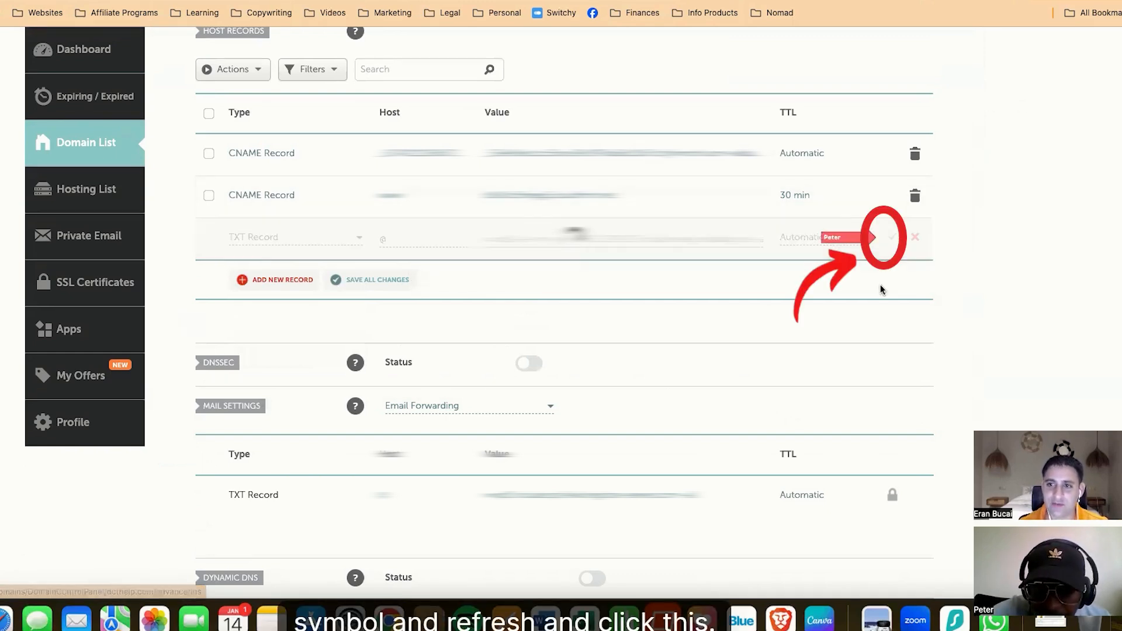
scroll("up", 3)
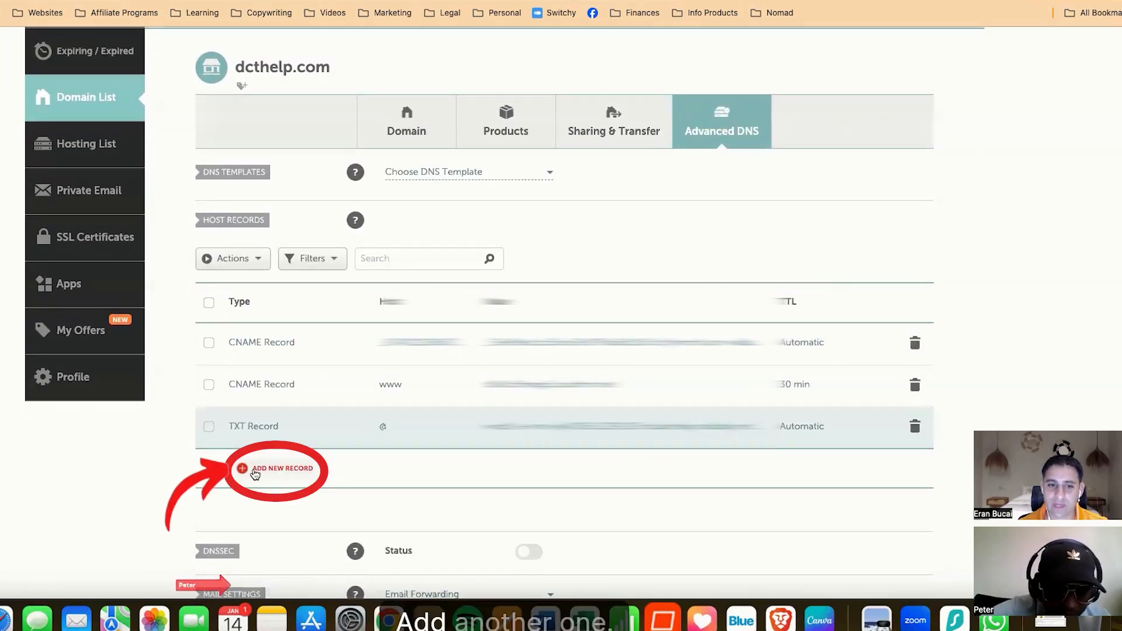
Add another host record row and set its type to TXT Record
left_click(280, 468)
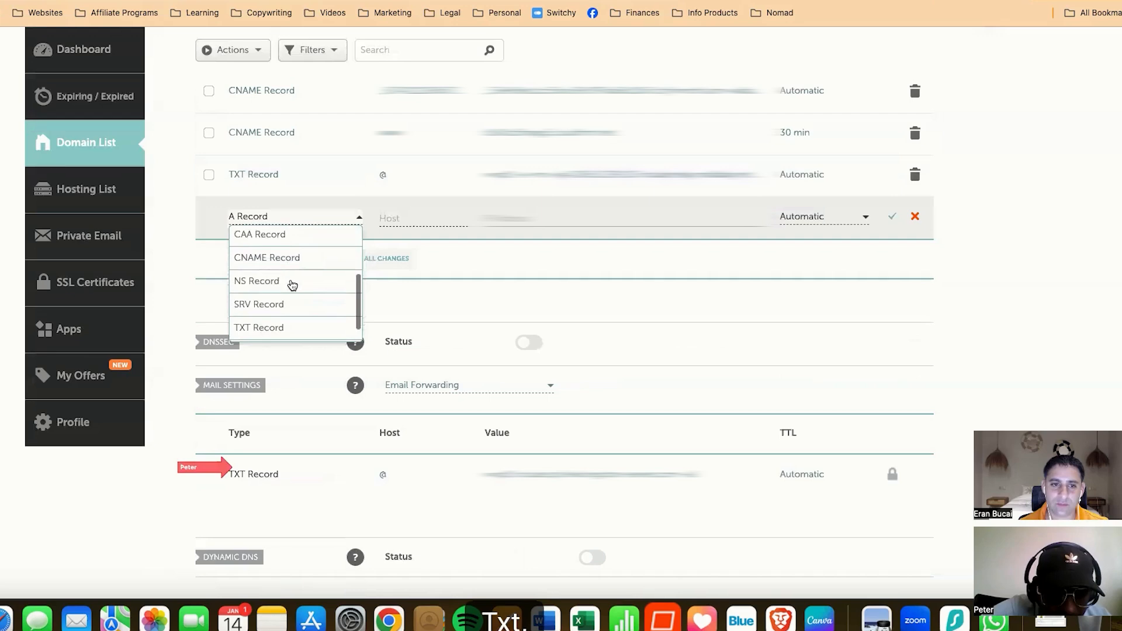
left_click(259, 327)
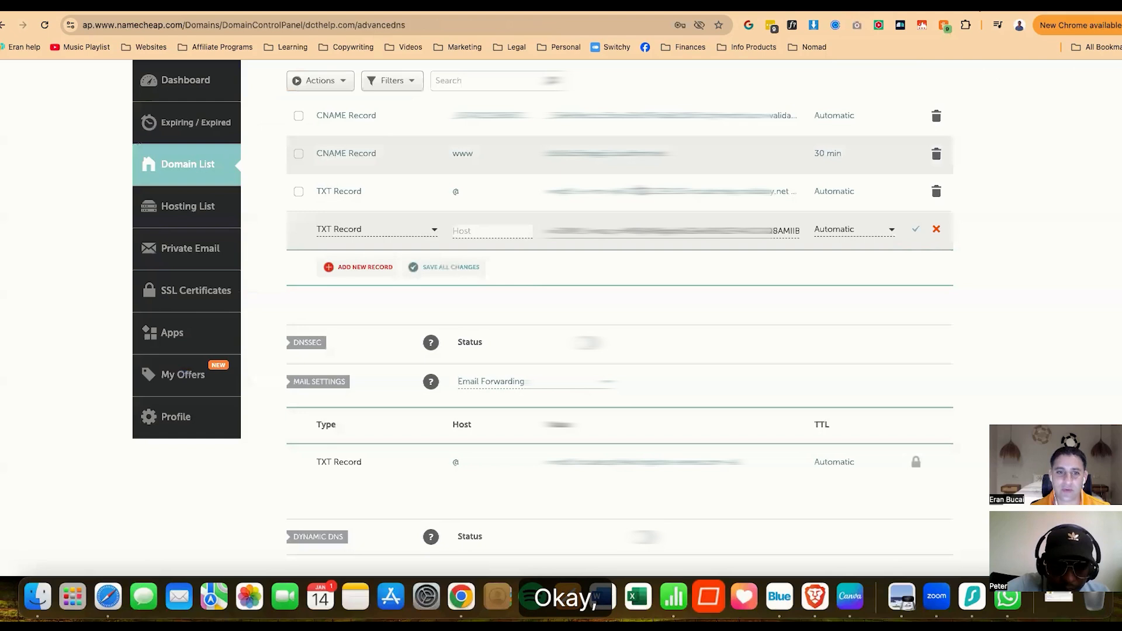
Save the TXT record with host default._domainkey and start a third record row
type("default._domainkey")
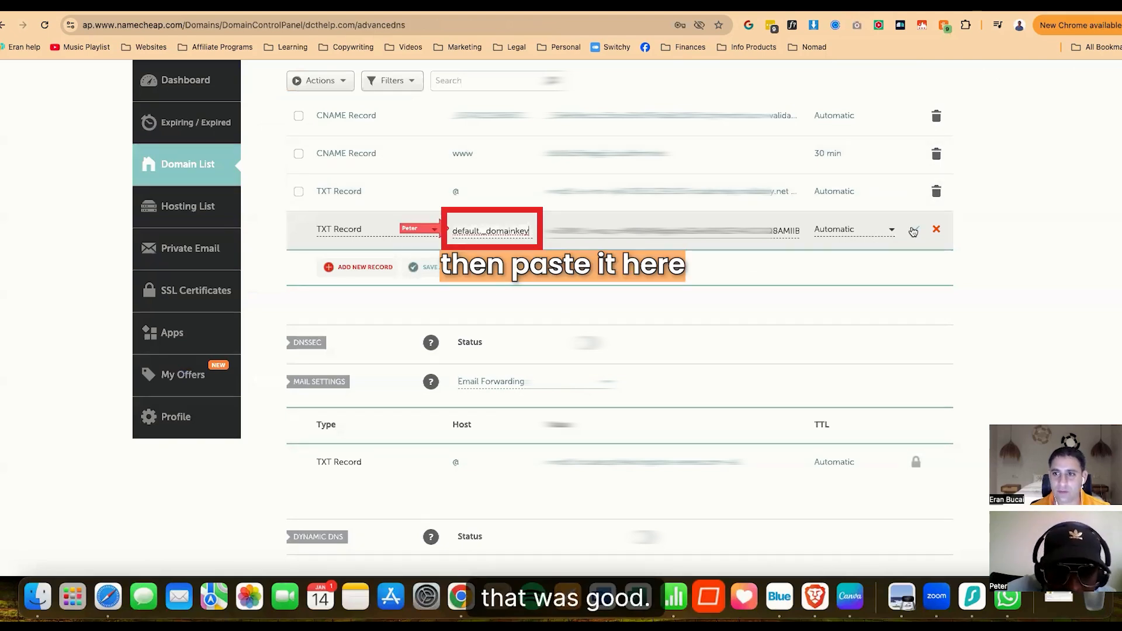
left_click(414, 267)
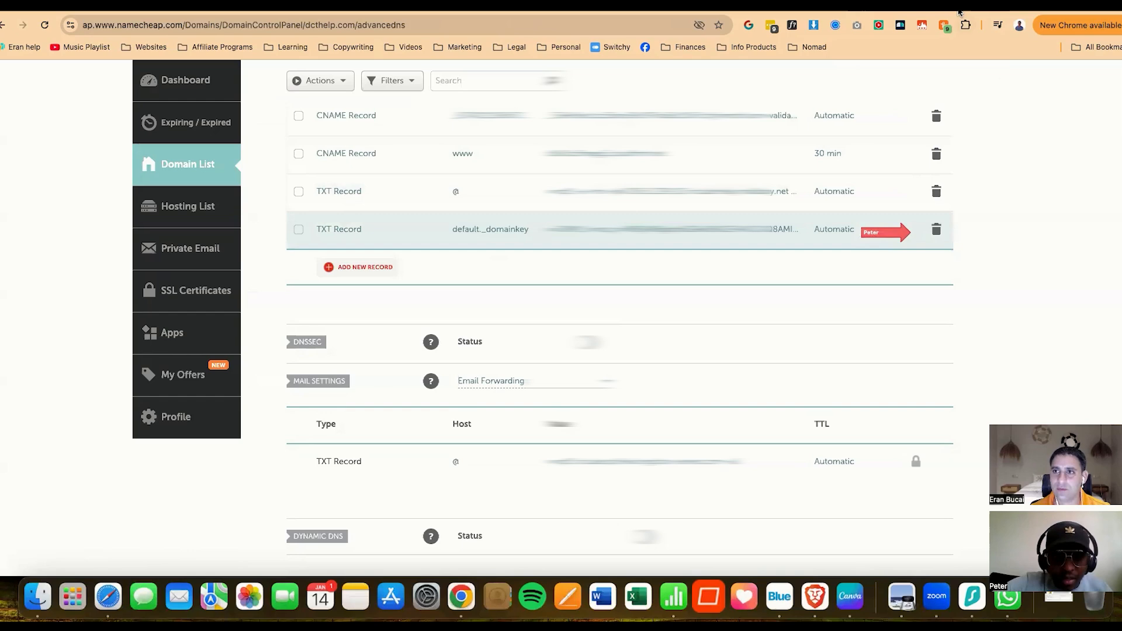
left_click(358, 267)
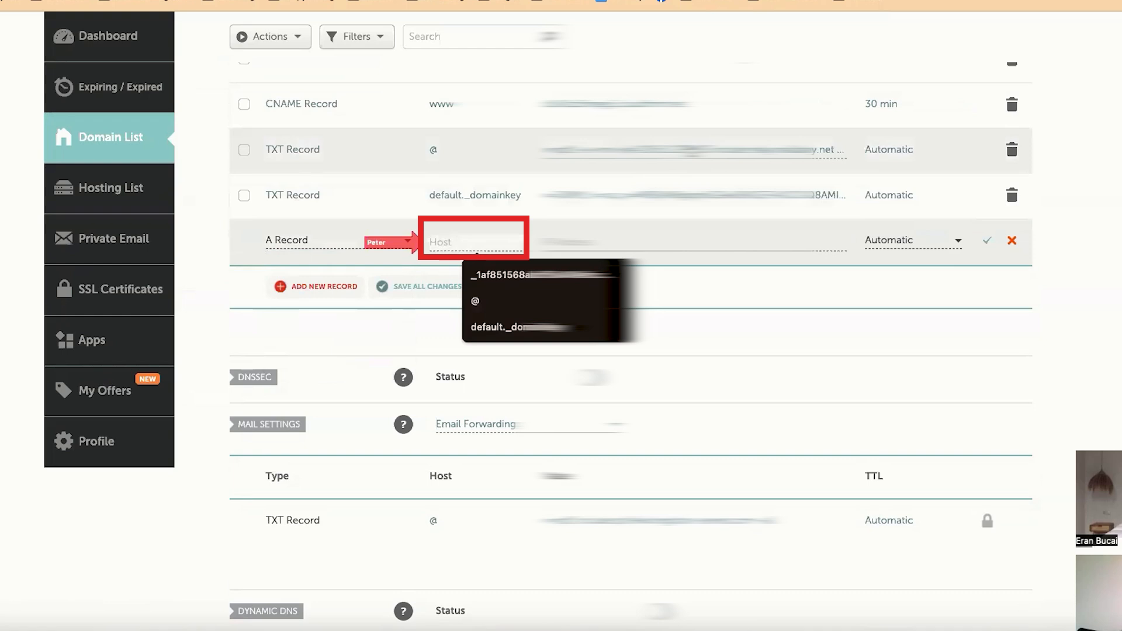
Save an A record with host mail pointing at the pasted IP address
type("mail")
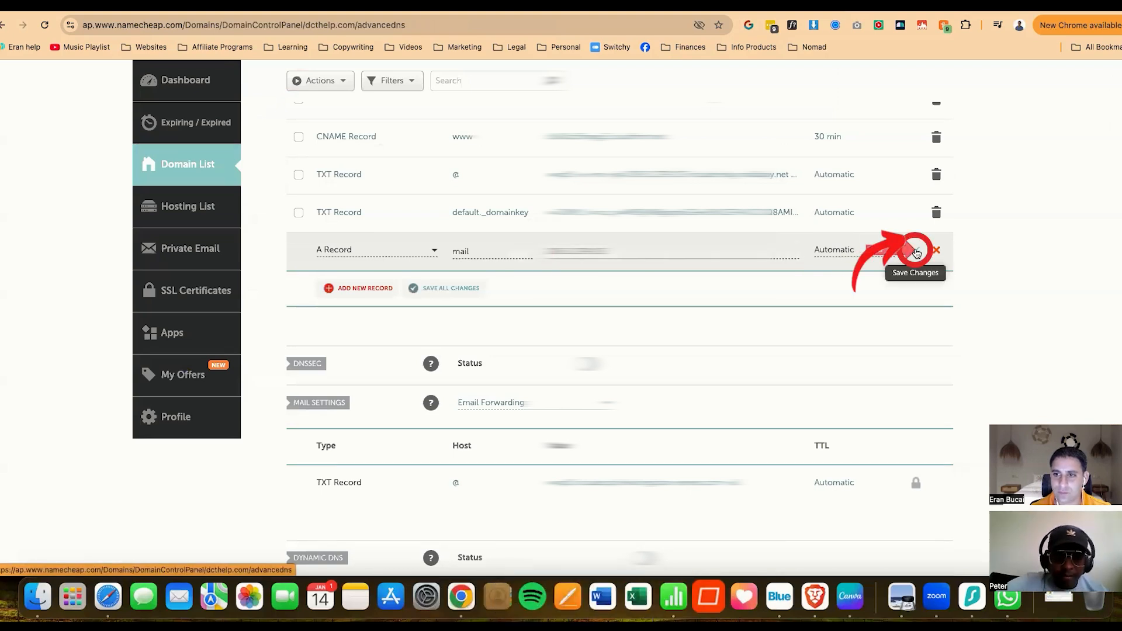
left_click(916, 249)
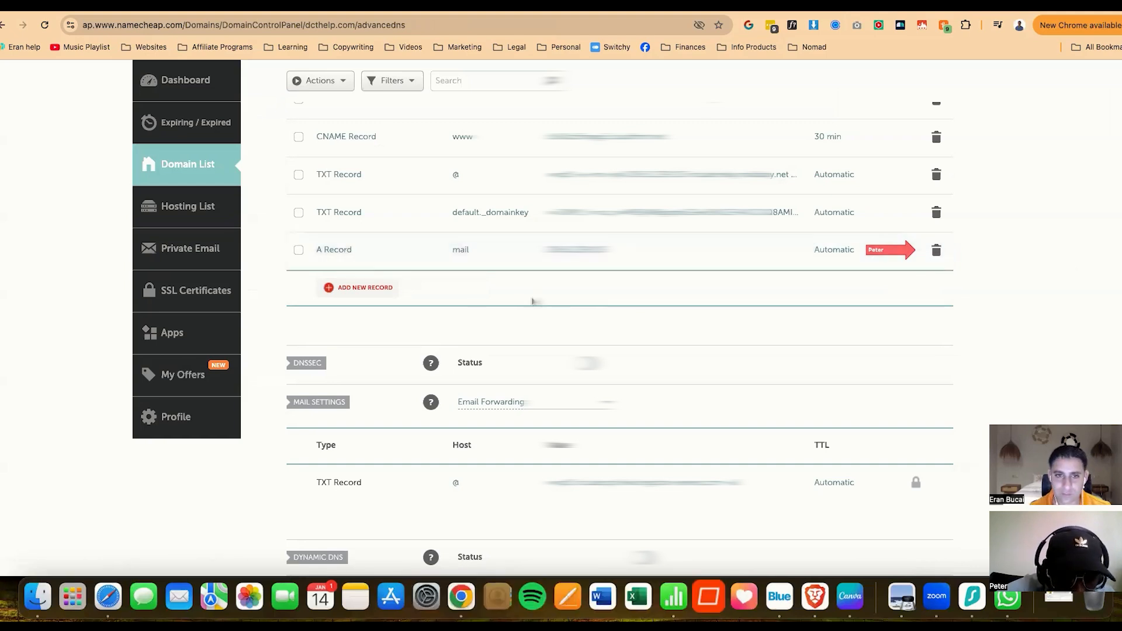
scroll("down", 3)
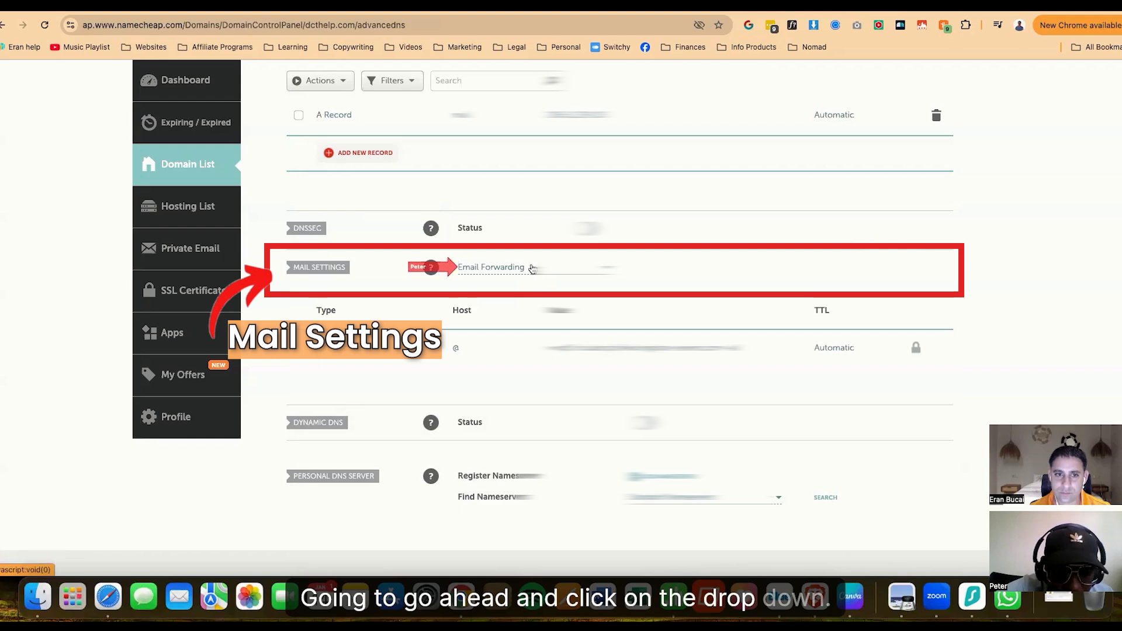
Switch Mail Settings to Custom MX, add an MX record on host @, and save the changes
left_click(529, 267)
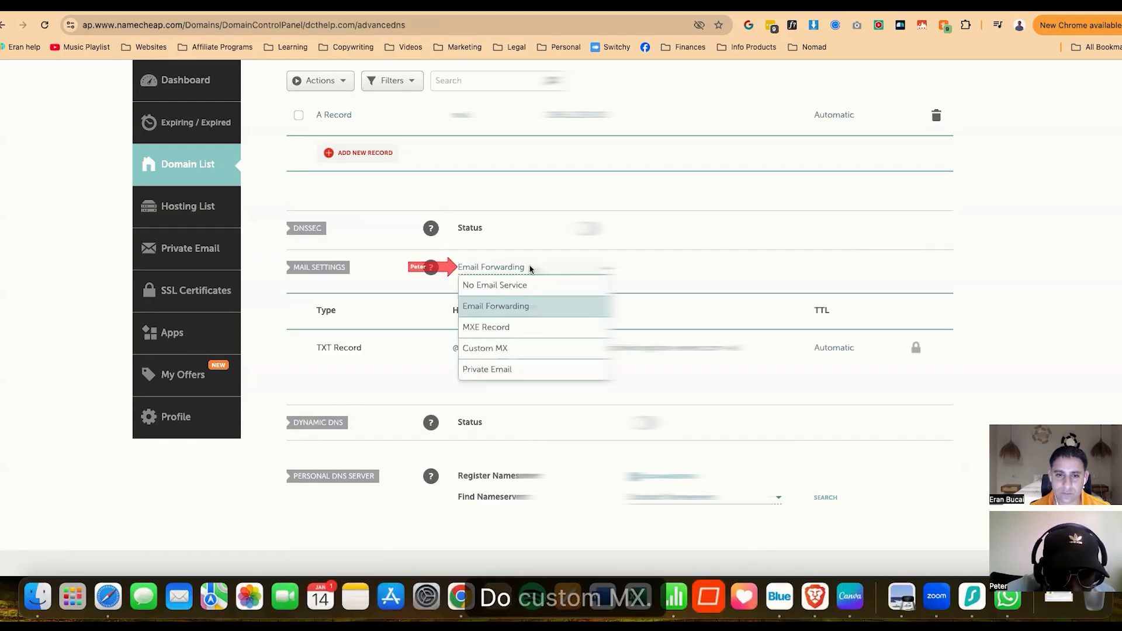
left_click(484, 348)
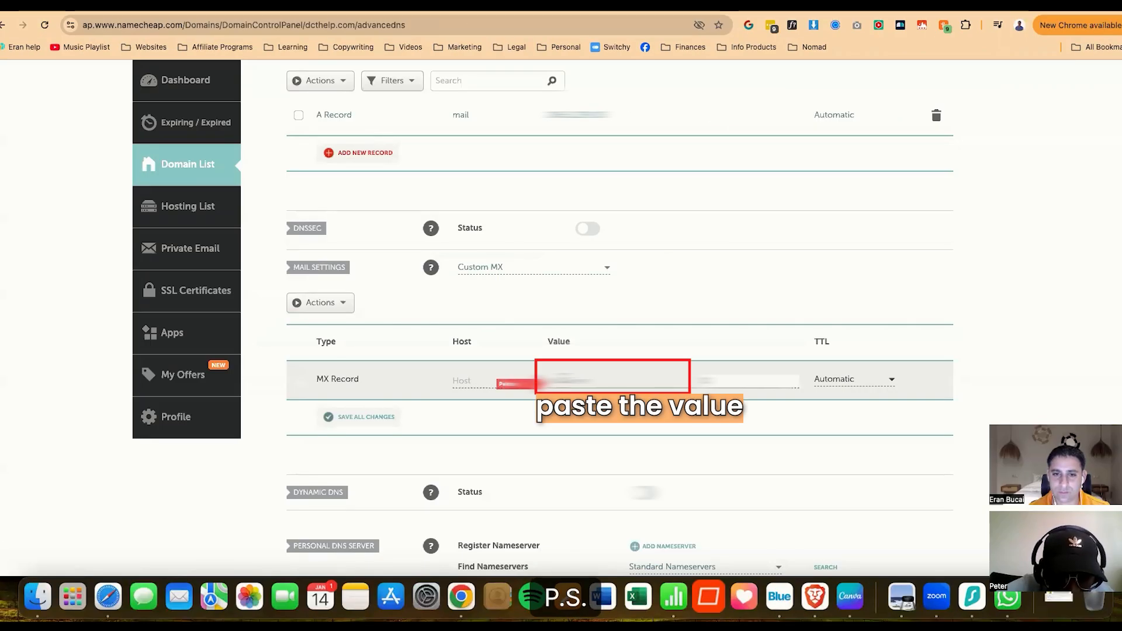
left_click(484, 380)
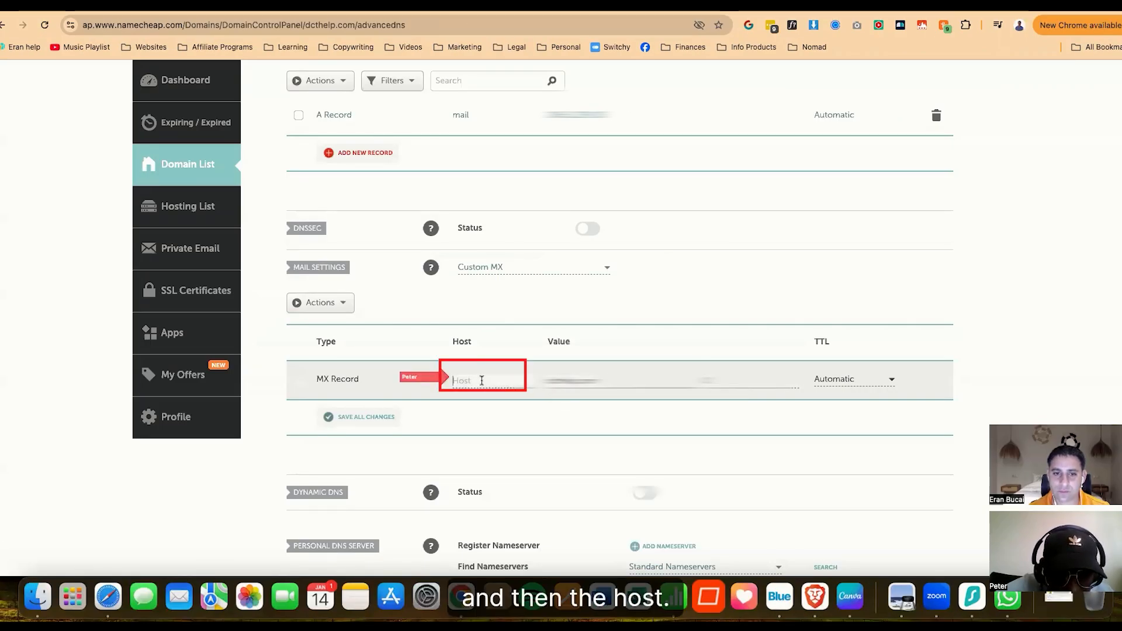
type("@")
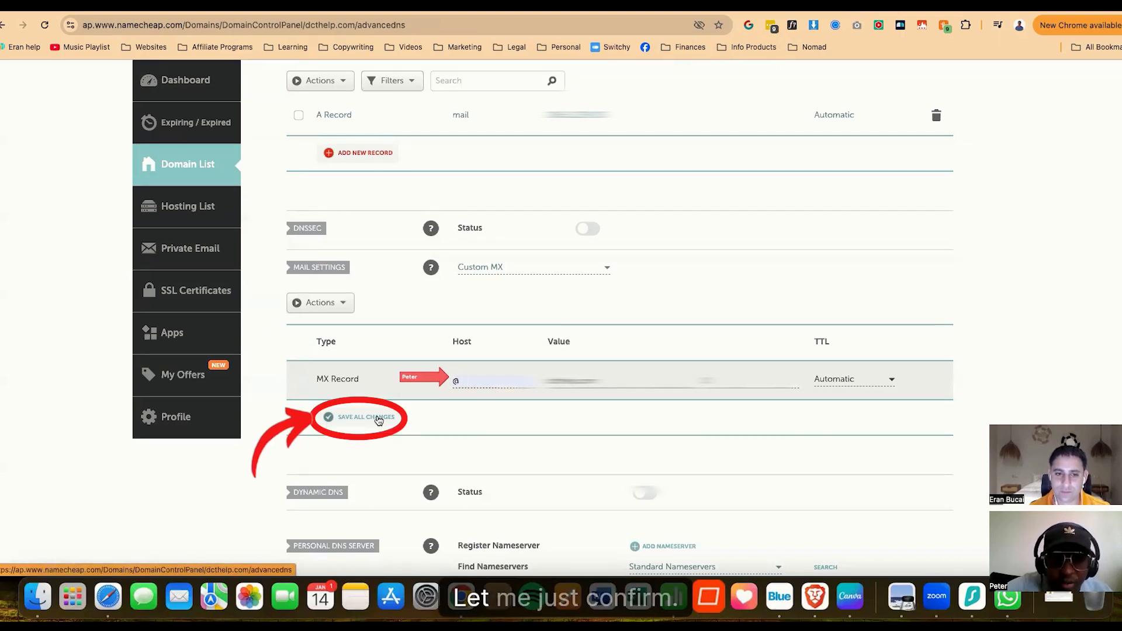
left_click(361, 417)
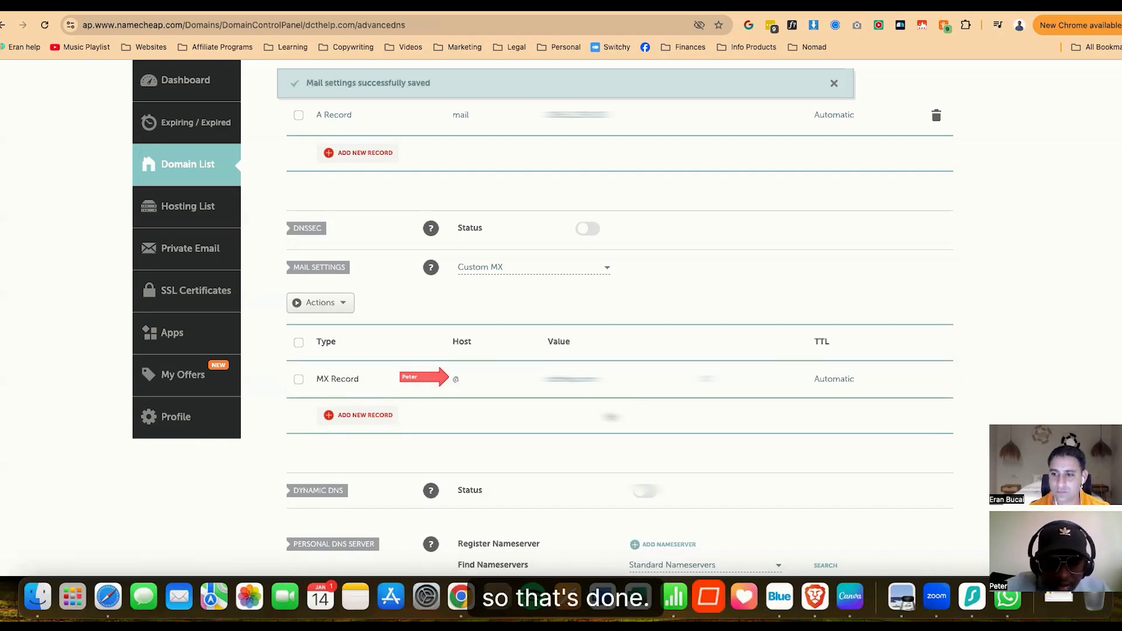
left_click(834, 83)
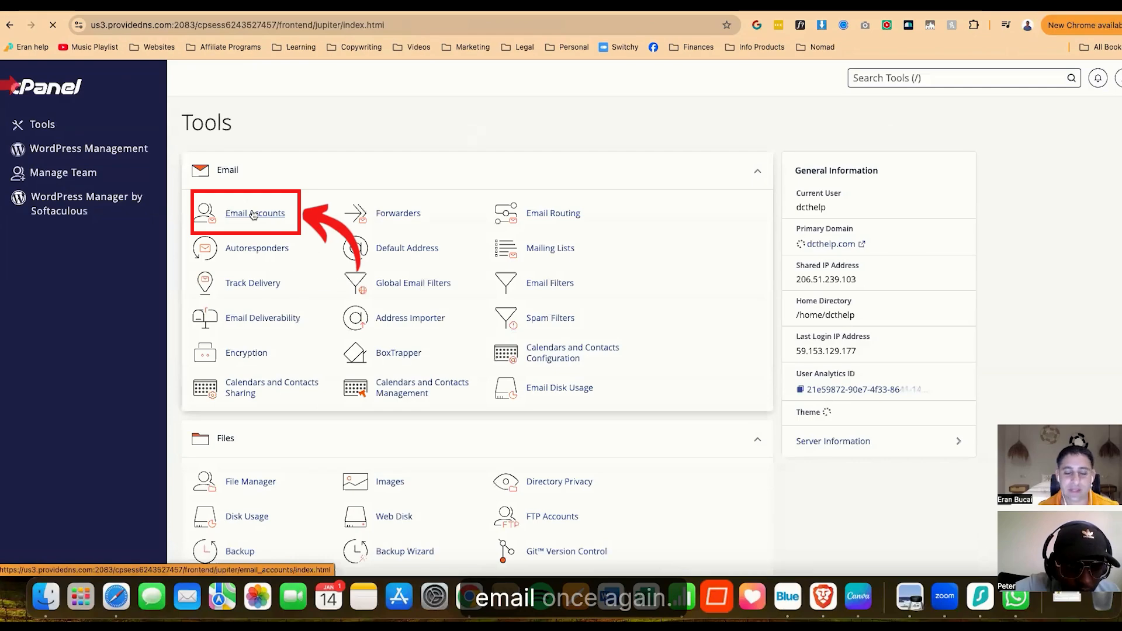
left_click(255, 214)
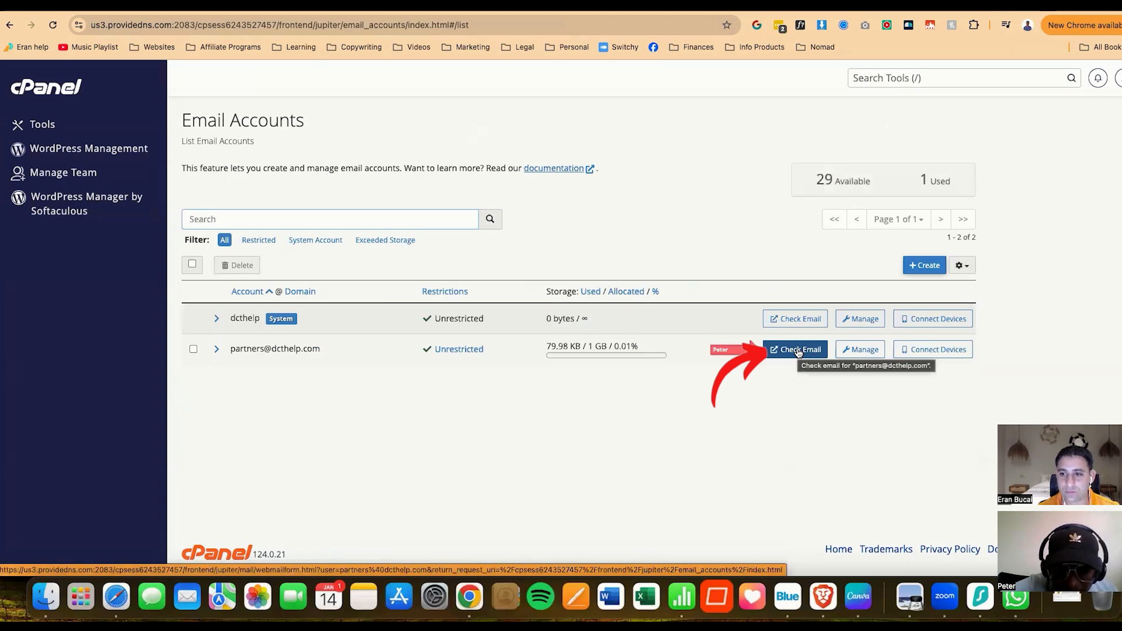
left_click(794, 349)
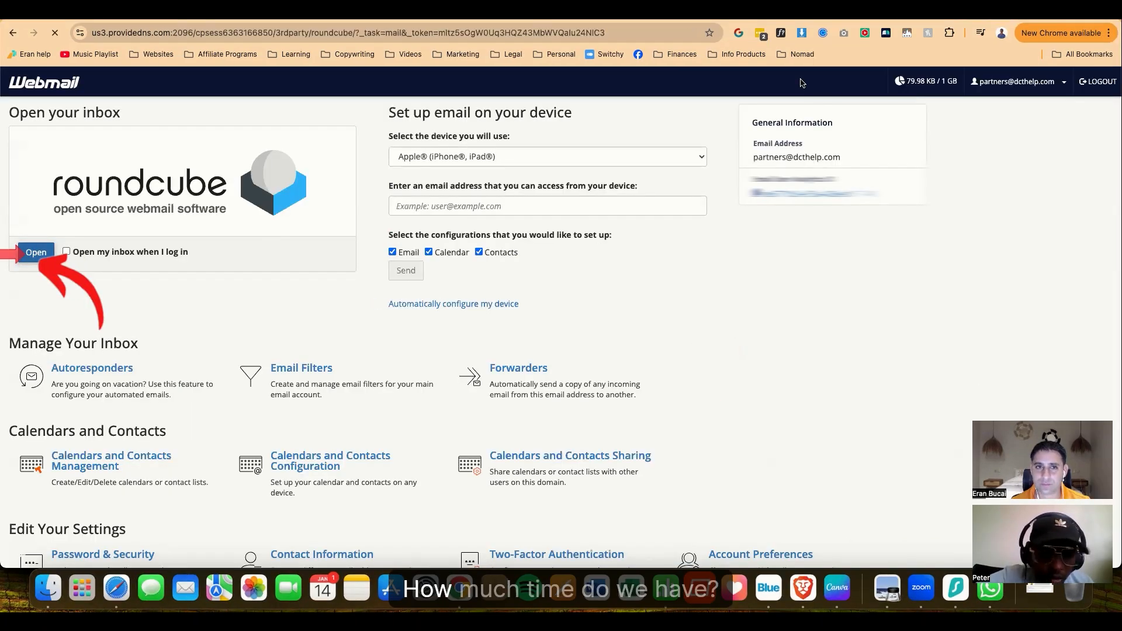
left_click(36, 252)
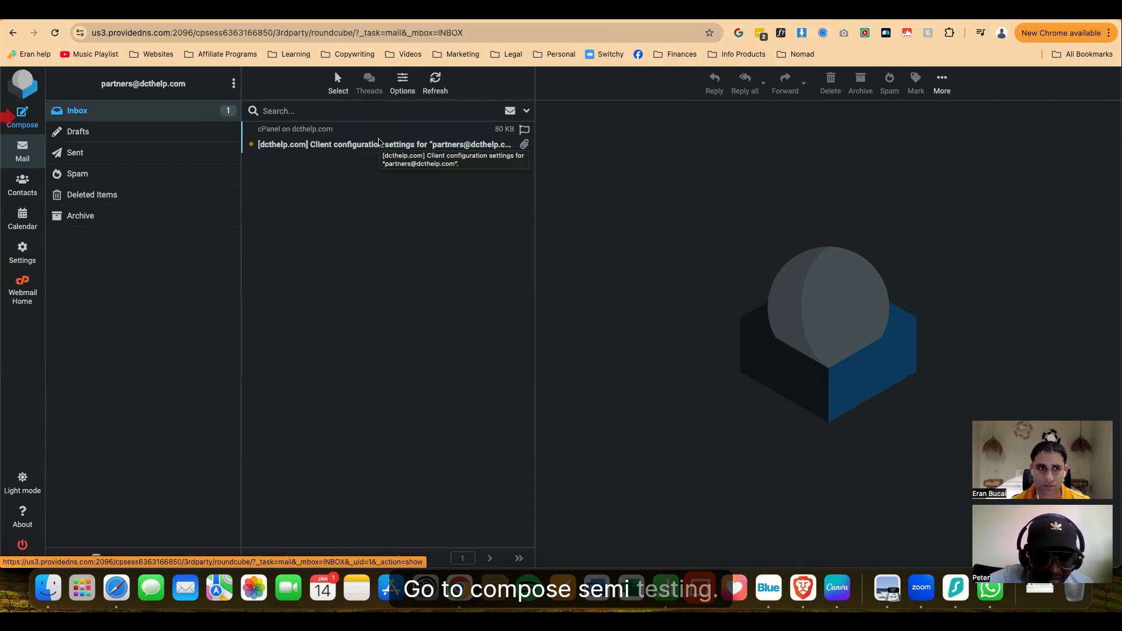
left_click(23, 117)
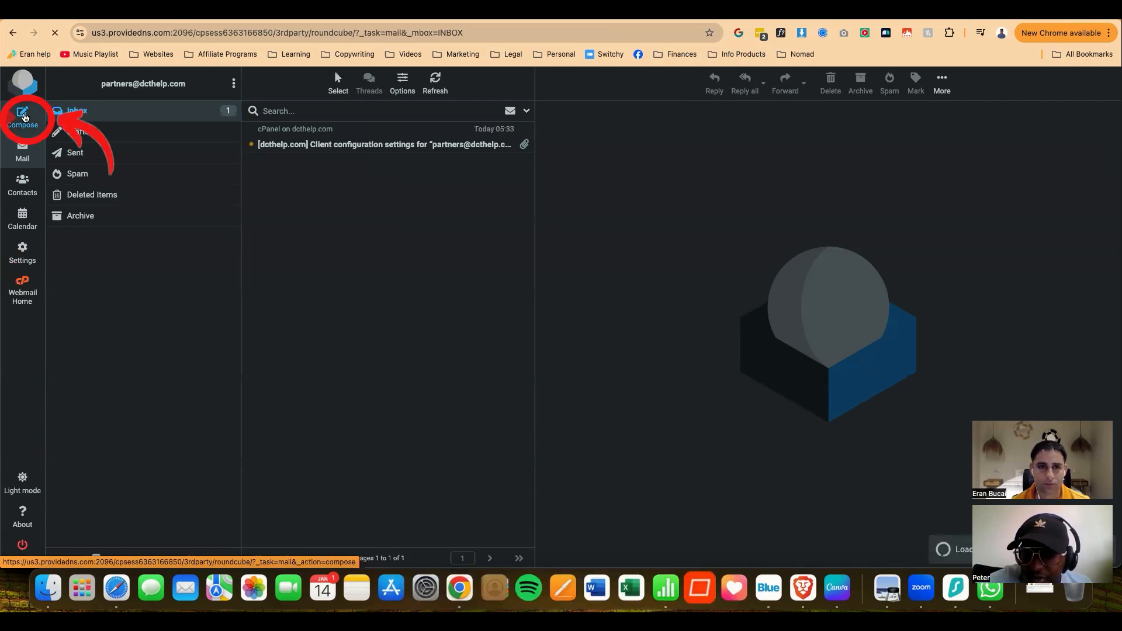
left_click(22, 117)
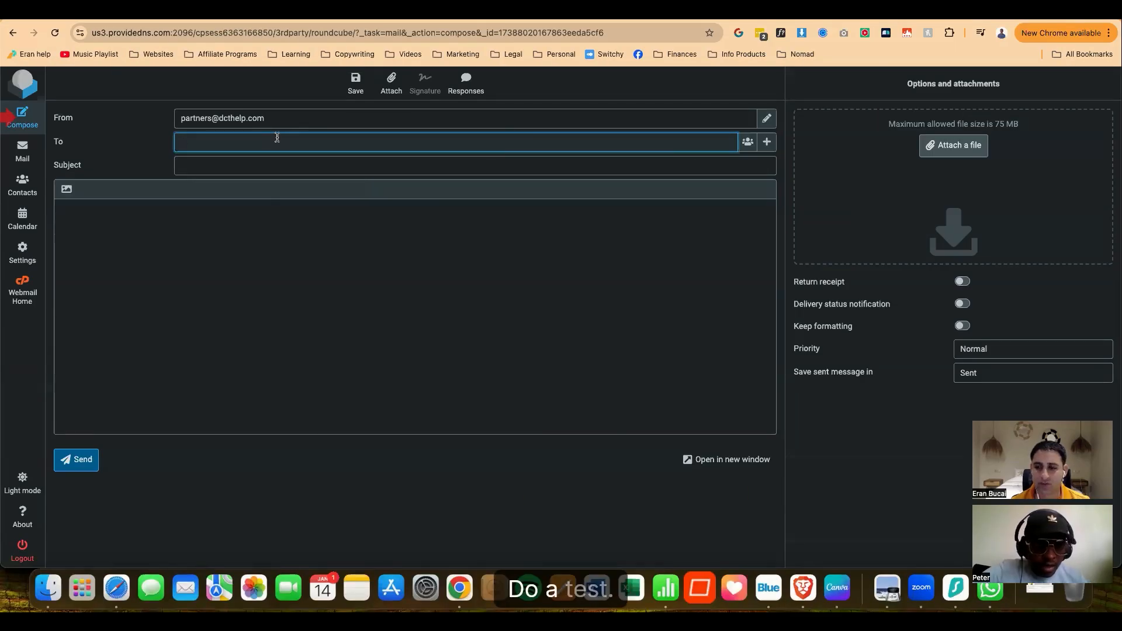
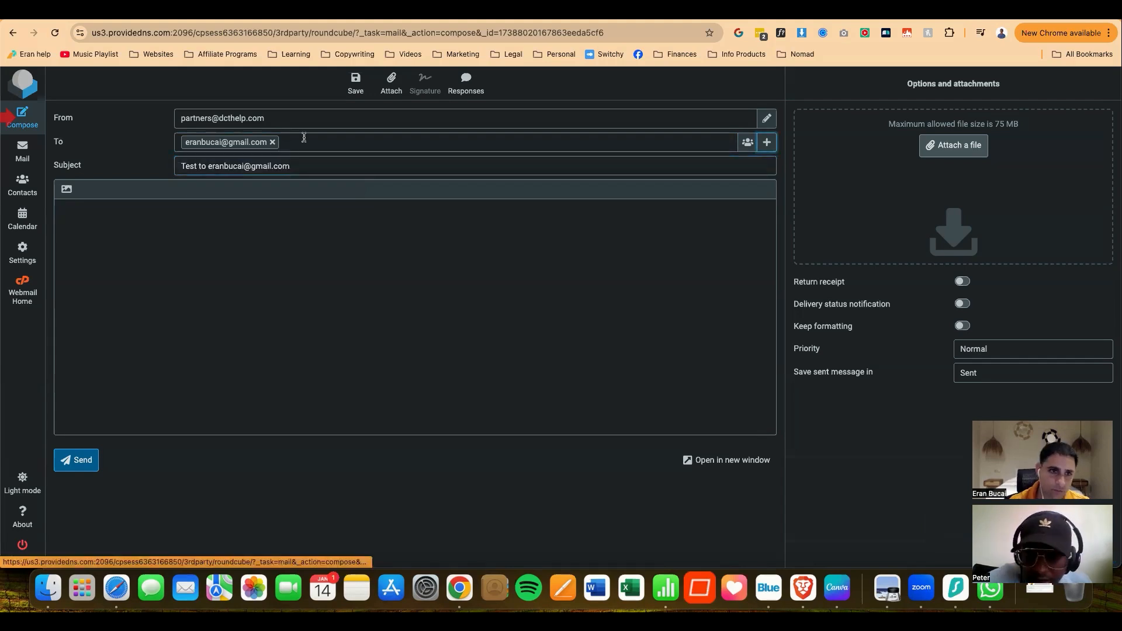
Write the 'Test to eran' message about Roundcube with a Cc recipient and send it
left_click(765, 142)
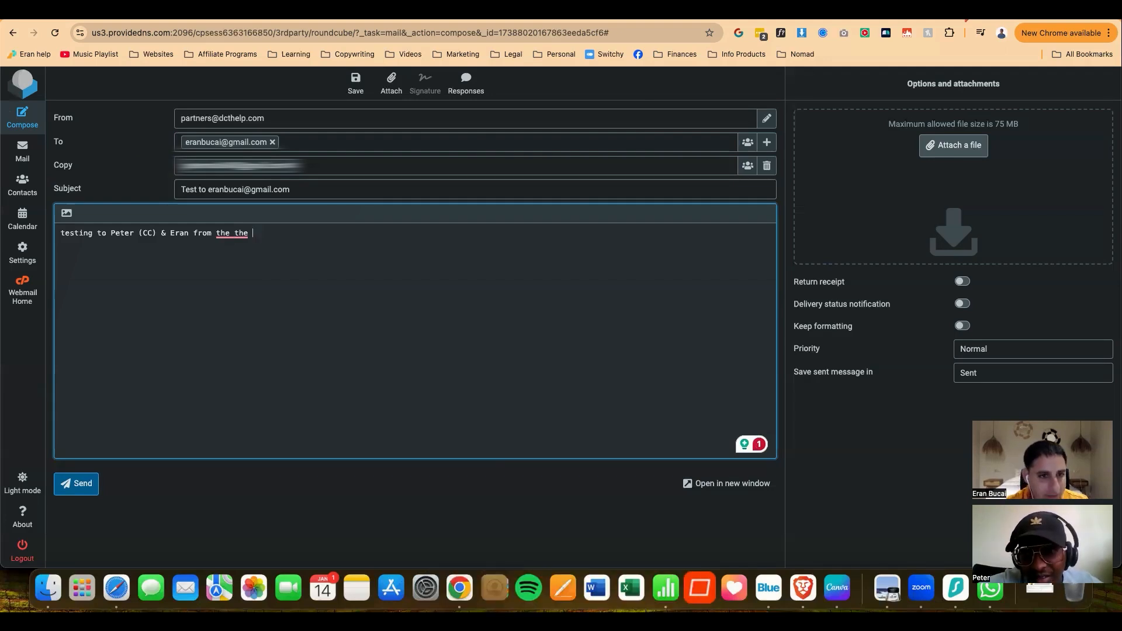
type("Roundcube direct")
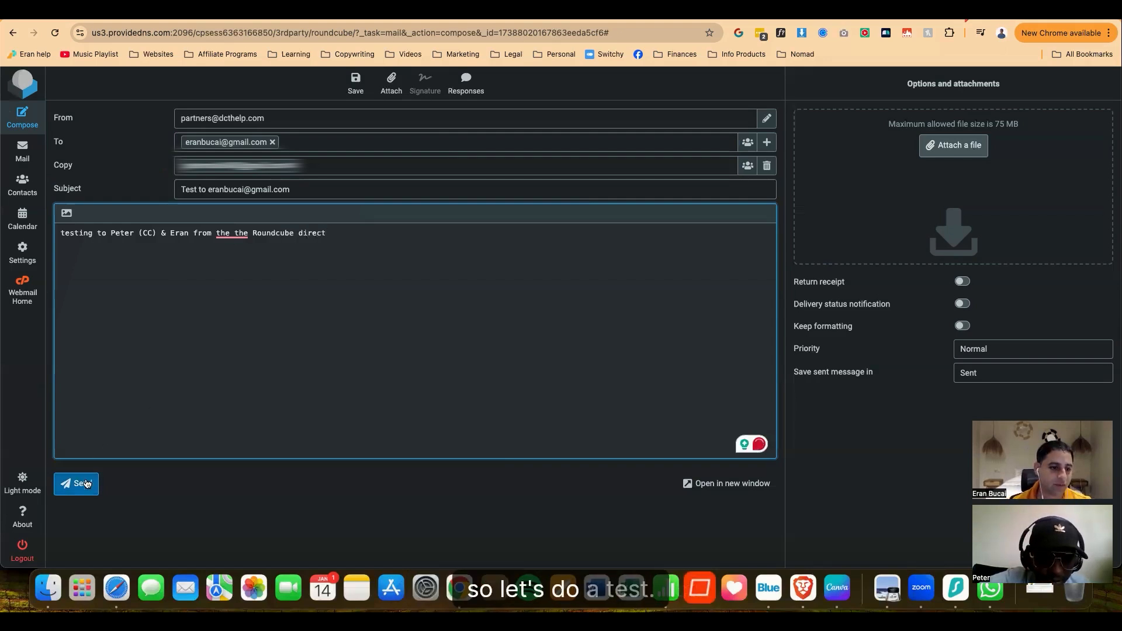
left_click(76, 484)
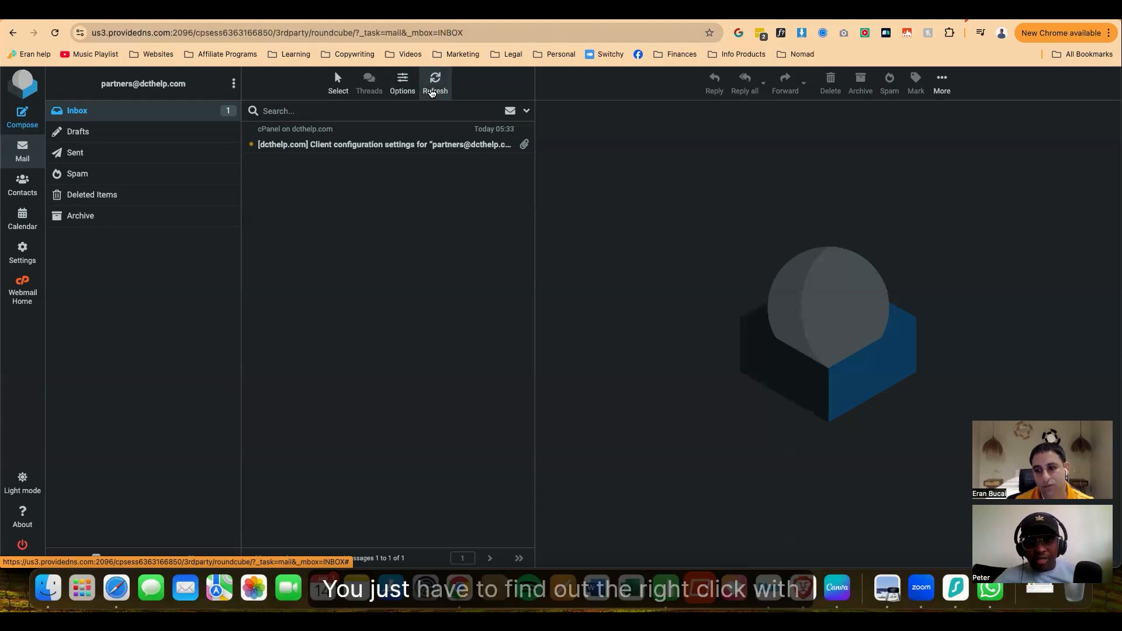
Refresh the Roundcube inbox to check for new mail
left_click(434, 83)
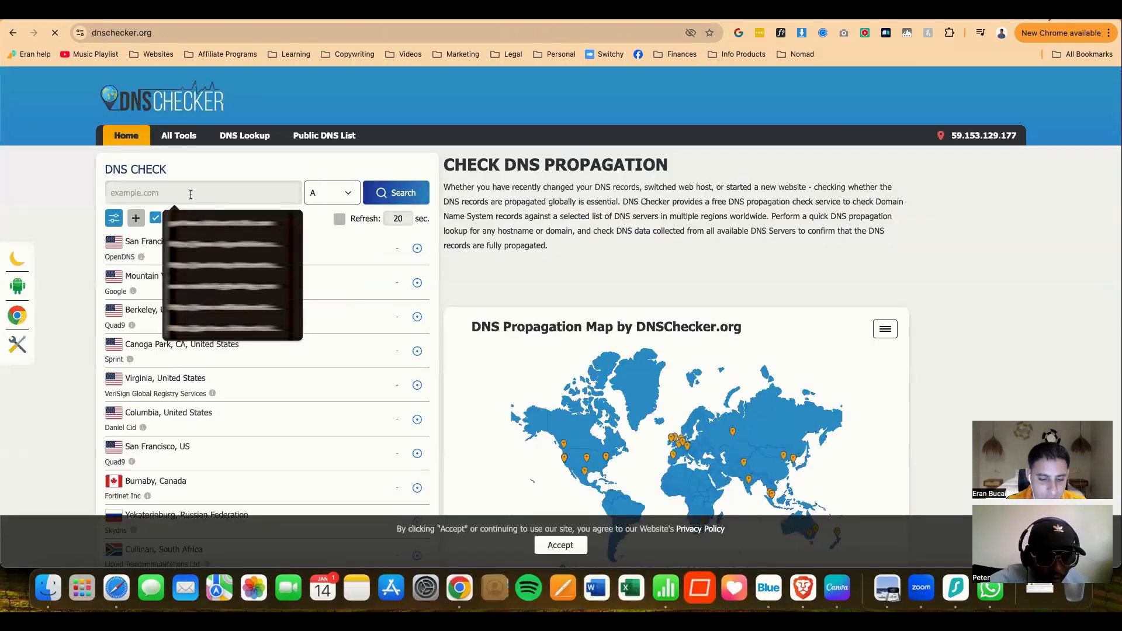
Run A-record lookups on dnschecker.org for dcthelp.com and mail.dcthelp.com
type("dcthelp.com")
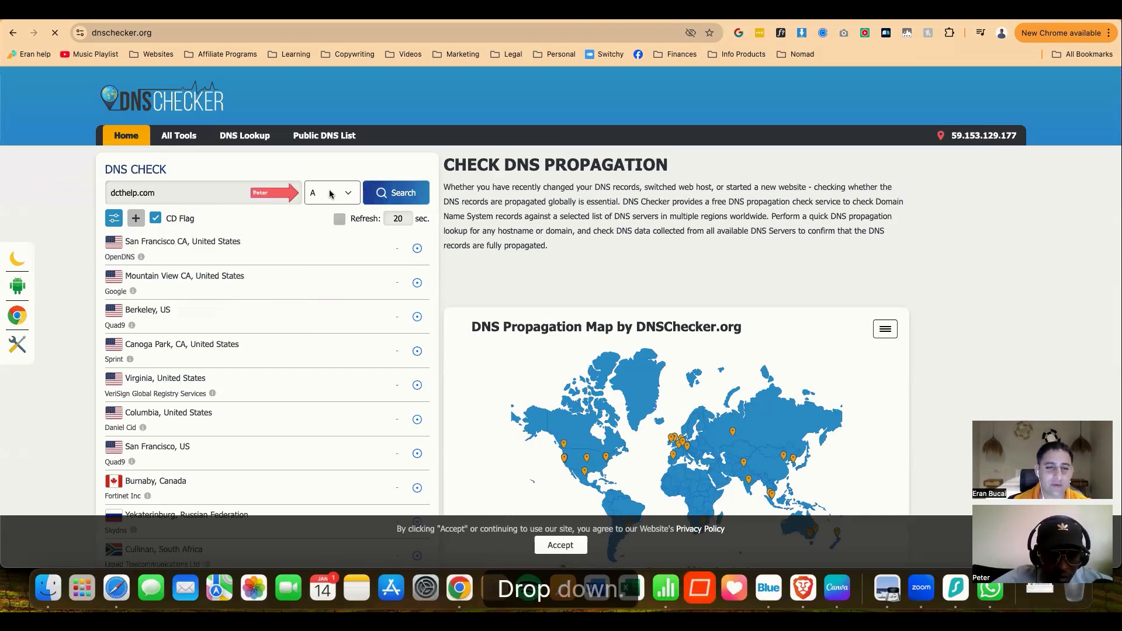
left_click(330, 192)
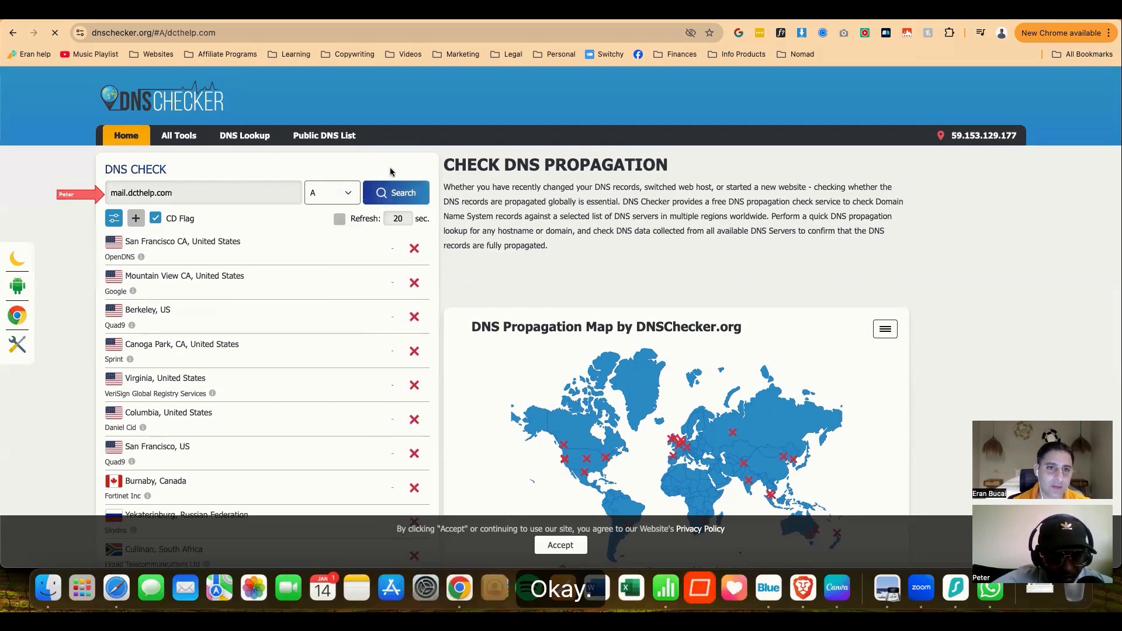
left_click(395, 193)
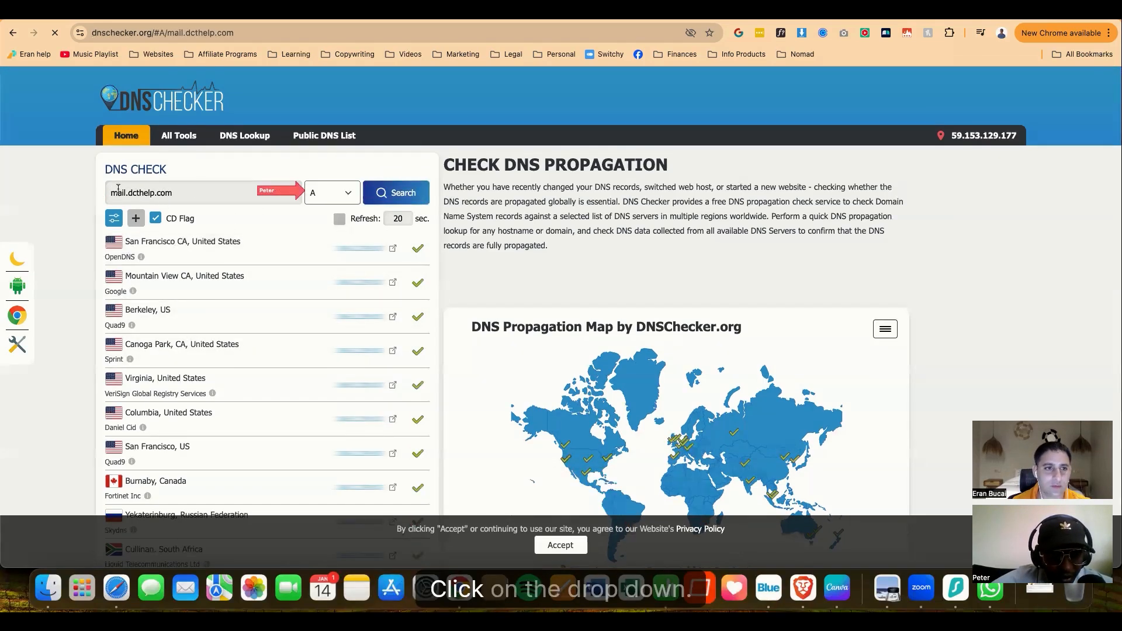
Look up dcthelp.com's TXT records, then switch the record type to MX
left_click(331, 192)
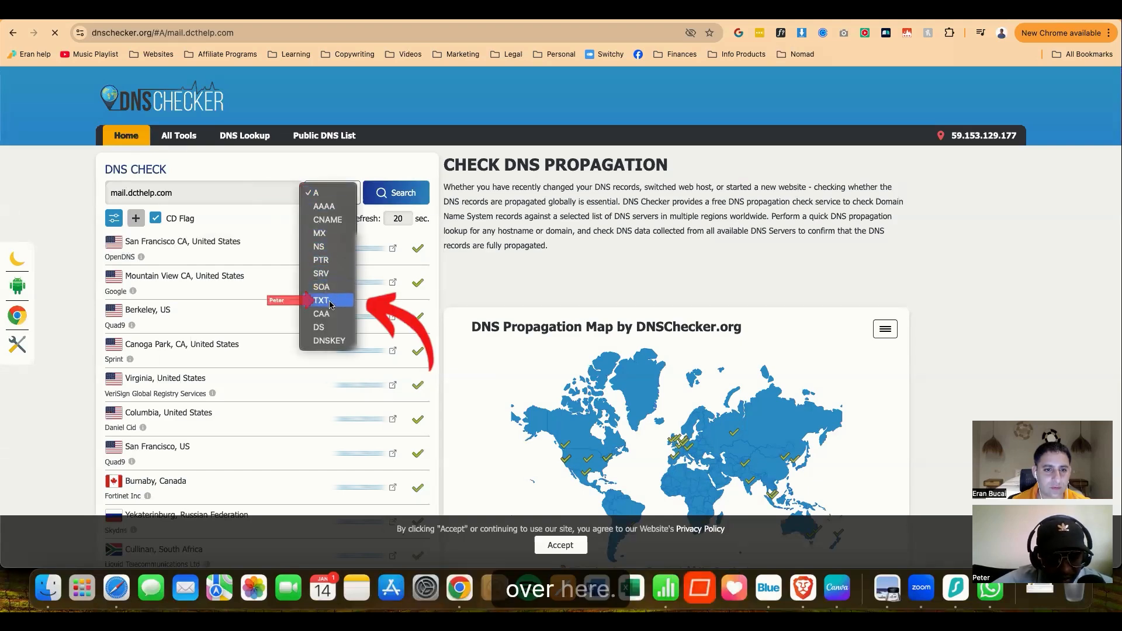
left_click(321, 300)
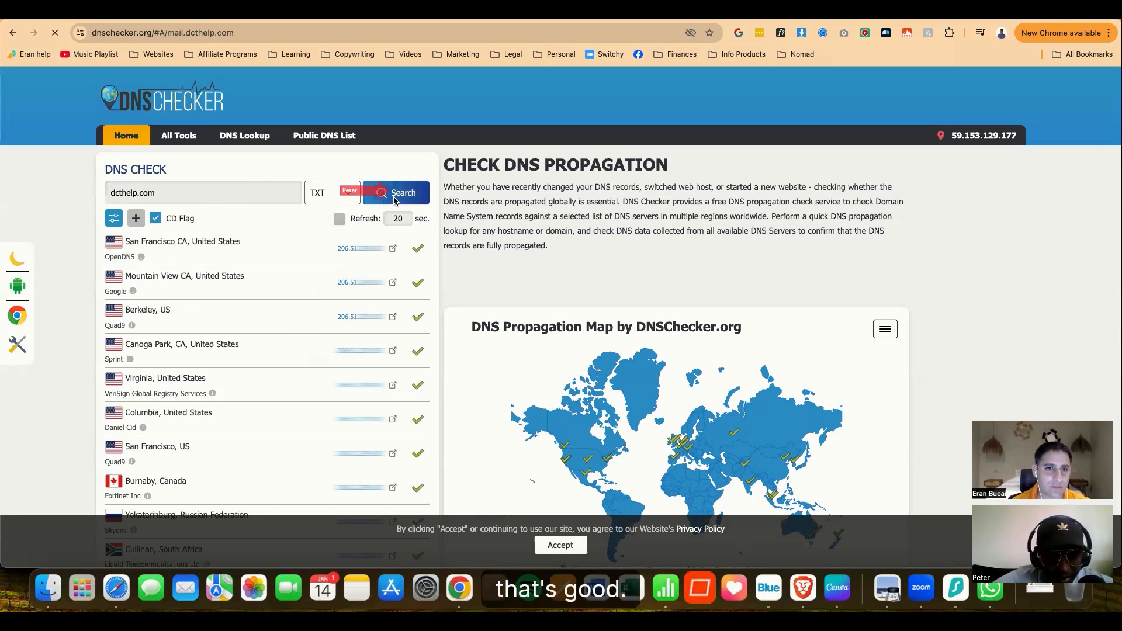
left_click(402, 193)
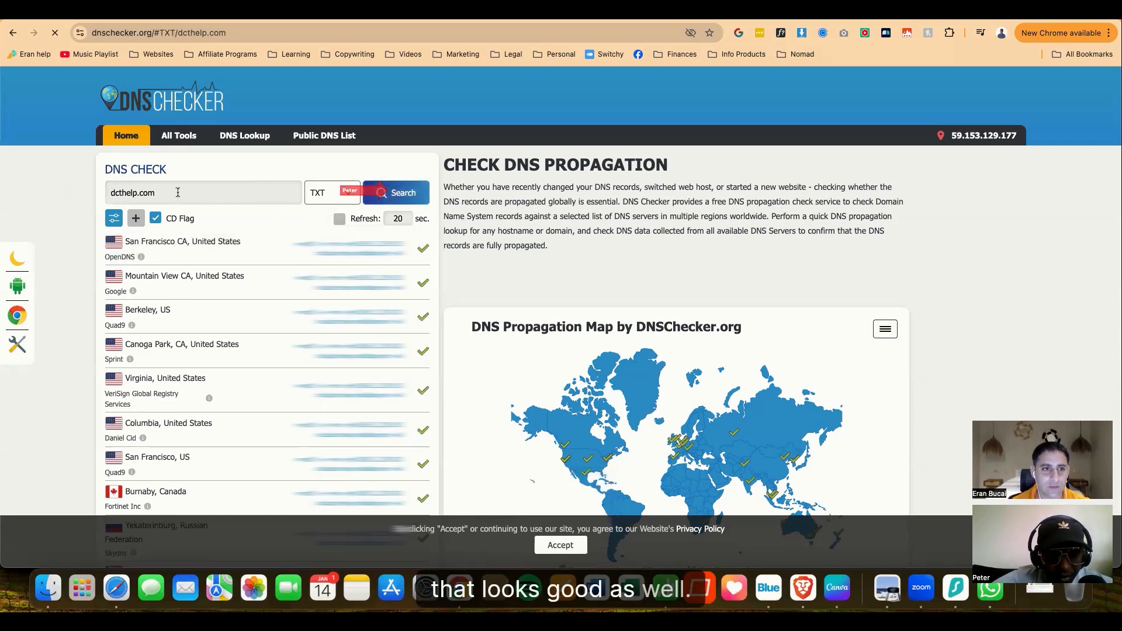
left_click(332, 193)
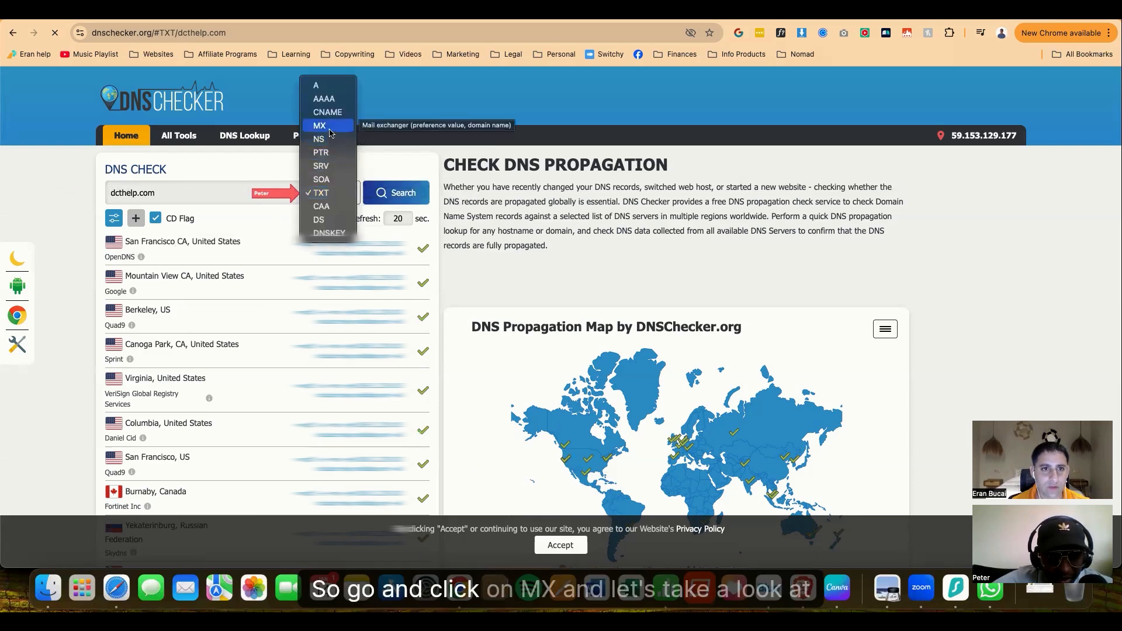
left_click(319, 125)
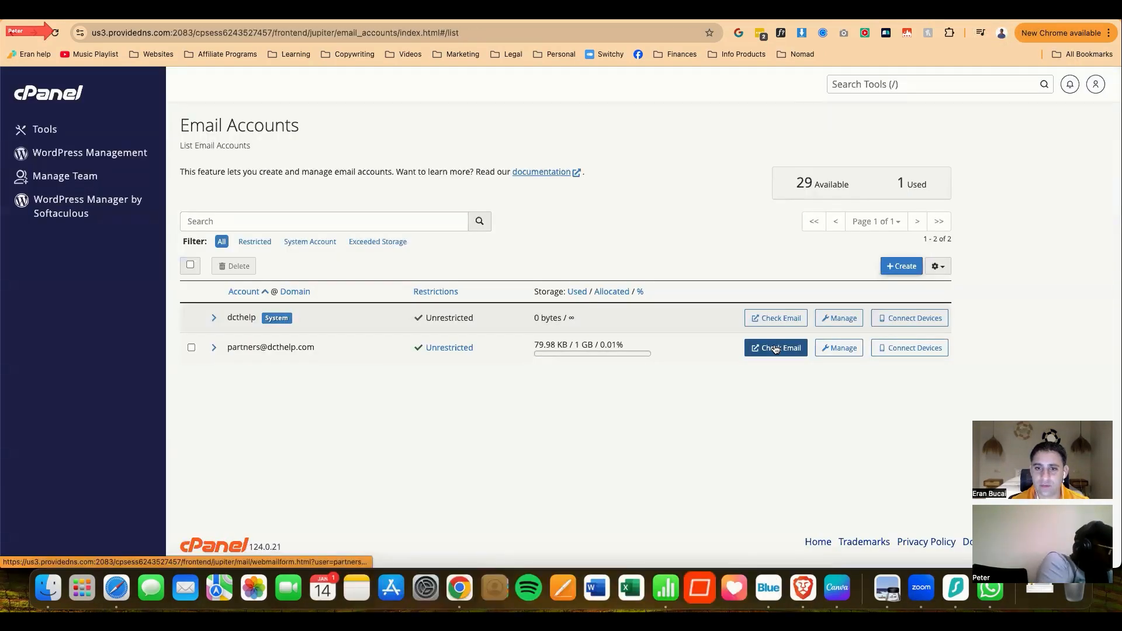
Reopen Roundcube for the partners mailbox, check deleted items and reload for new mail
left_click(775, 347)
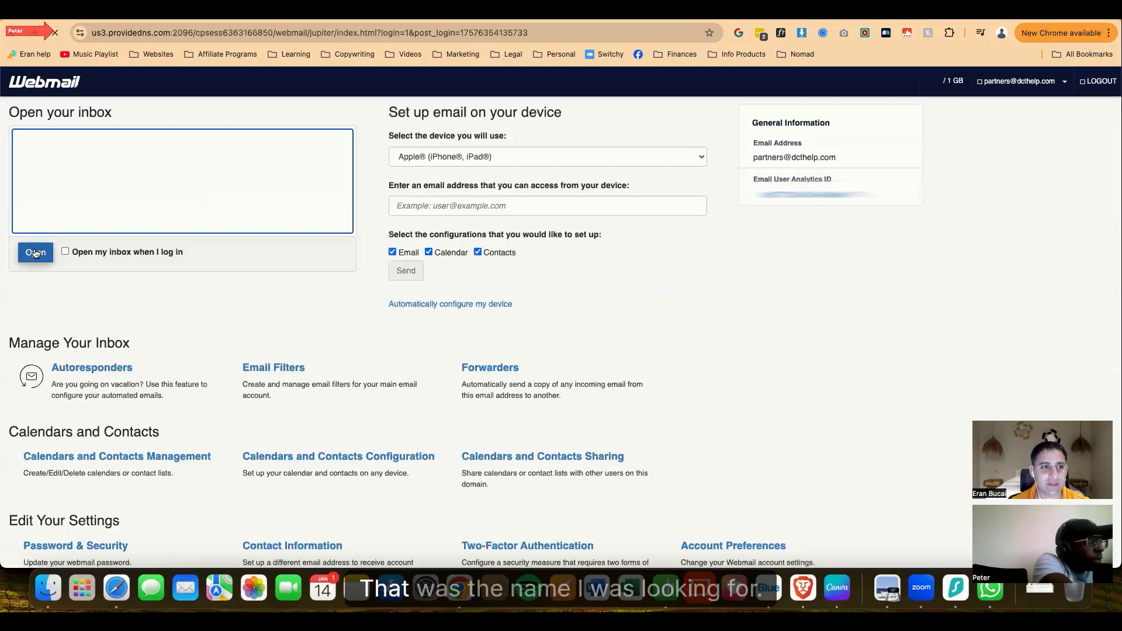
left_click(35, 254)
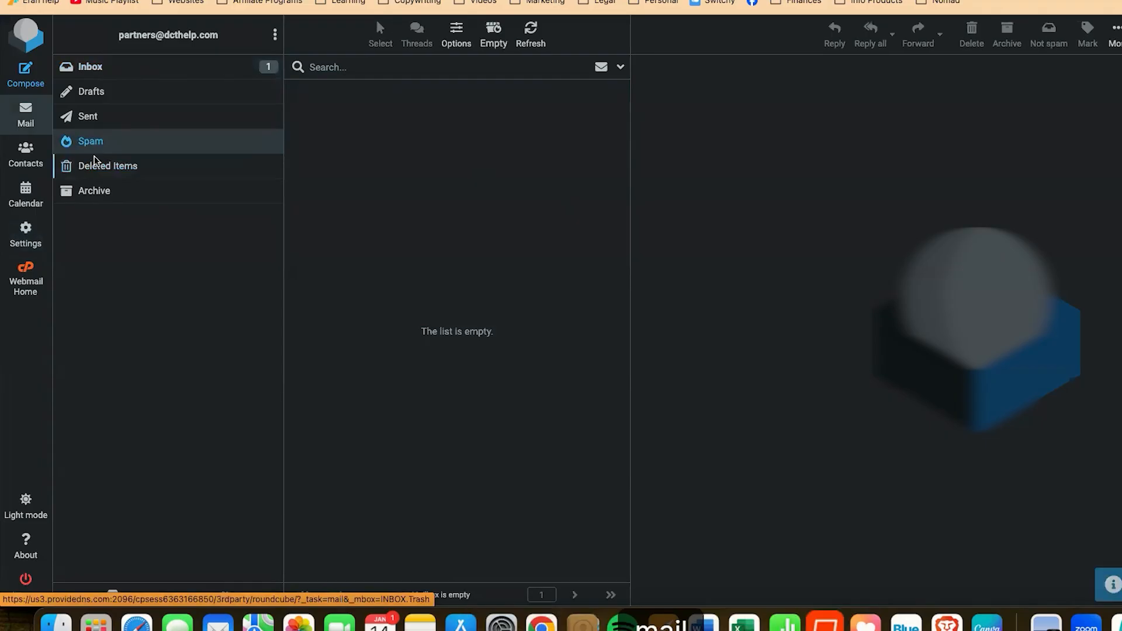
left_click(90, 66)
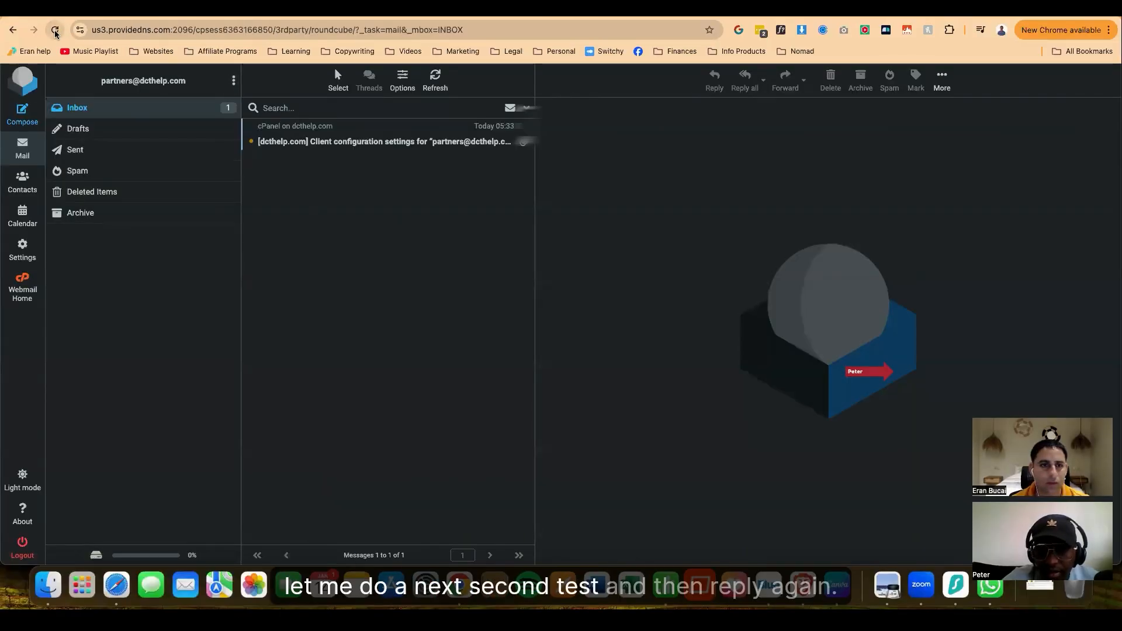
left_click(55, 30)
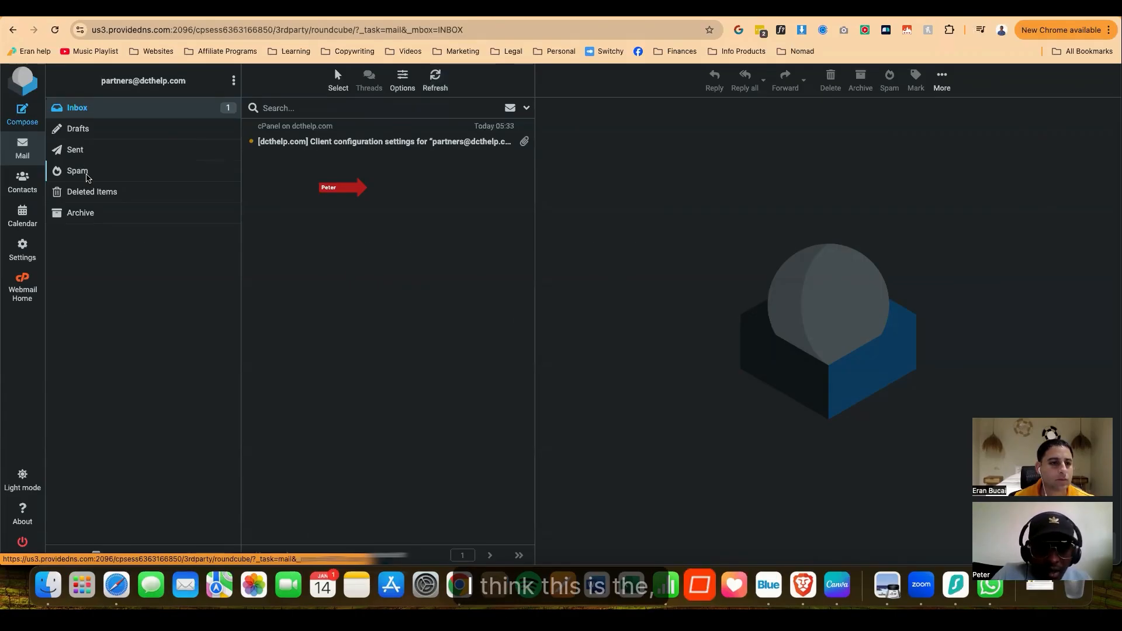
Check the spam and deleted folders for the test message, then return to the inbox
left_click(76, 171)
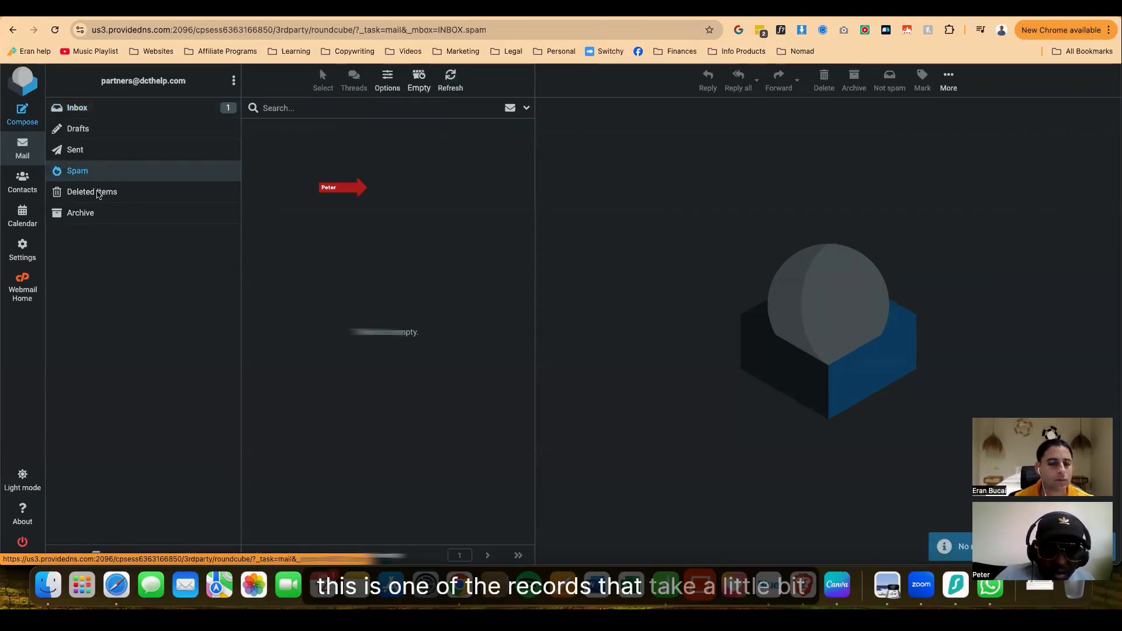
left_click(77, 107)
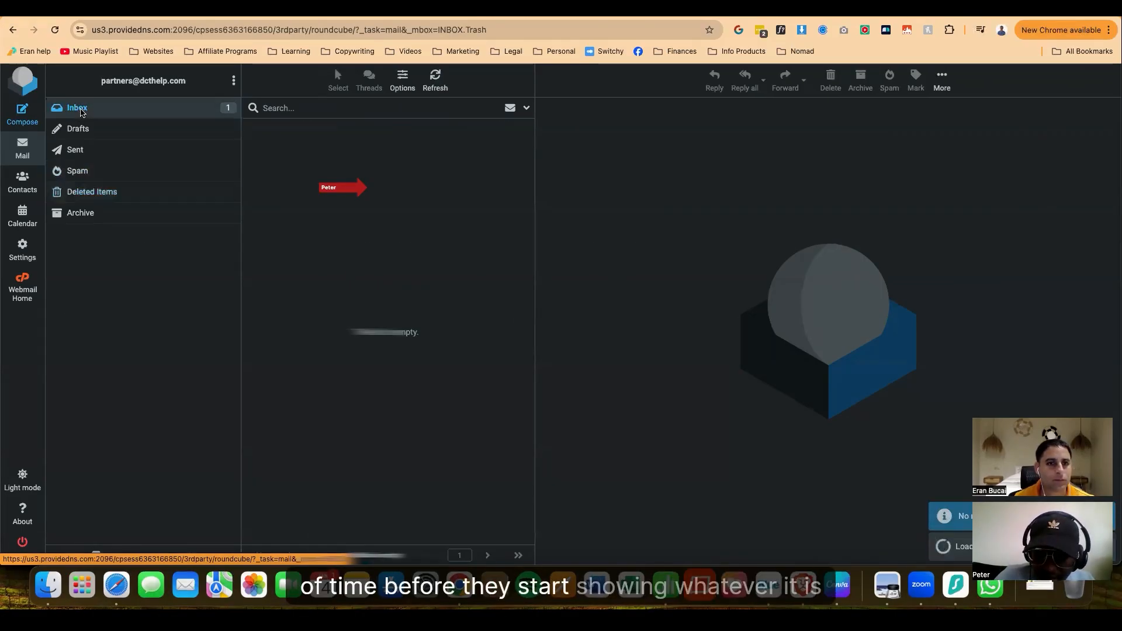
left_click(76, 107)
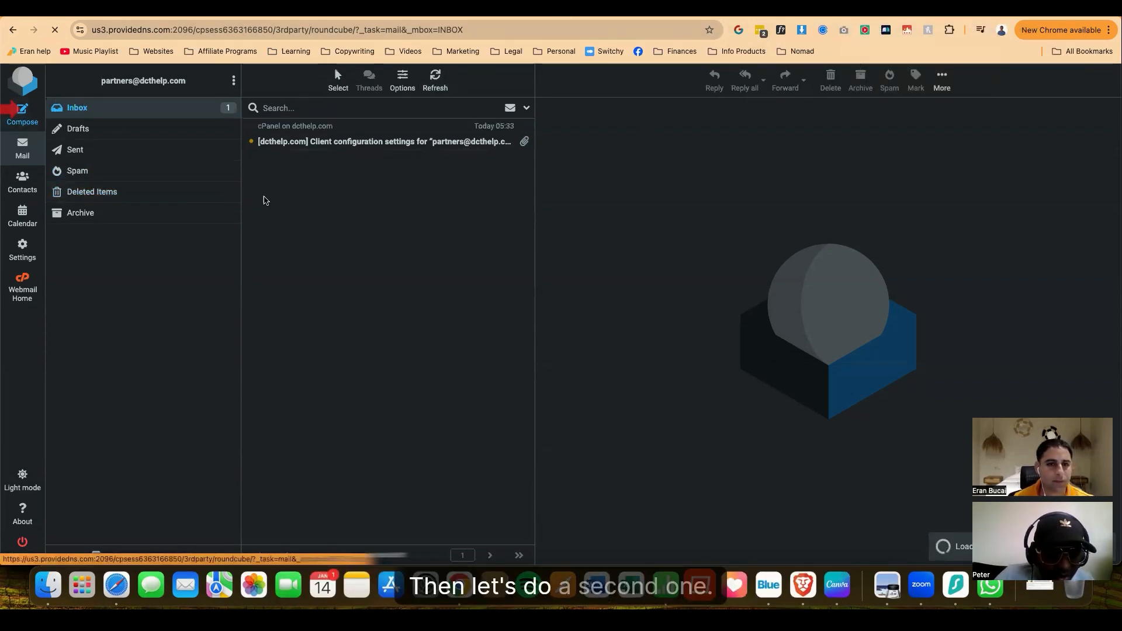
Compose a second message reading '2nd test' to two recipients and send it
left_click(22, 115)
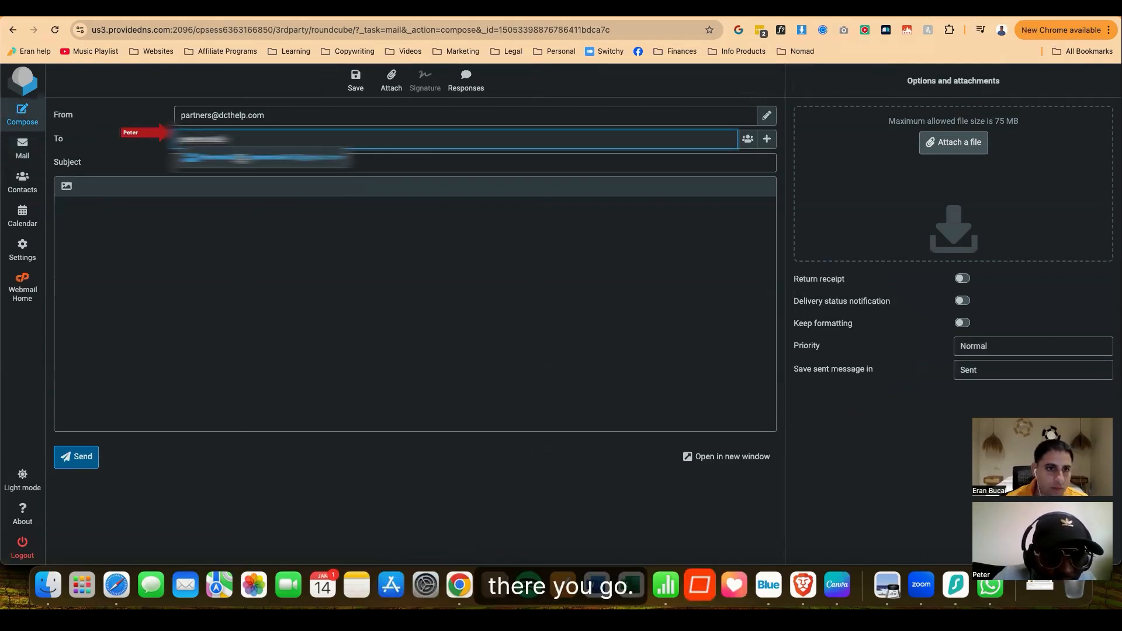
left_click(747, 138)
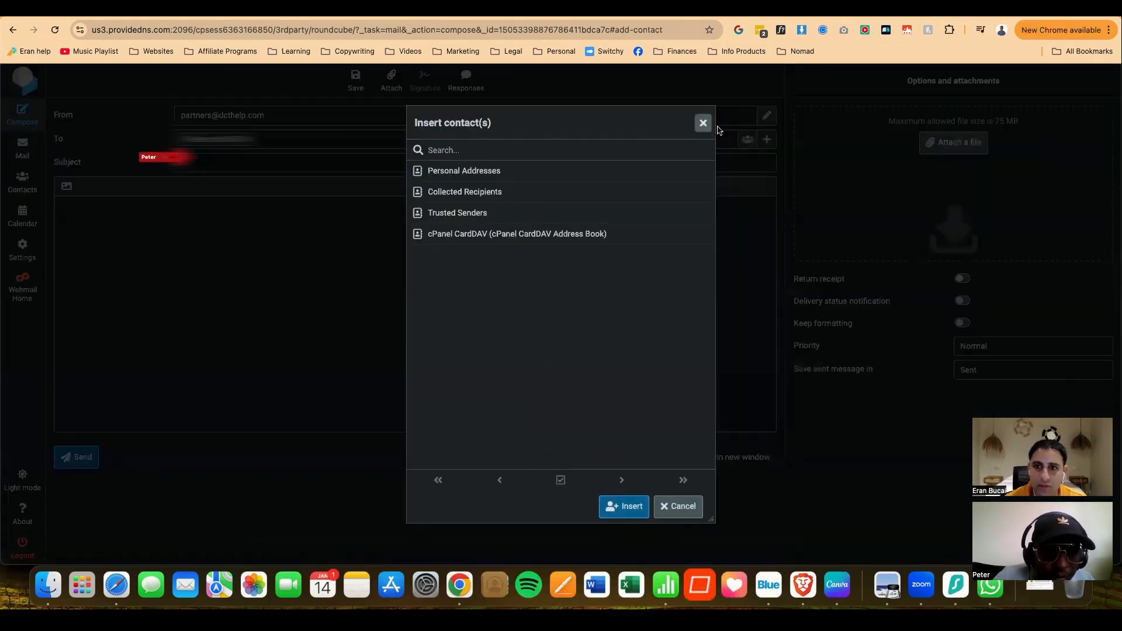
left_click(701, 122)
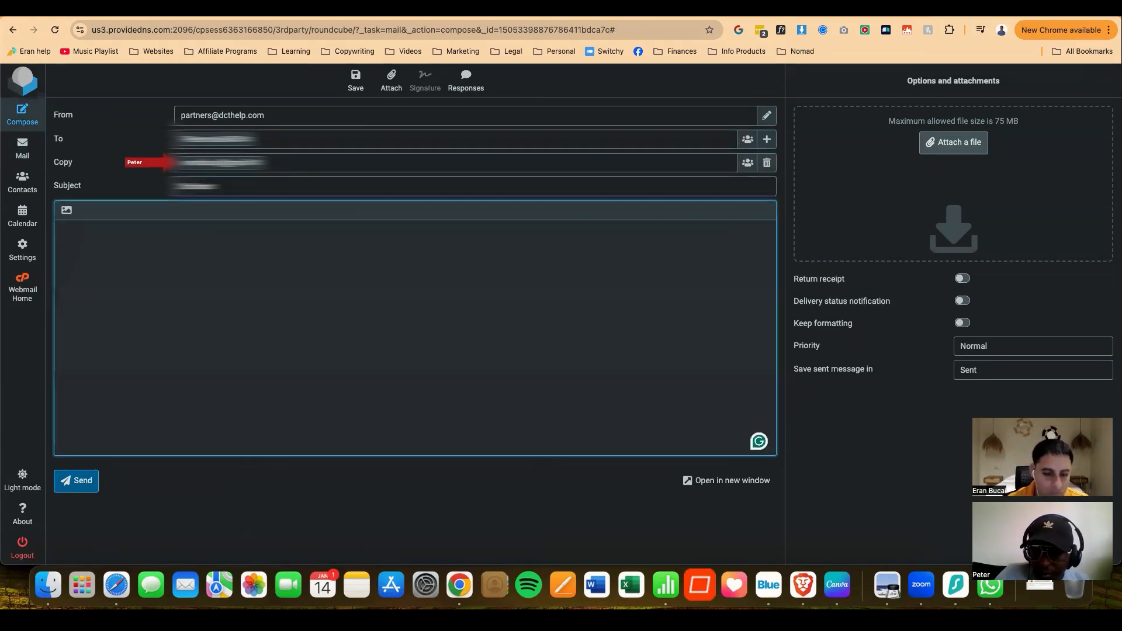
type("2nd test")
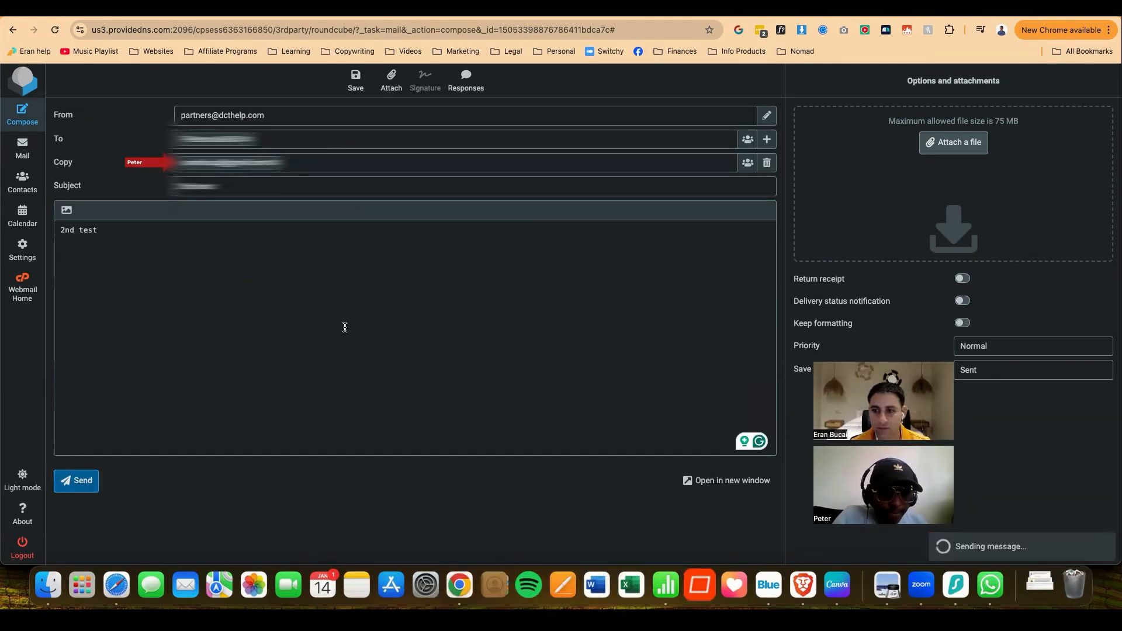
left_click(76, 480)
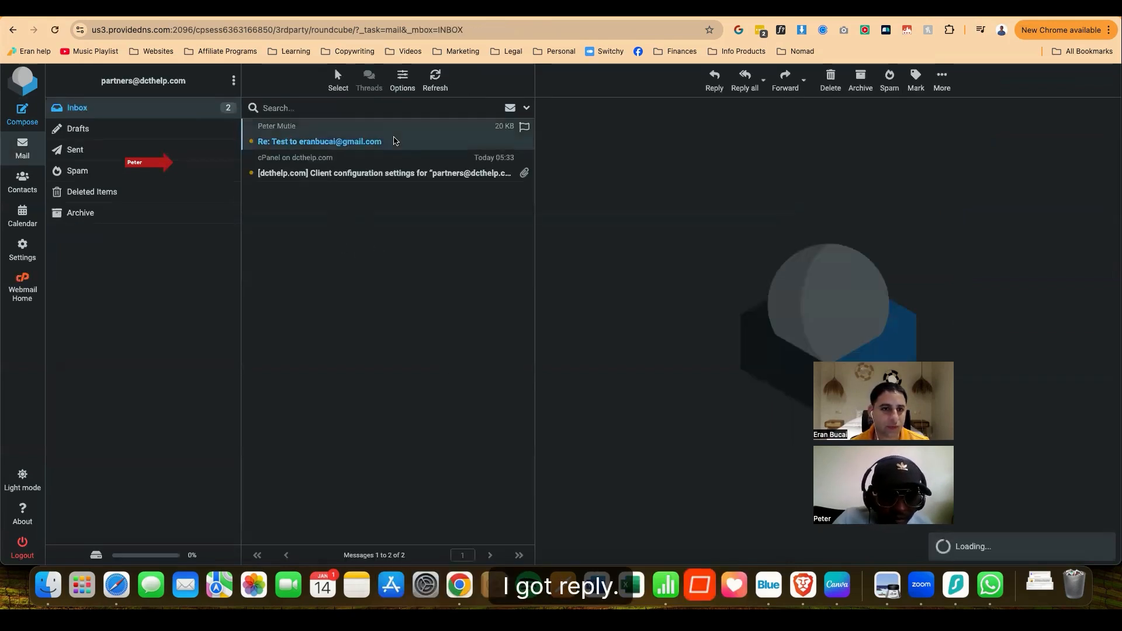
Read the reply to the first test and reload Roundcube repeatedly to check for new mail
left_click(320, 141)
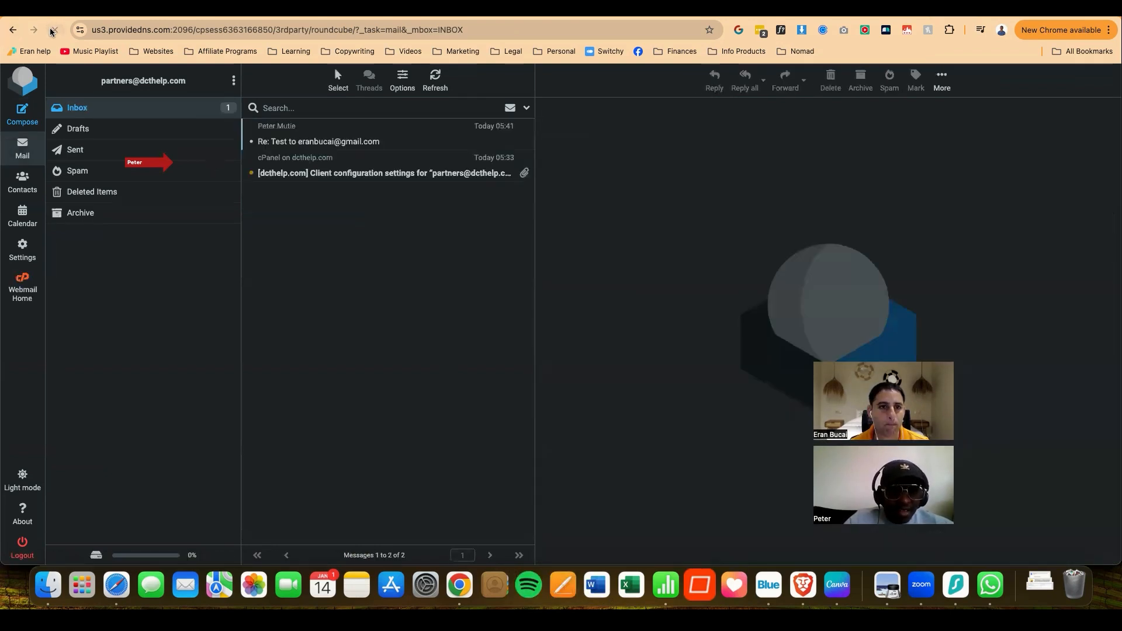
left_click(55, 30)
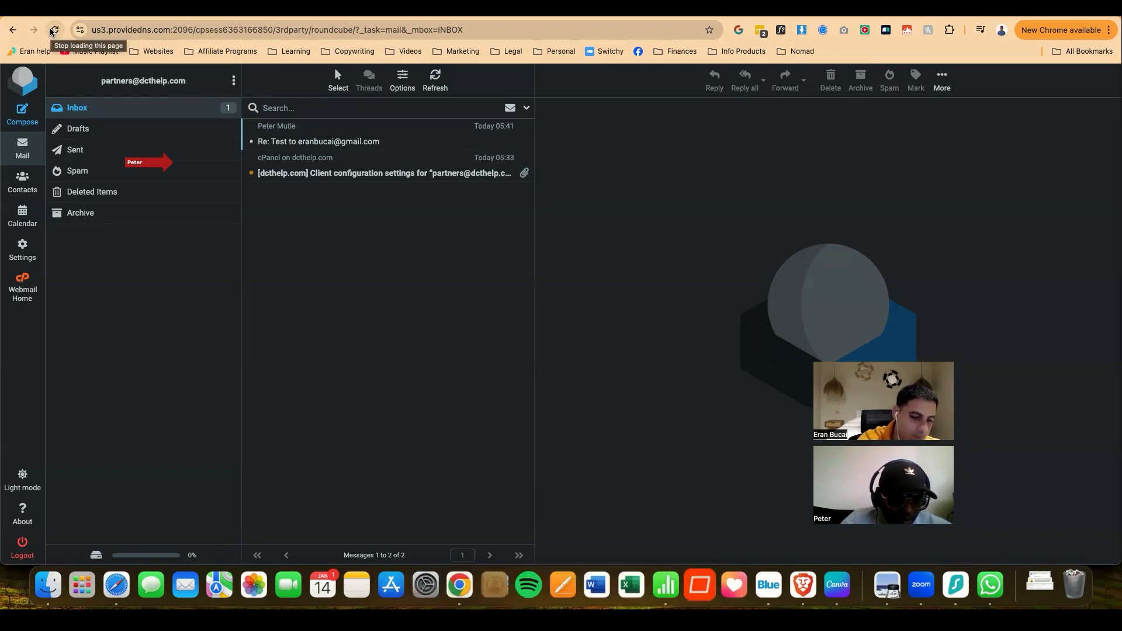
left_click(434, 79)
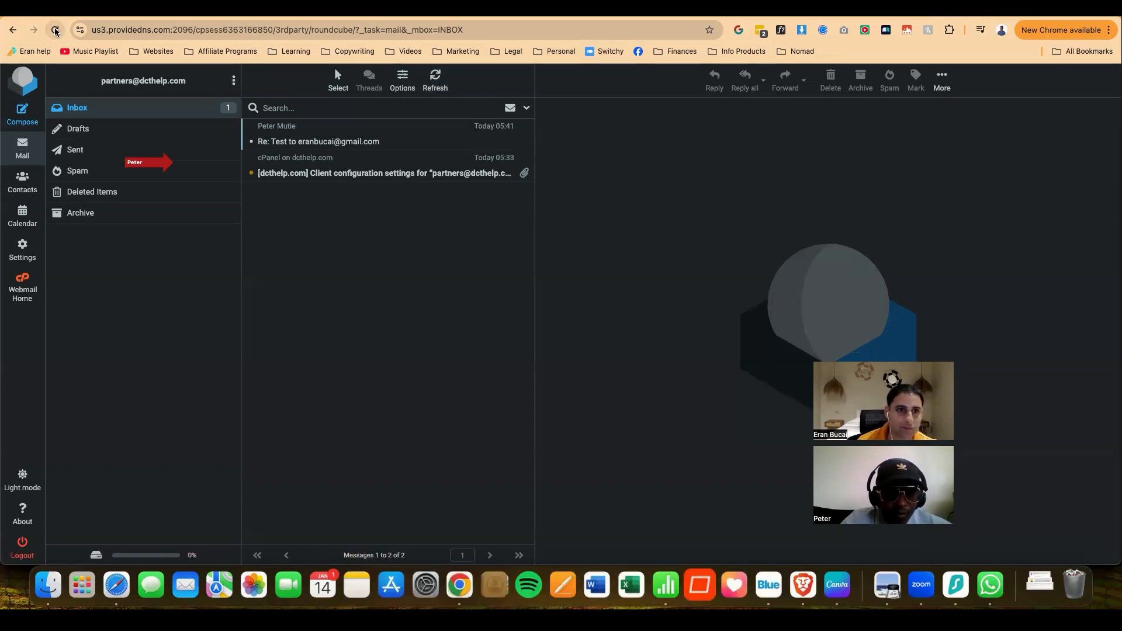
left_click(55, 30)
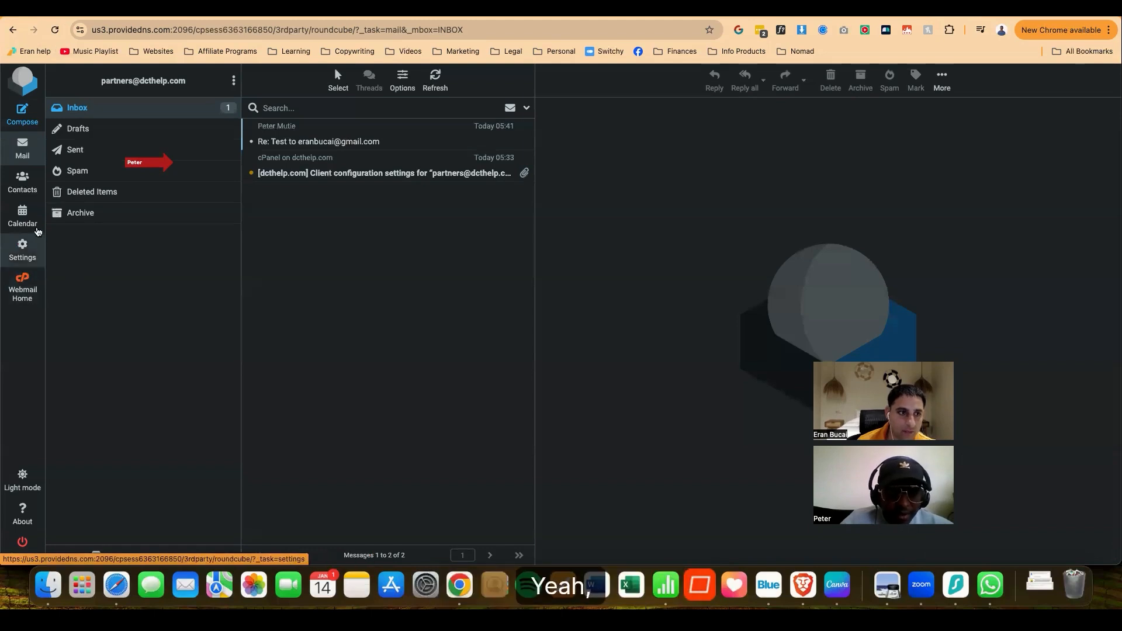
Check the Deleted Items, Spam and Drafts folders for the test email; all are empty
left_click(91, 192)
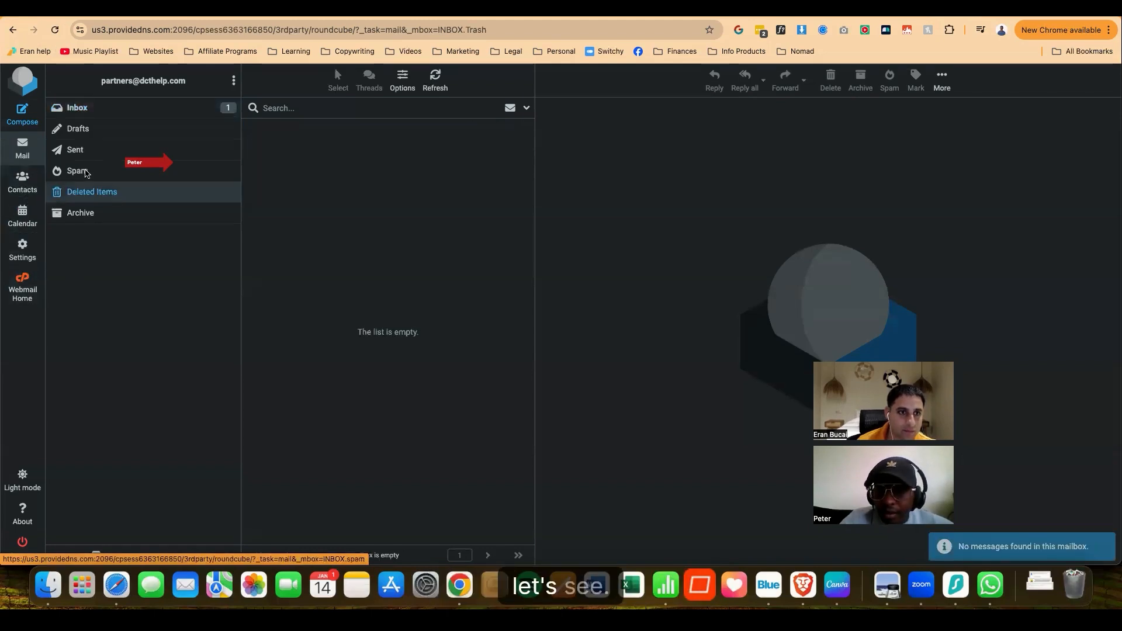
left_click(76, 170)
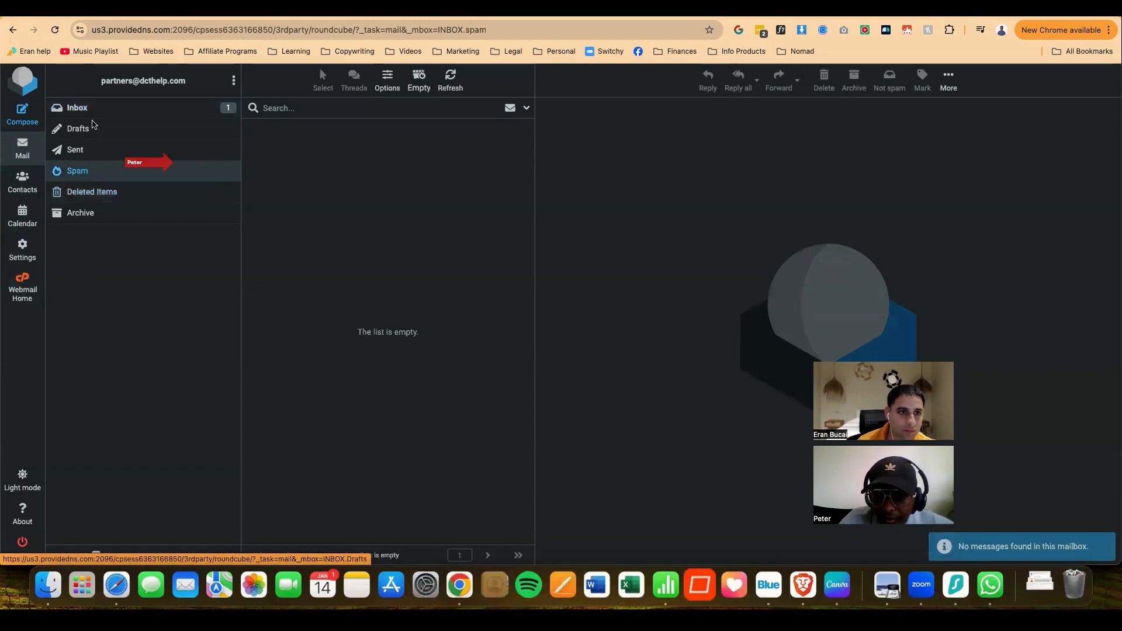
left_click(77, 108)
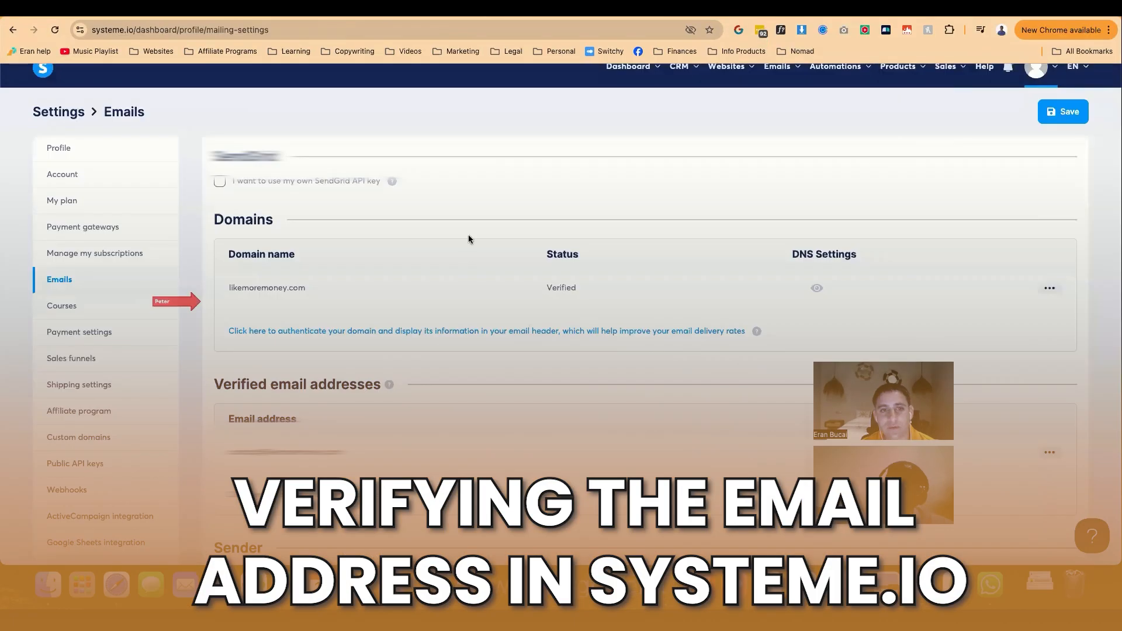
Submit a new sender email address in systeme.io's email settings and check Roundcube for its confirmation
scroll("down", 3)
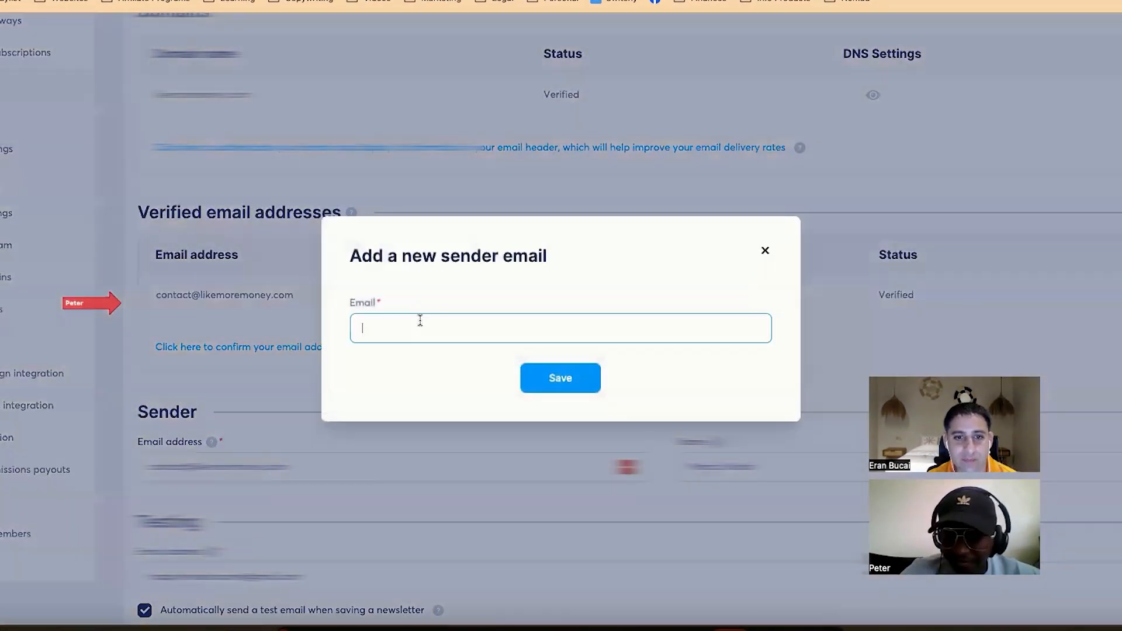
left_click(560, 379)
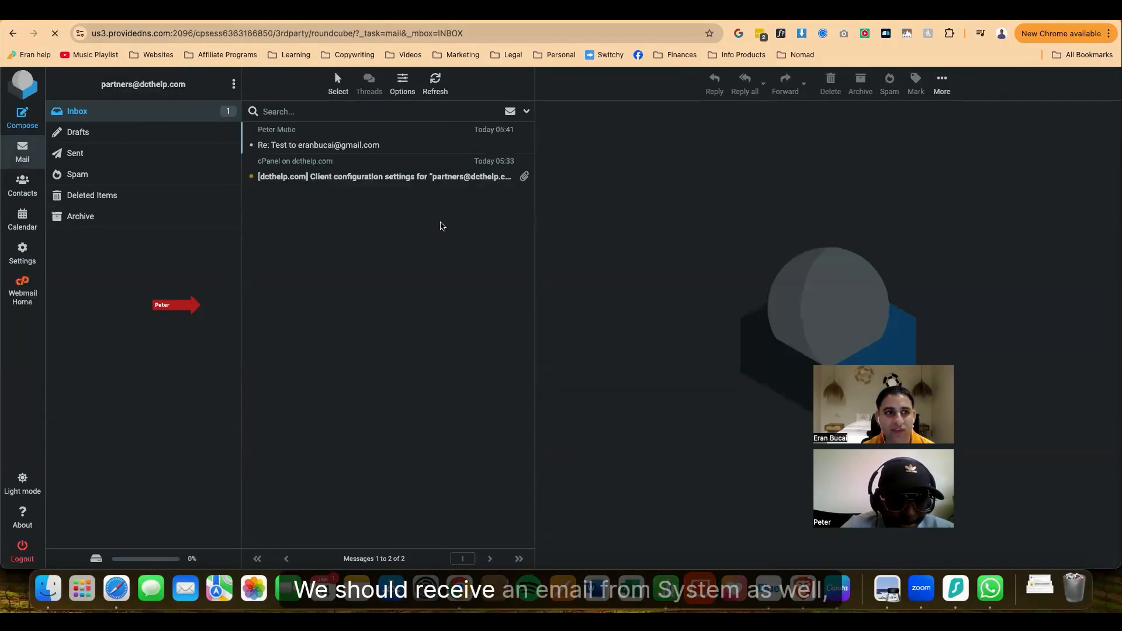
left_click(434, 82)
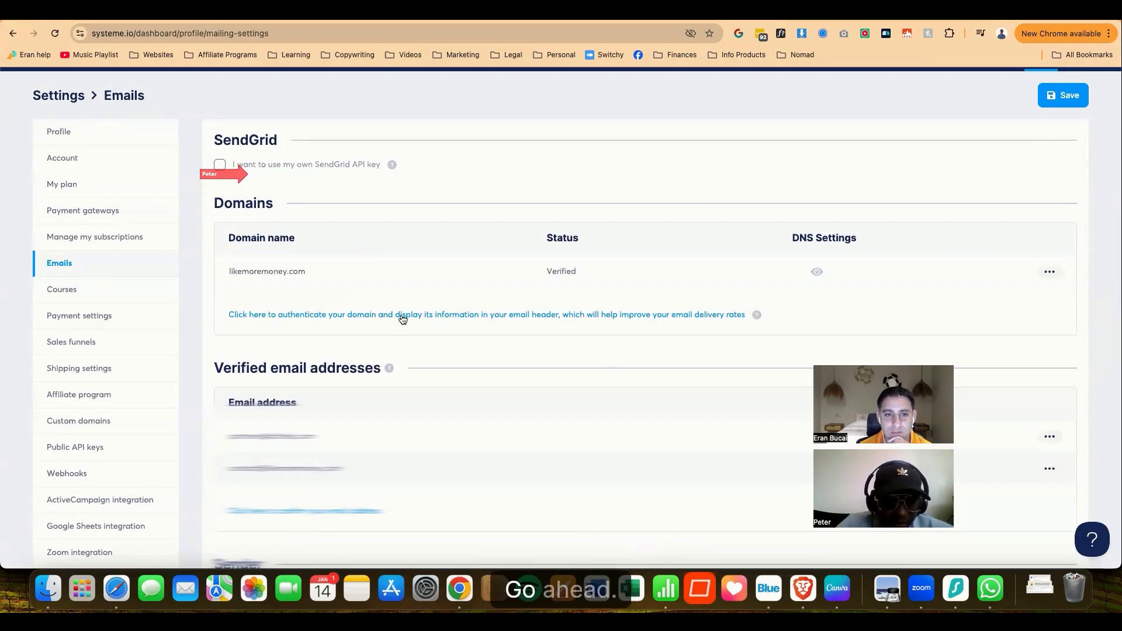
Add dcthelp.com as a sending domain, confirm the sender via email, and review its DNS records
left_click(403, 315)
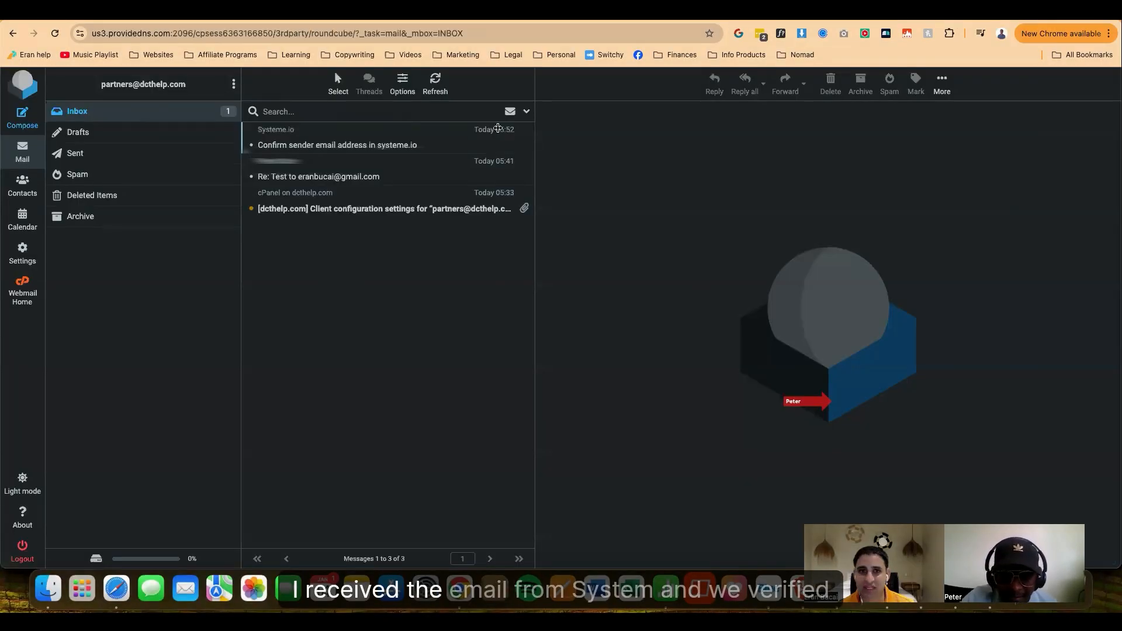
left_click(337, 144)
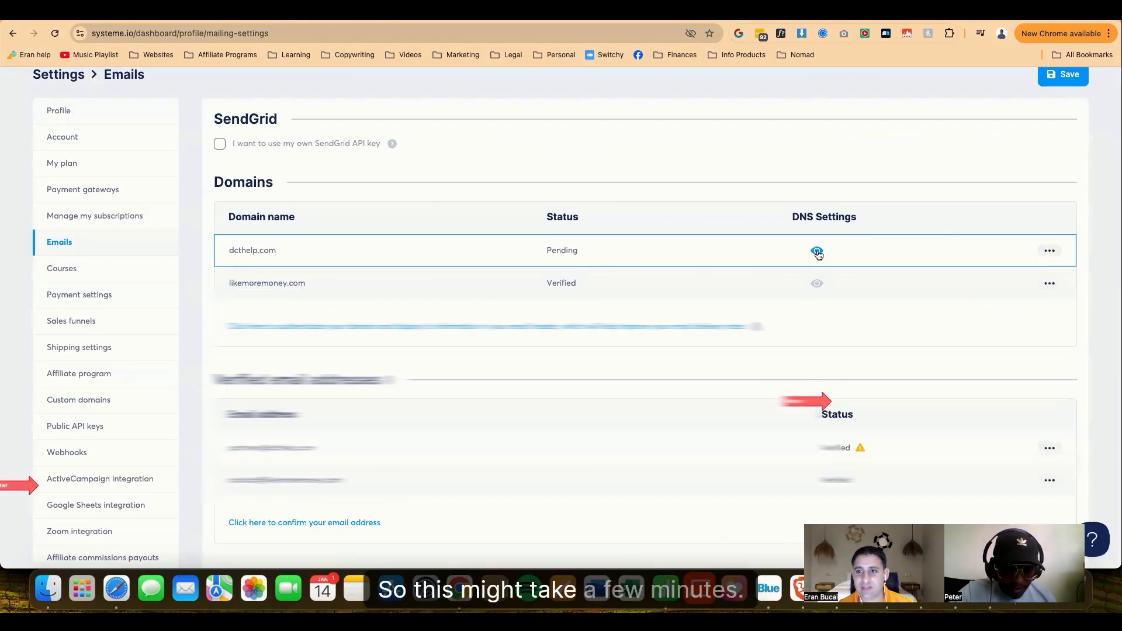
left_click(817, 253)
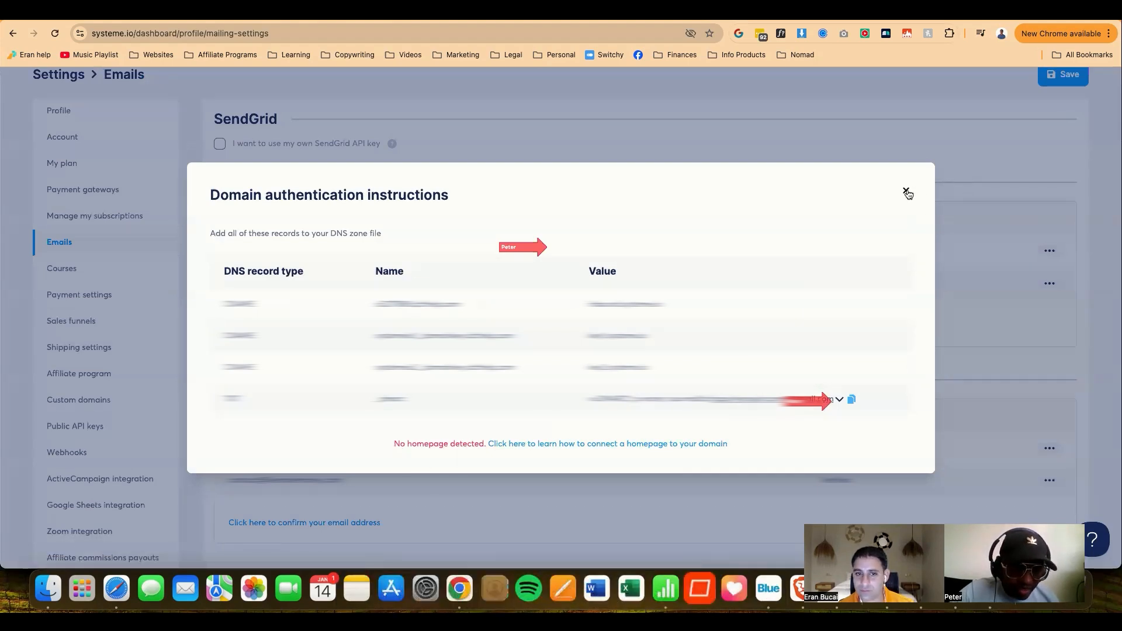
left_click(908, 194)
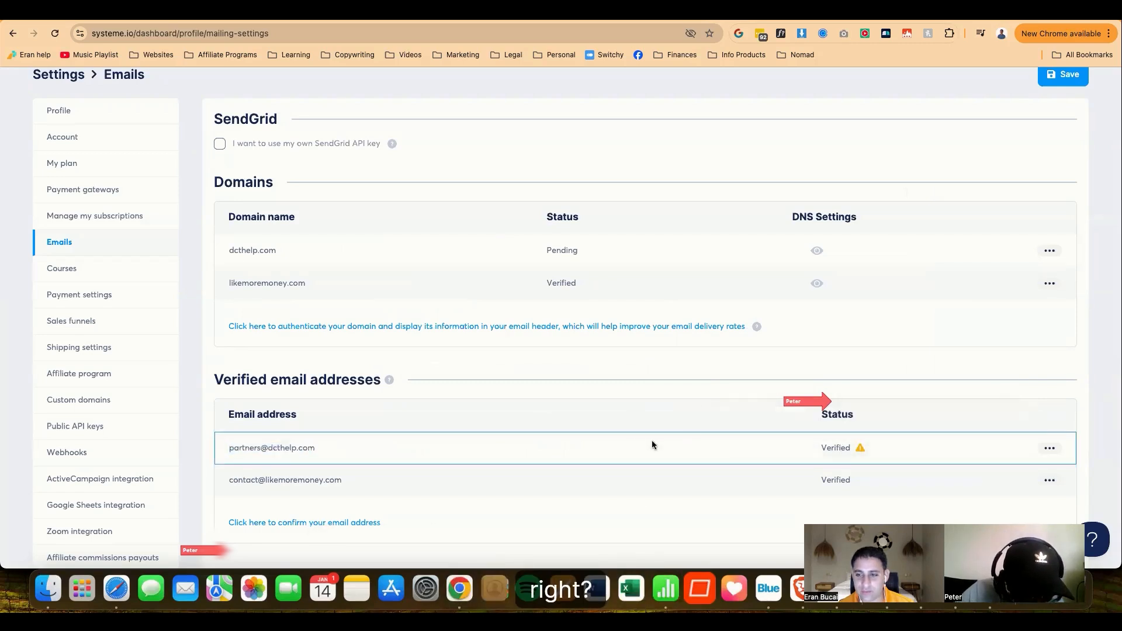
scroll("down", 3)
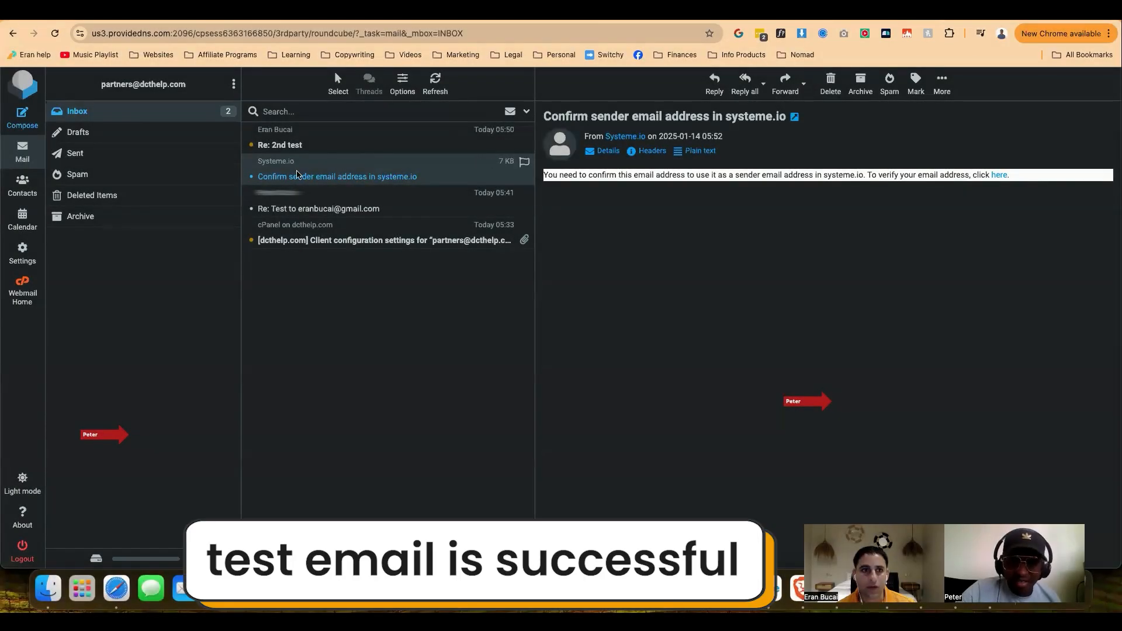
Read the Re: 2nd test reply confirming it landed in spam, then show systeme.io's DNS records for dcthelp.com again
left_click(279, 145)
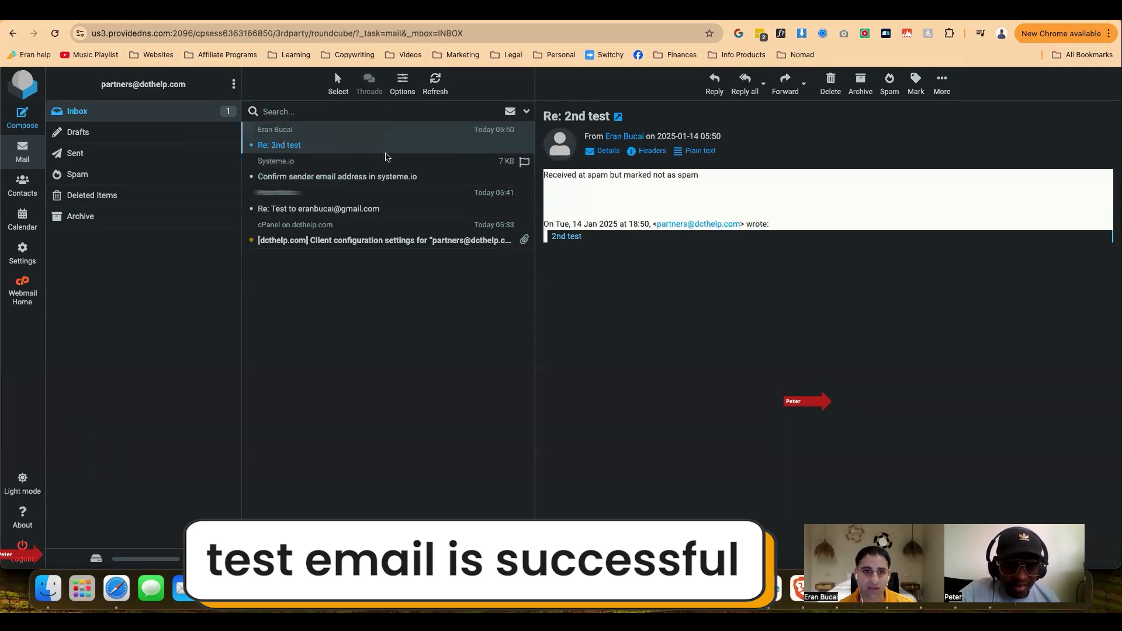
left_click(337, 176)
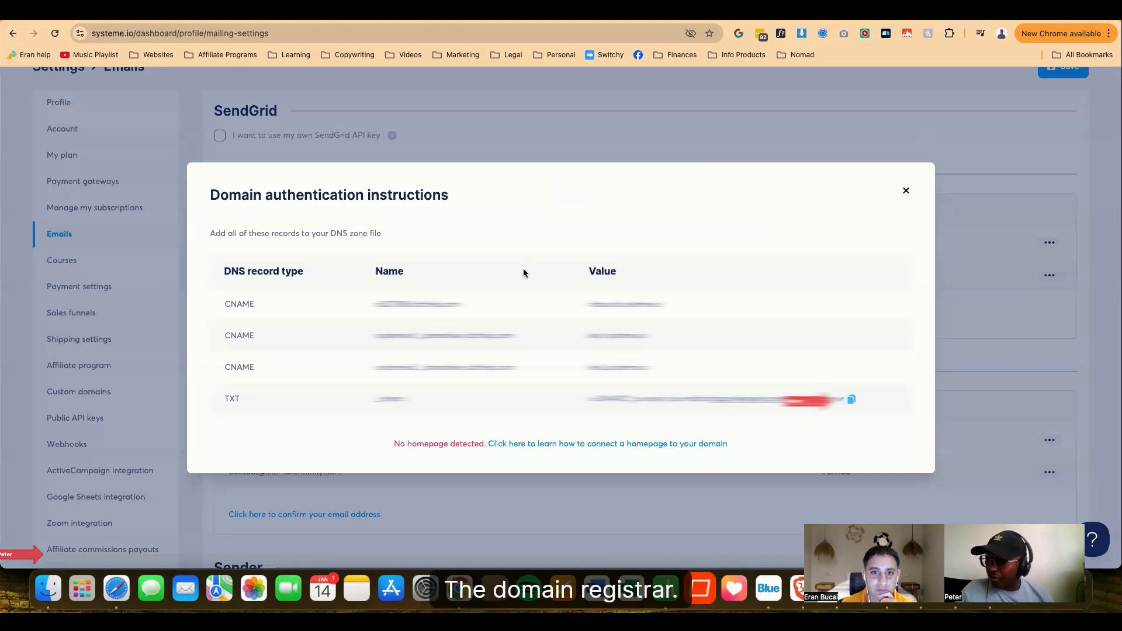
mouse_move(606, 443)
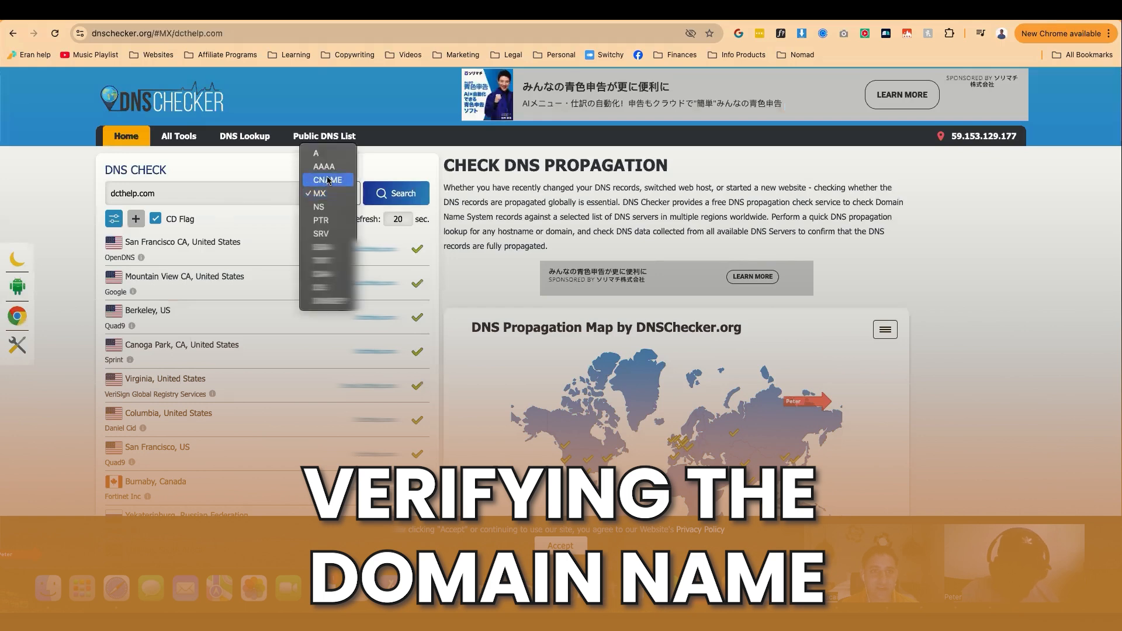
left_click(327, 181)
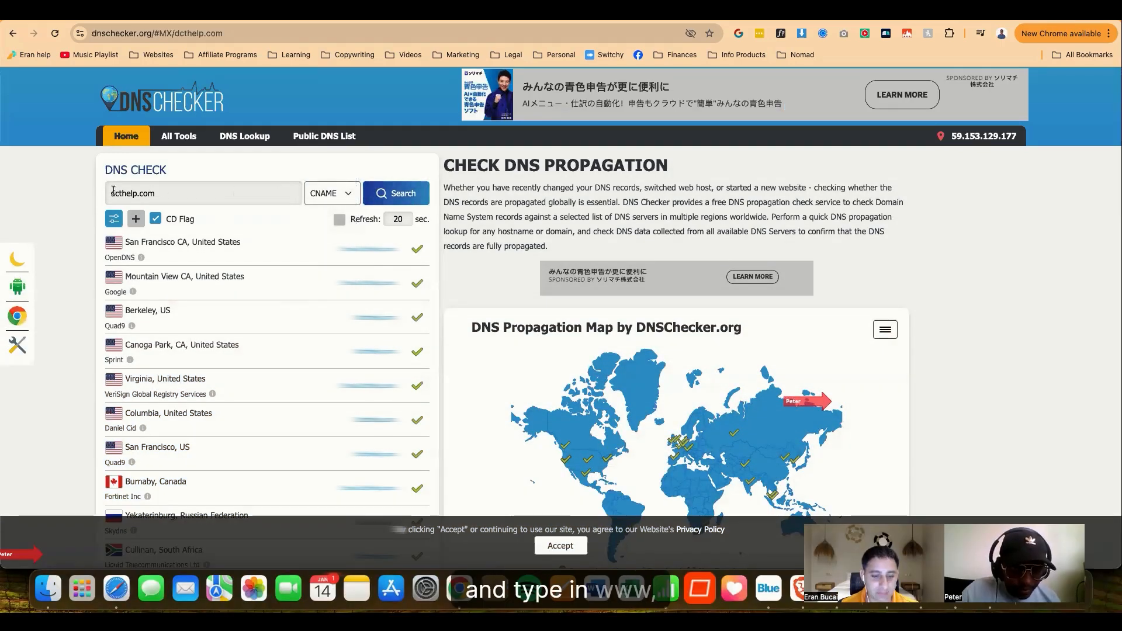
type("www.")
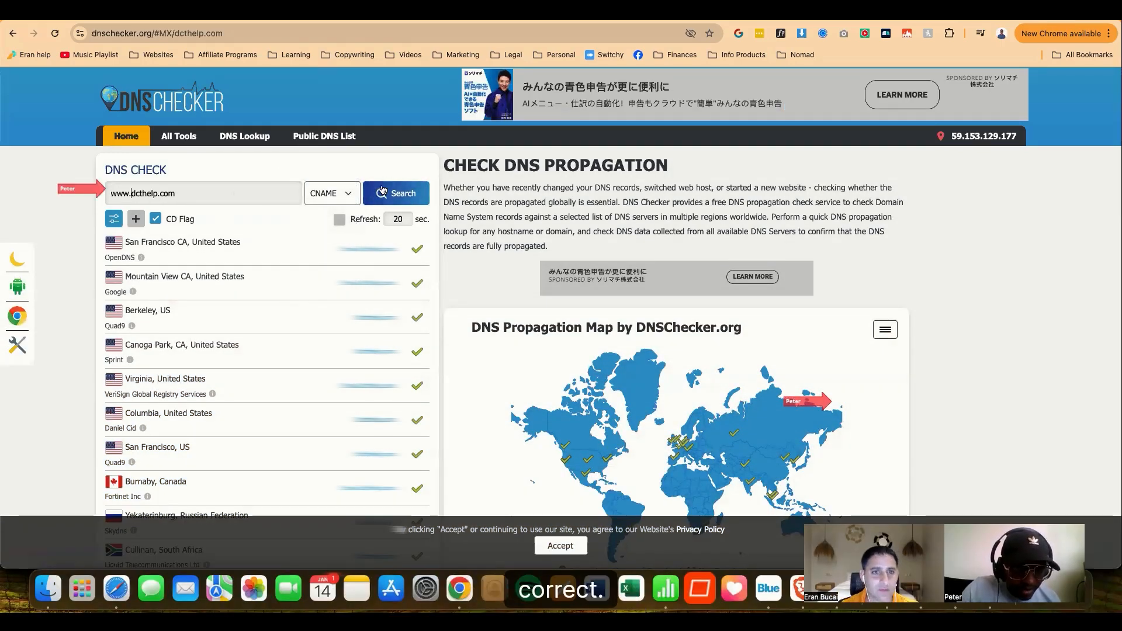
left_click(396, 193)
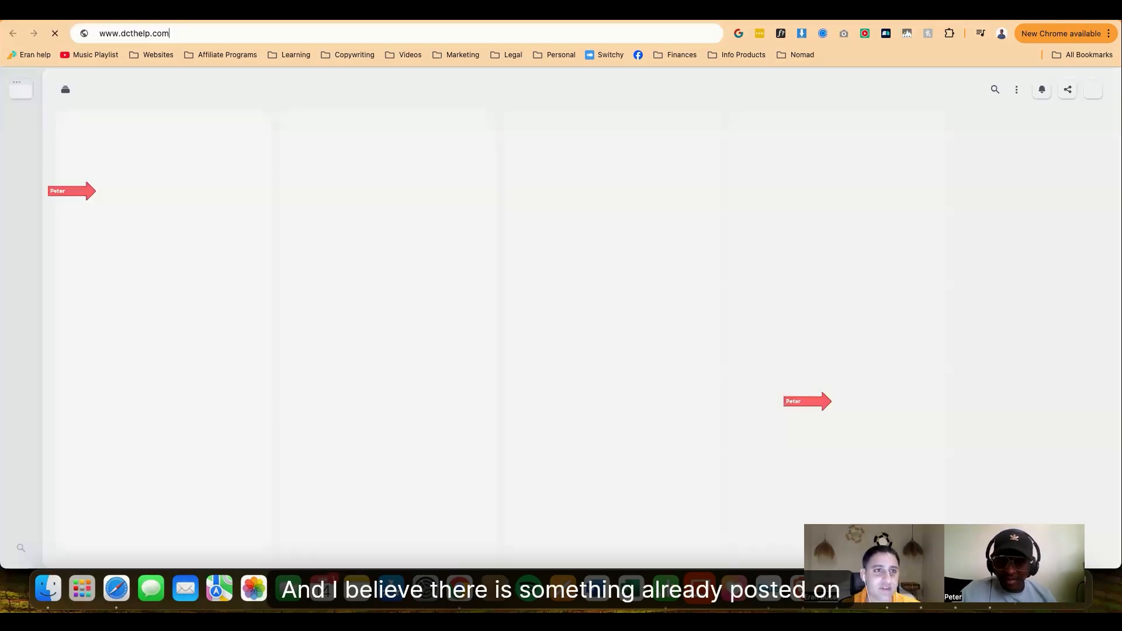
key("Enter")
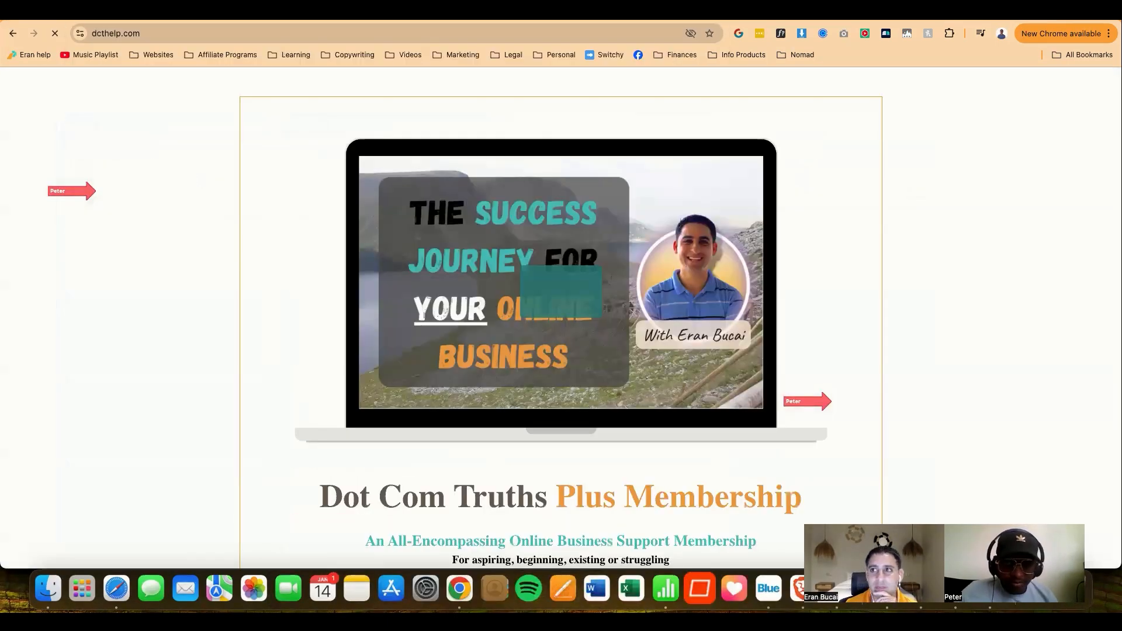